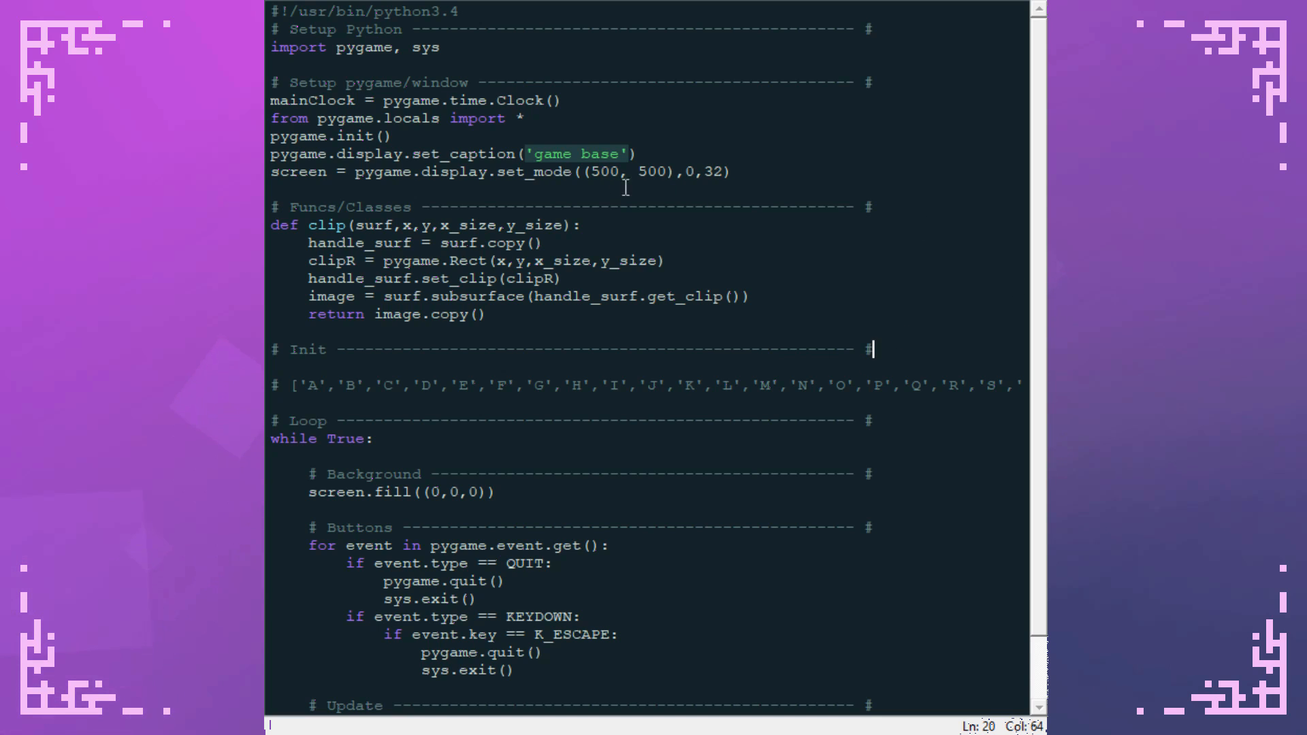
mouse_move(990, 155)
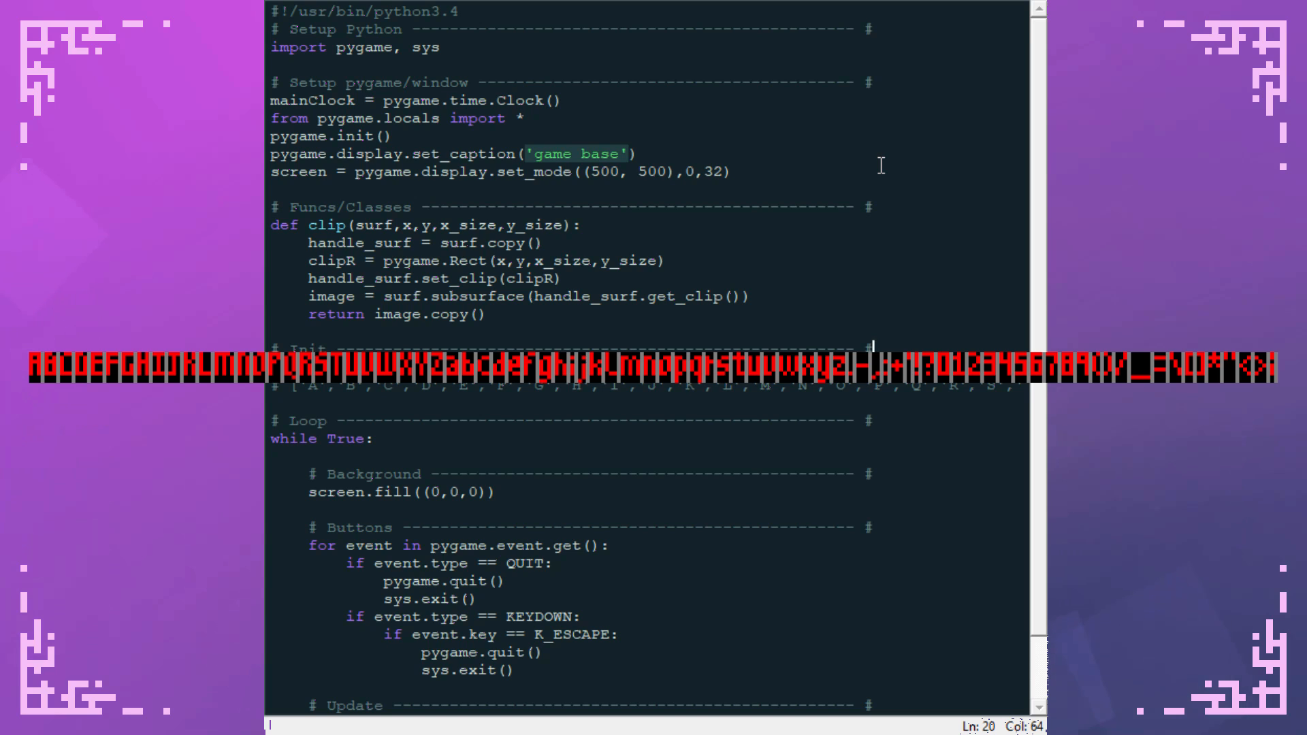
- Declare 'class Font():' beneath the '# Init' section
scroll(down, 3)
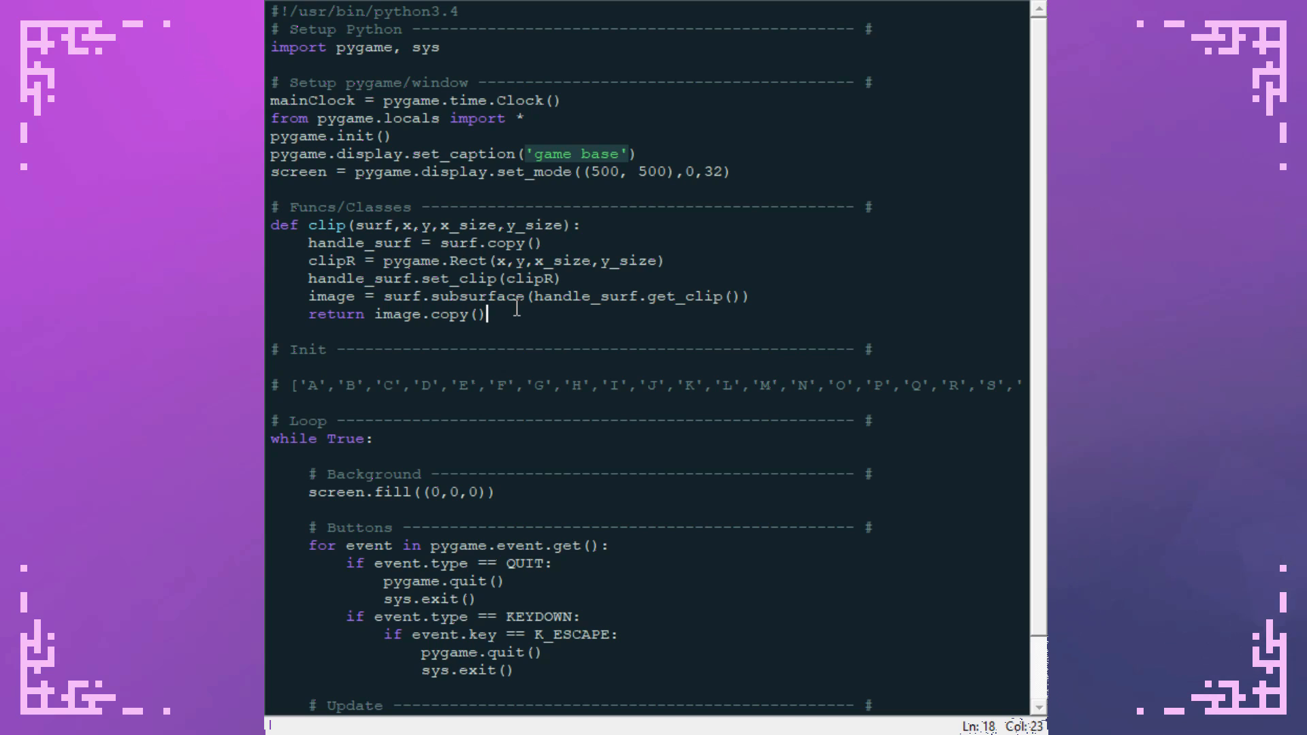
mouse_move(288, 384)
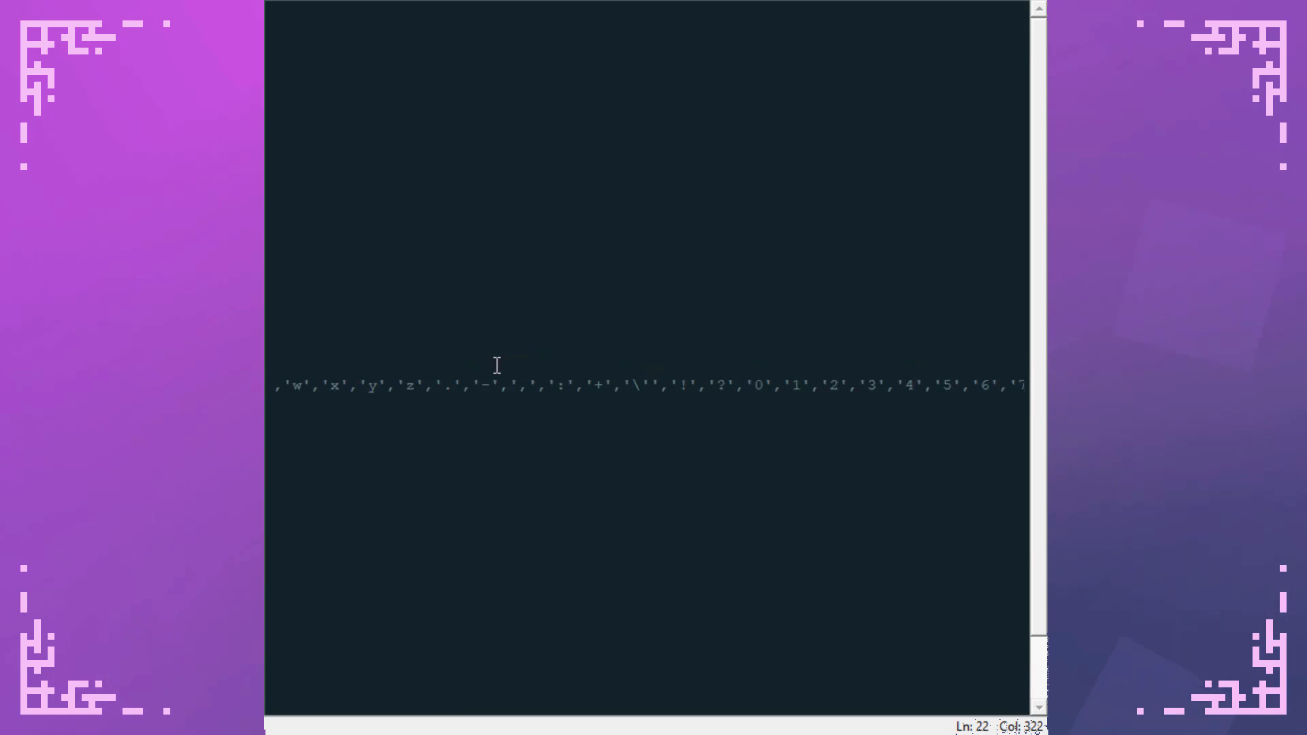
scroll(up, 3)
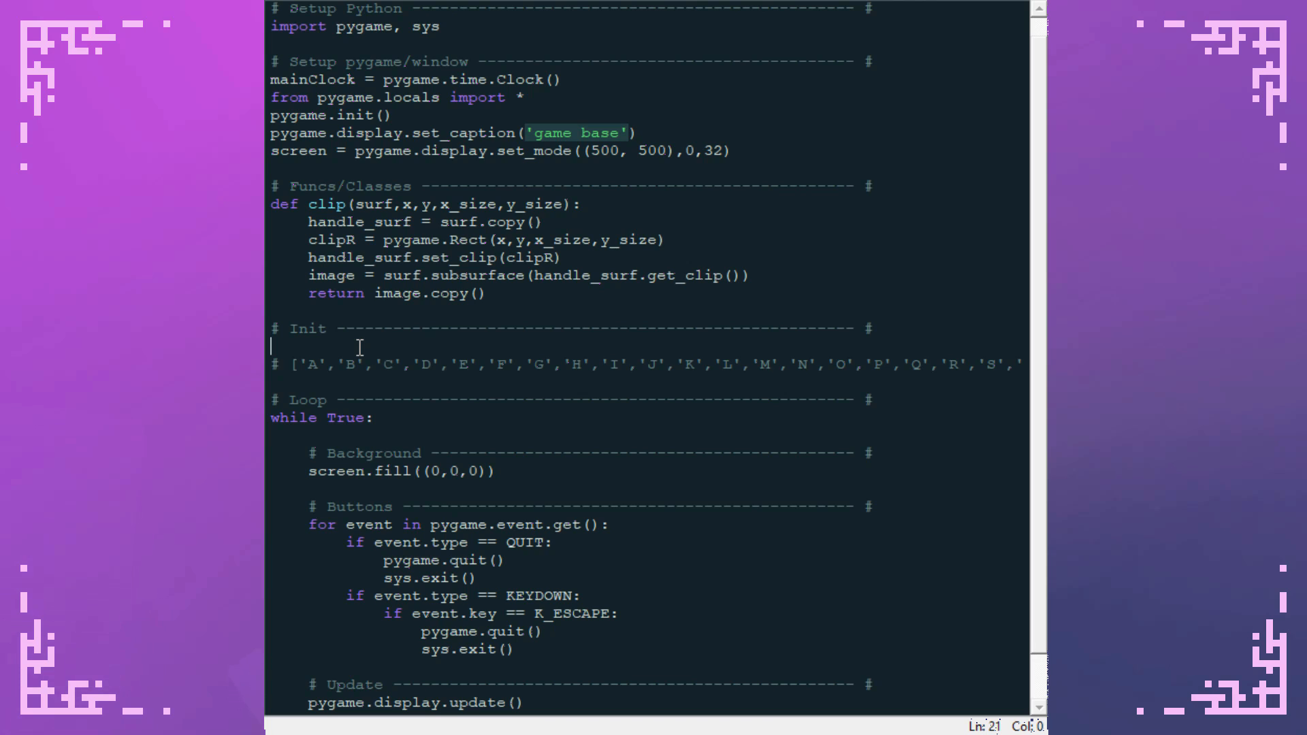
mouse_move(689, 296)
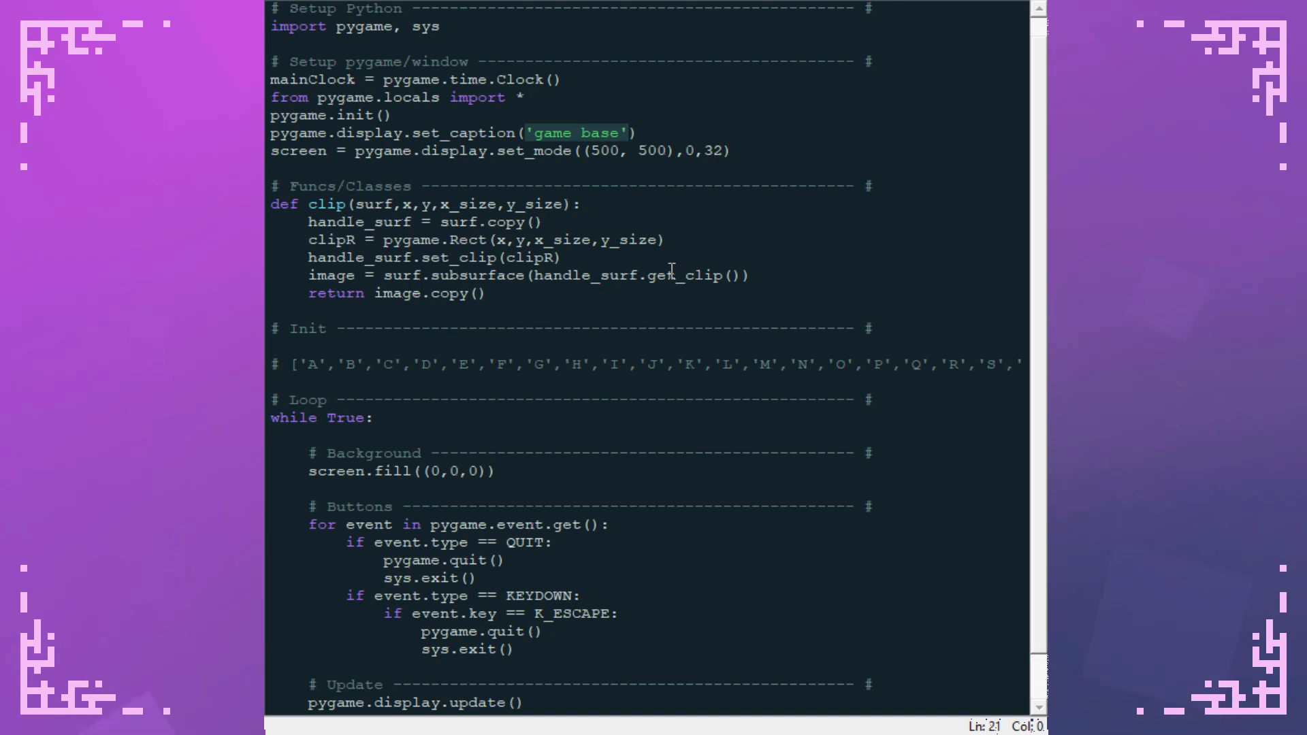
text(c)
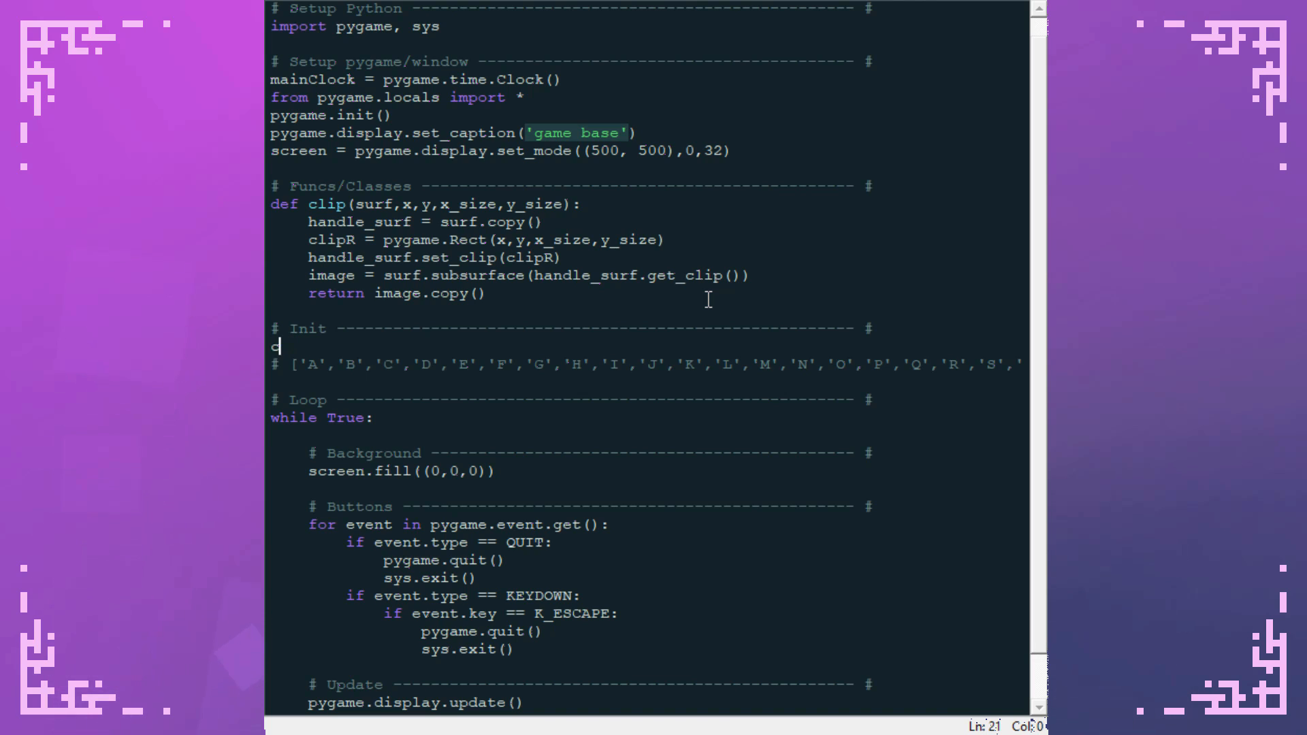
text(lass)
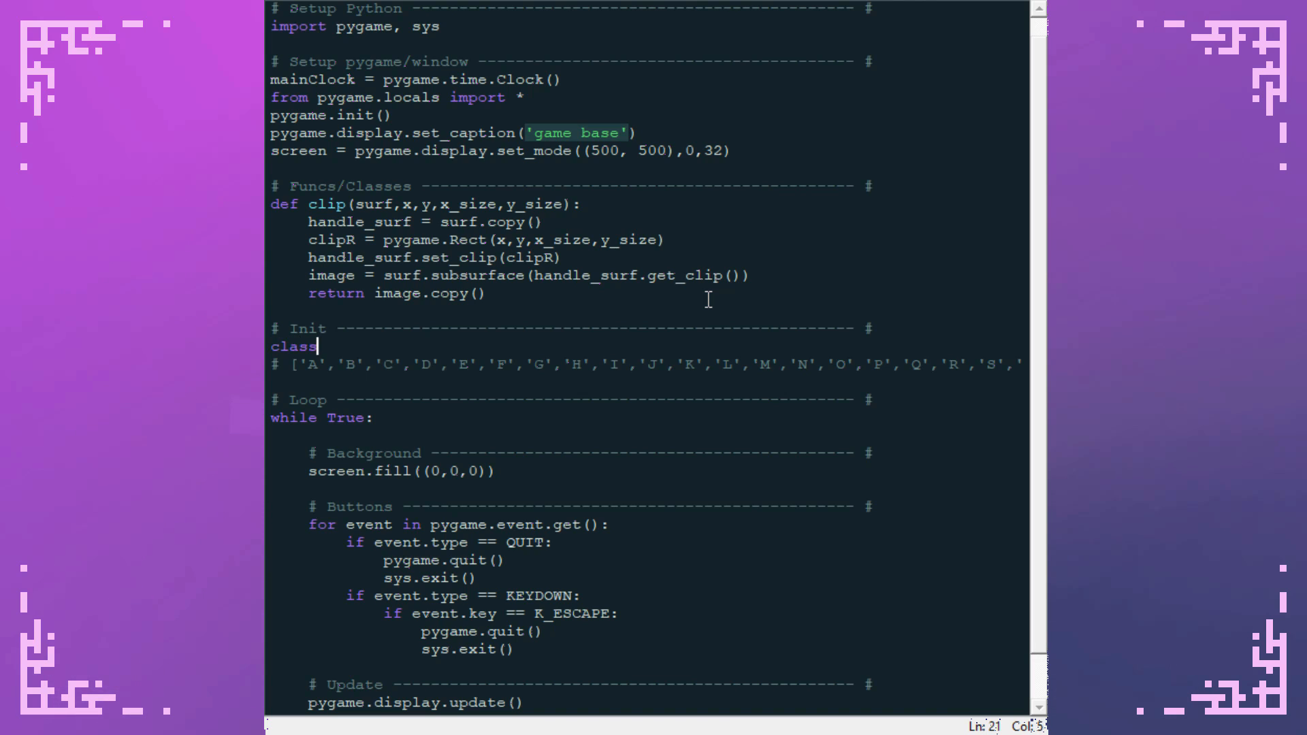
text(F)
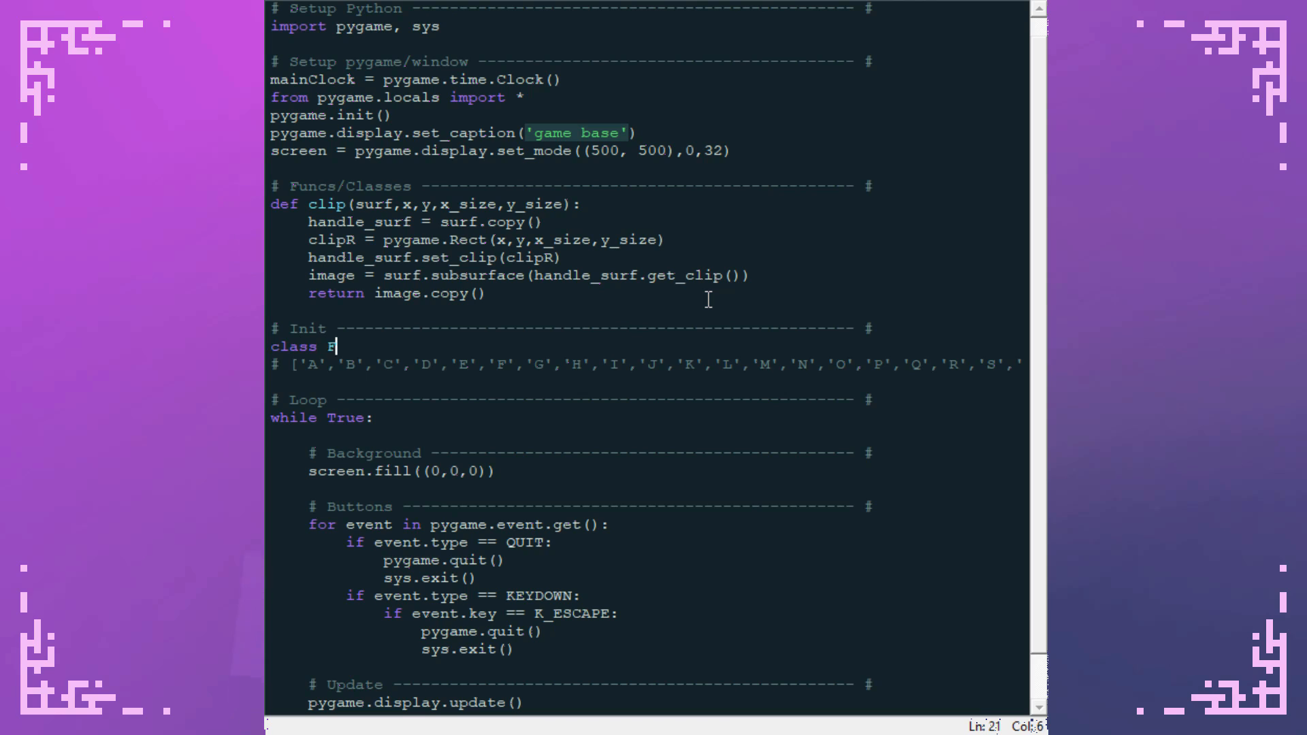
text(ont)
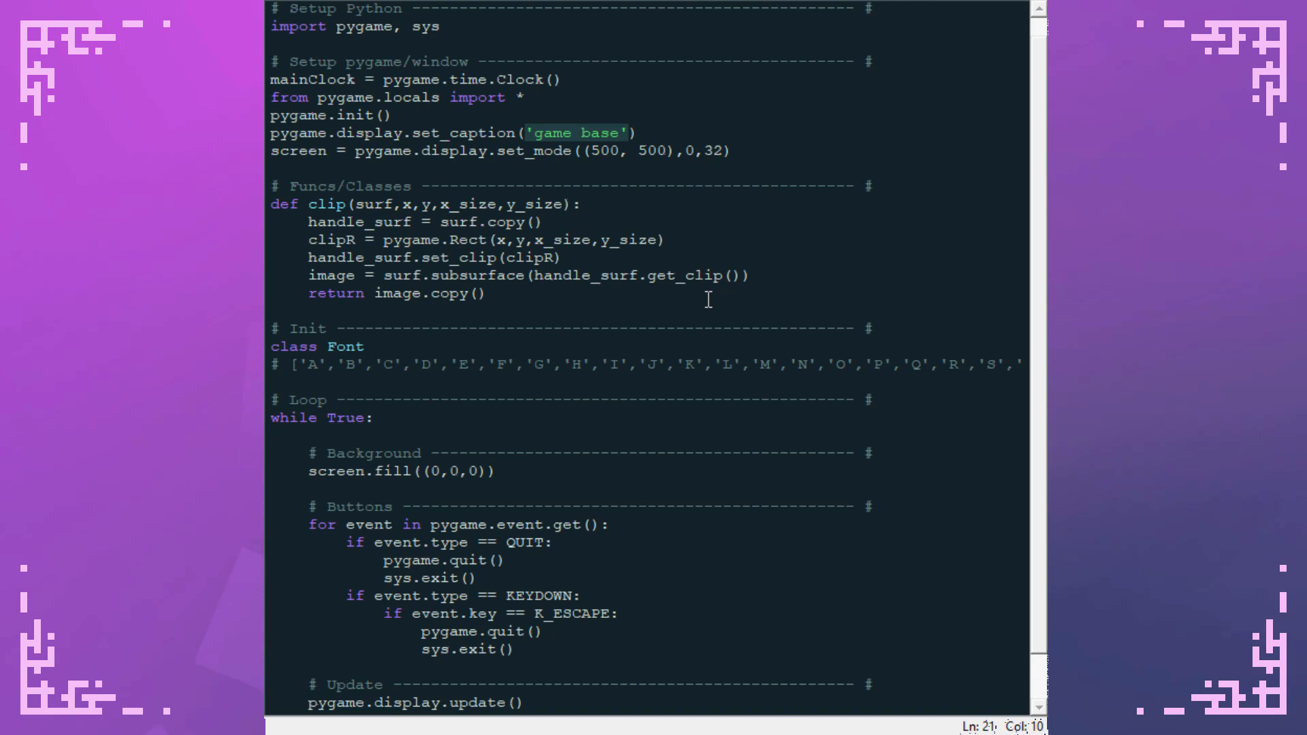
text(():)
text(def __i)
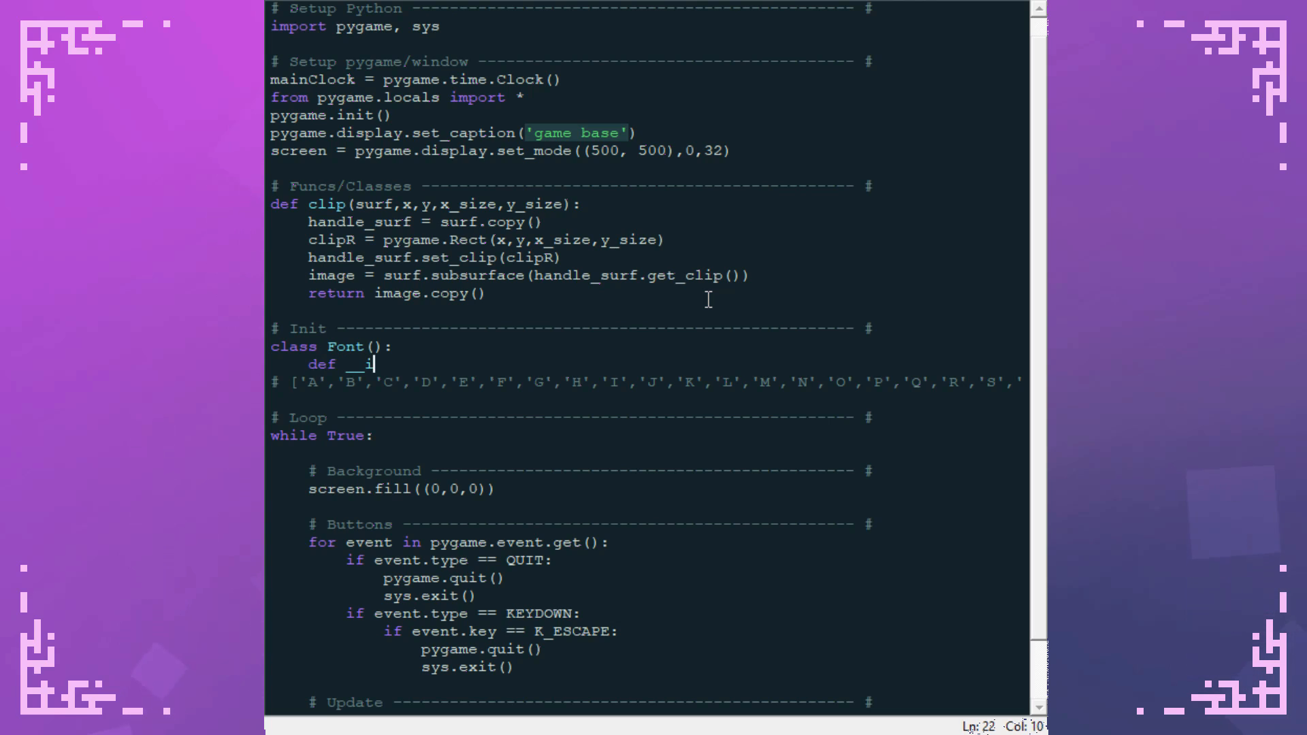
- Define '__init__(self, path)' with 'self.spacing = 1' as its first line
text(nit__()
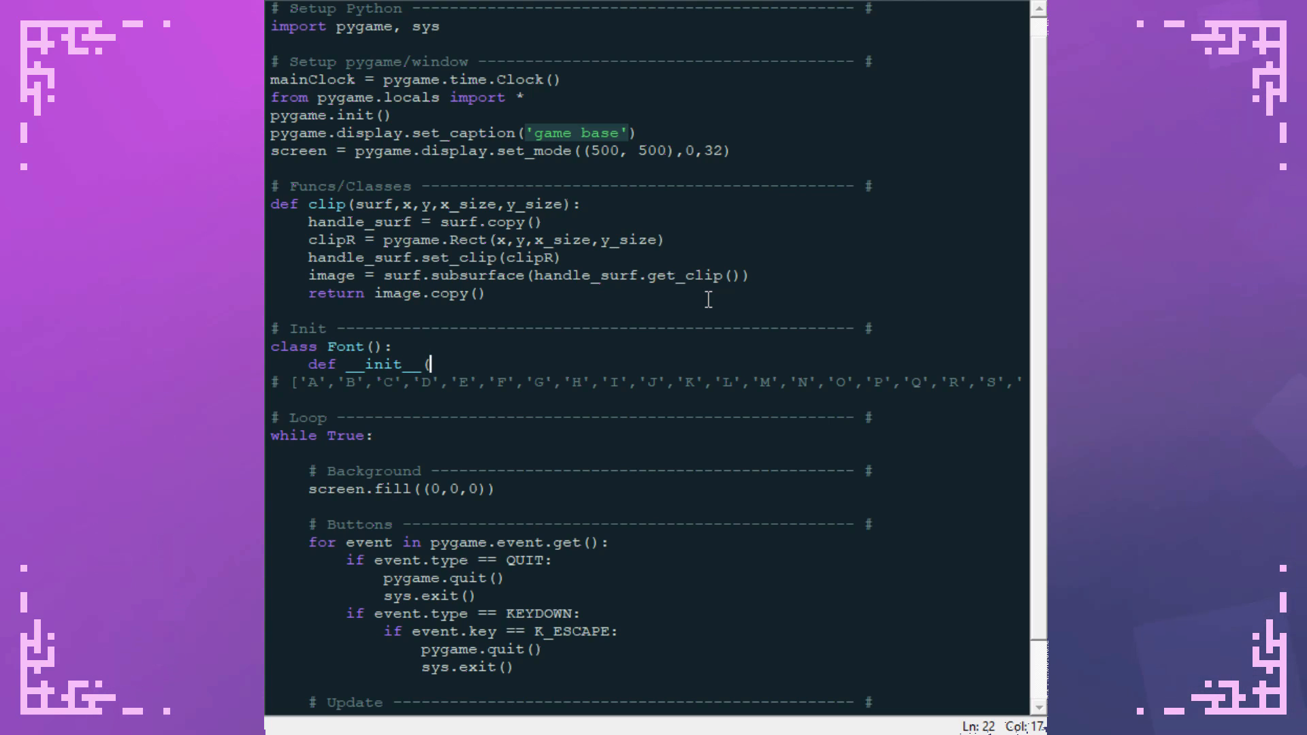
text(self,)
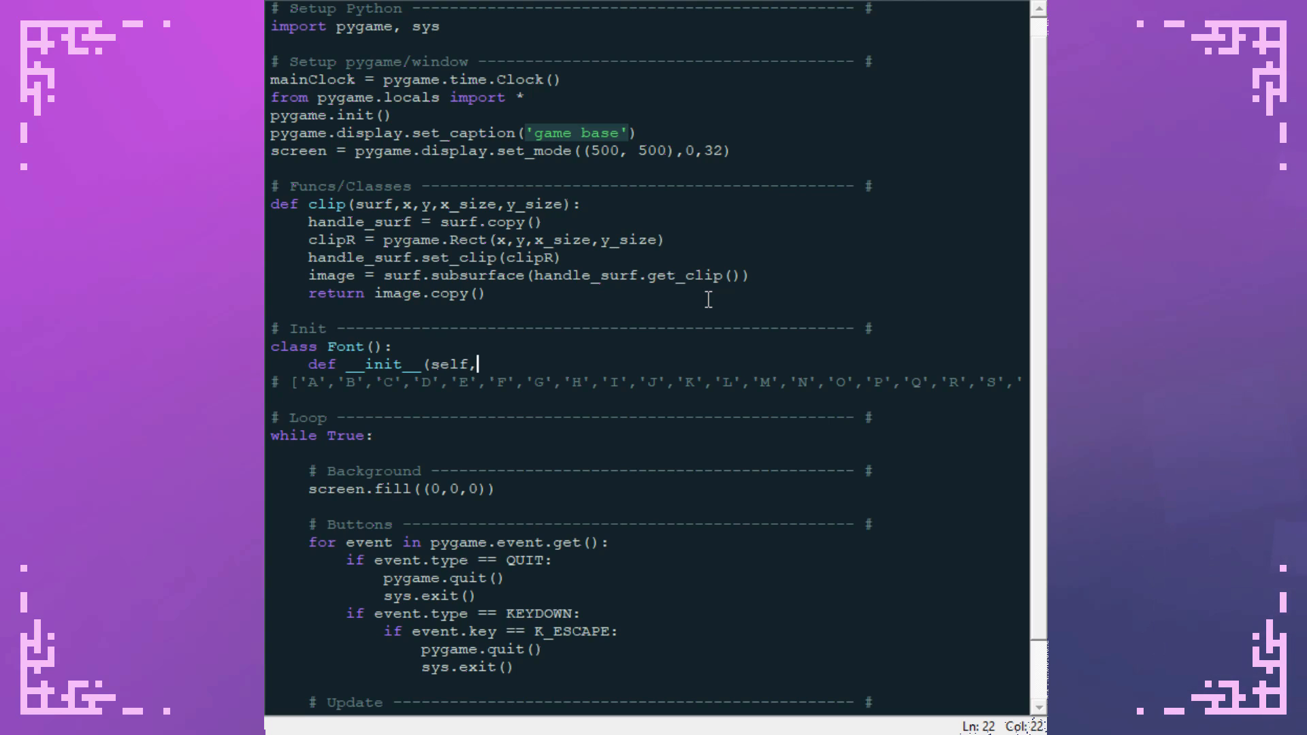
text(path):)
text(self.spacing = 1)
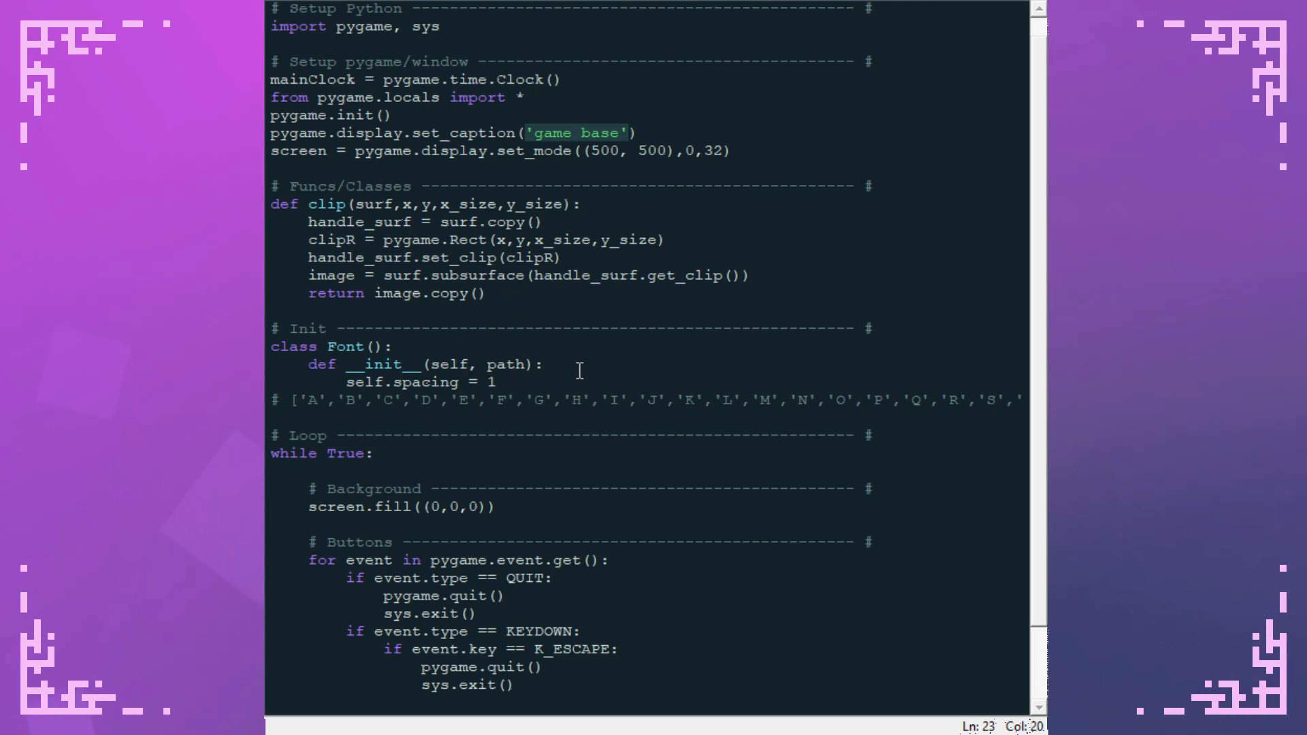
click(496, 381)
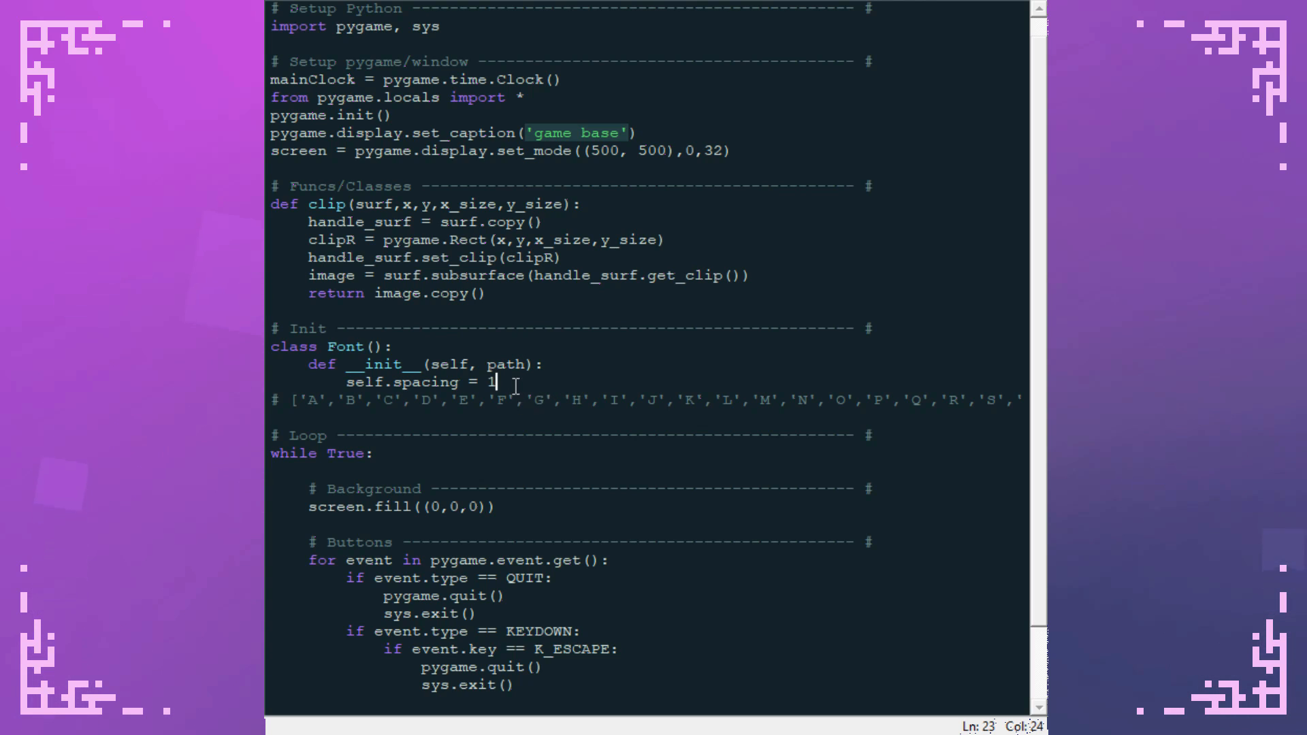
mouse_move(589, 376)
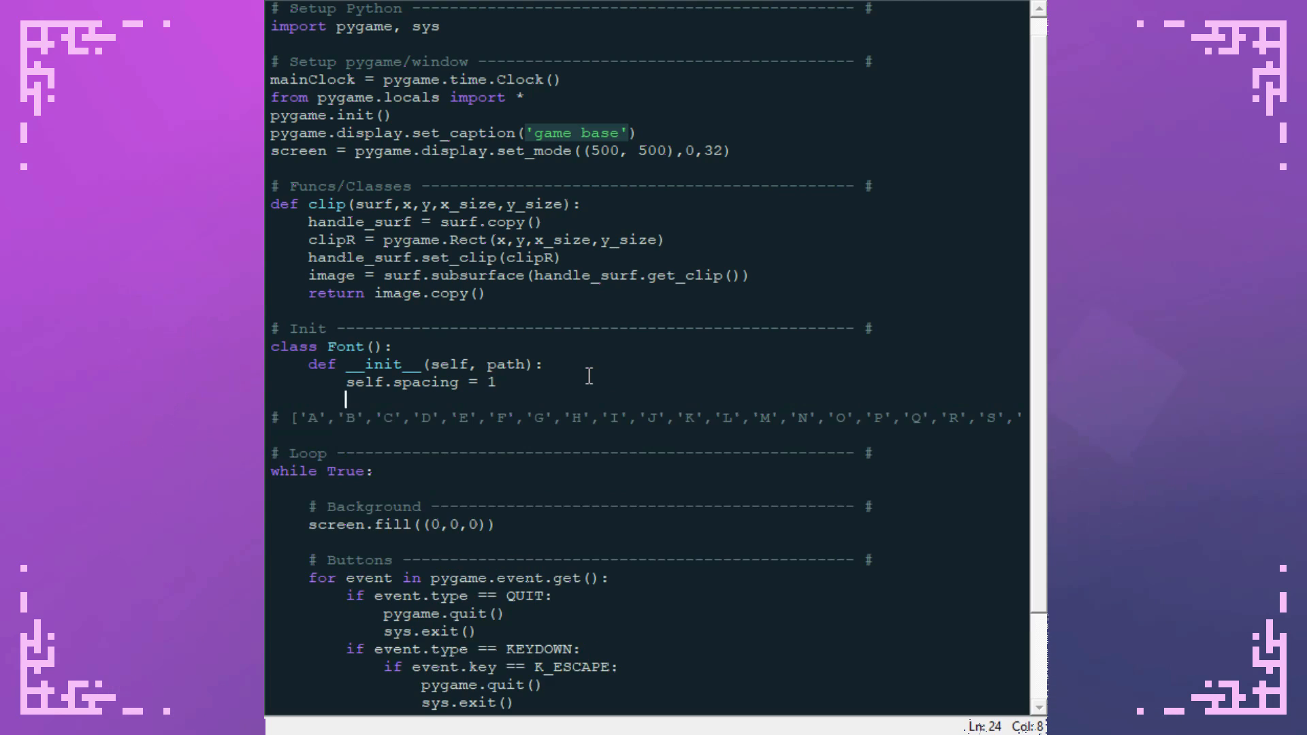
- Load font_img from path with convert(), set current_char_width to 0 and self.characters to {}
text(font_img = pygame.image.load(path).convert())
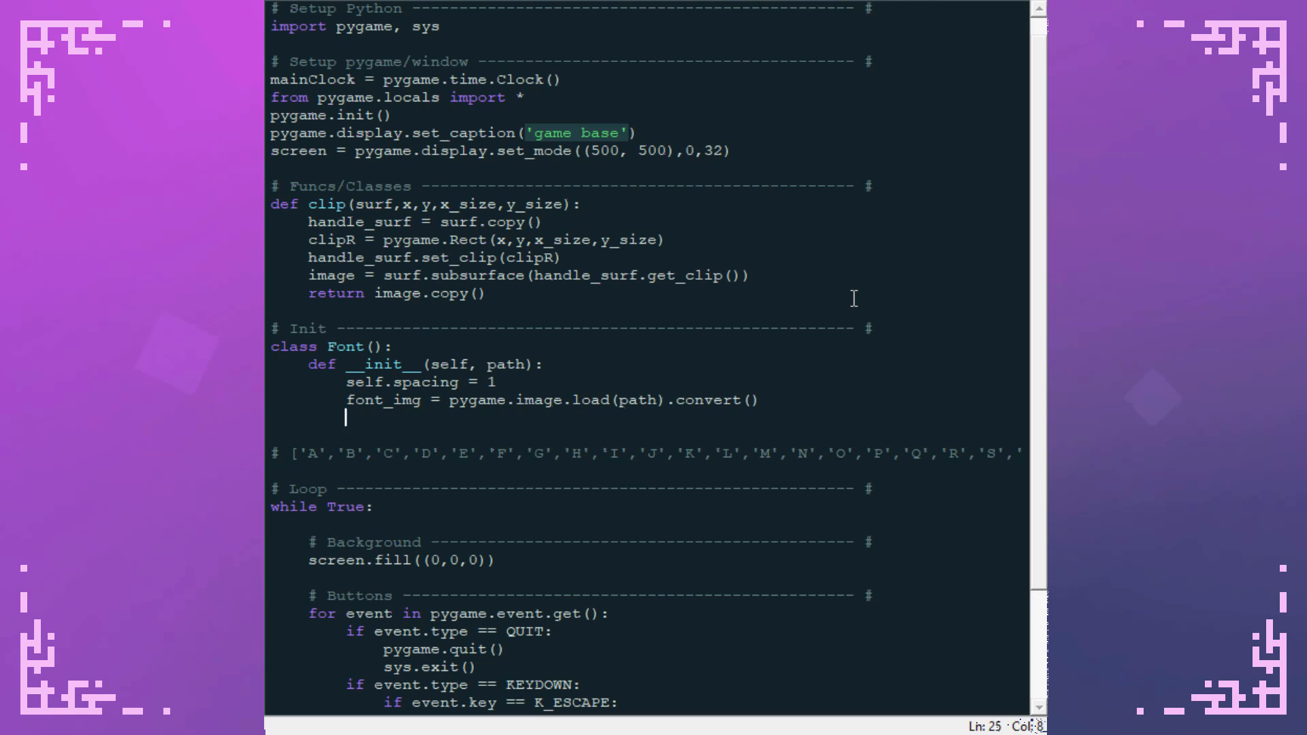
text(current_)
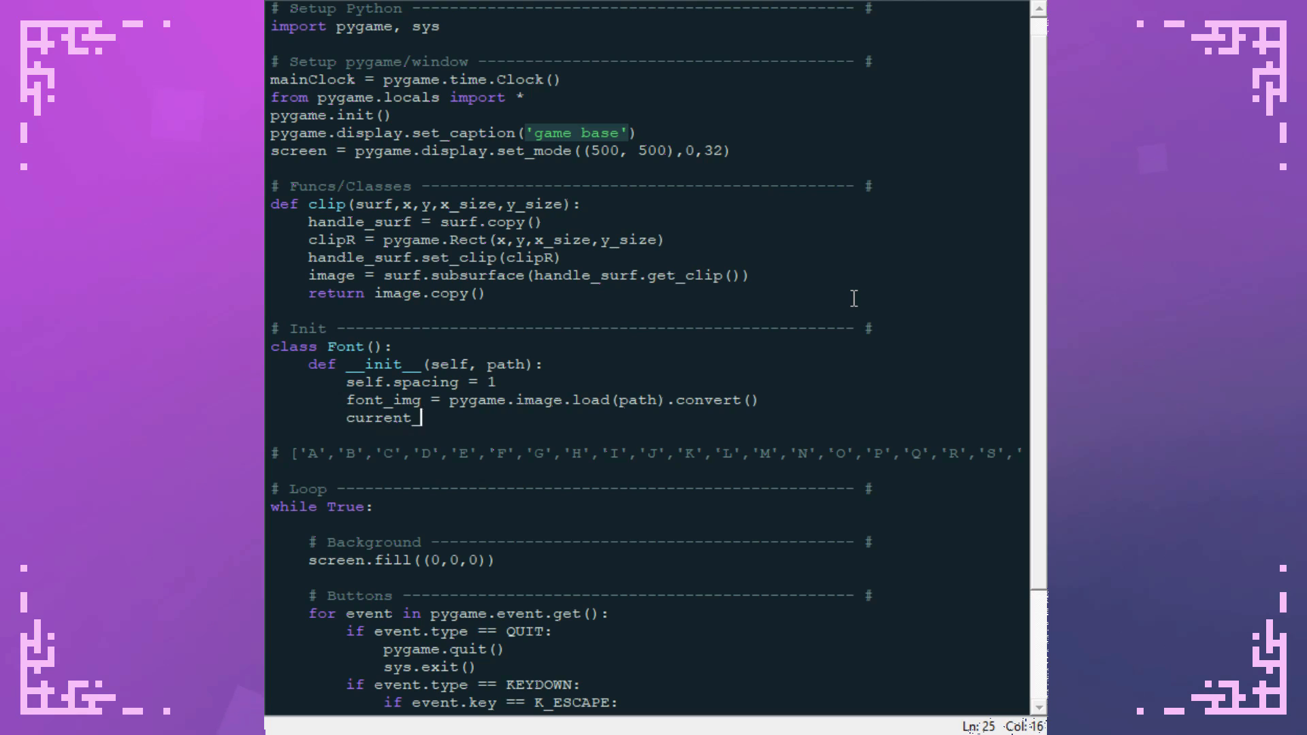
text(char_width = 0\nx)
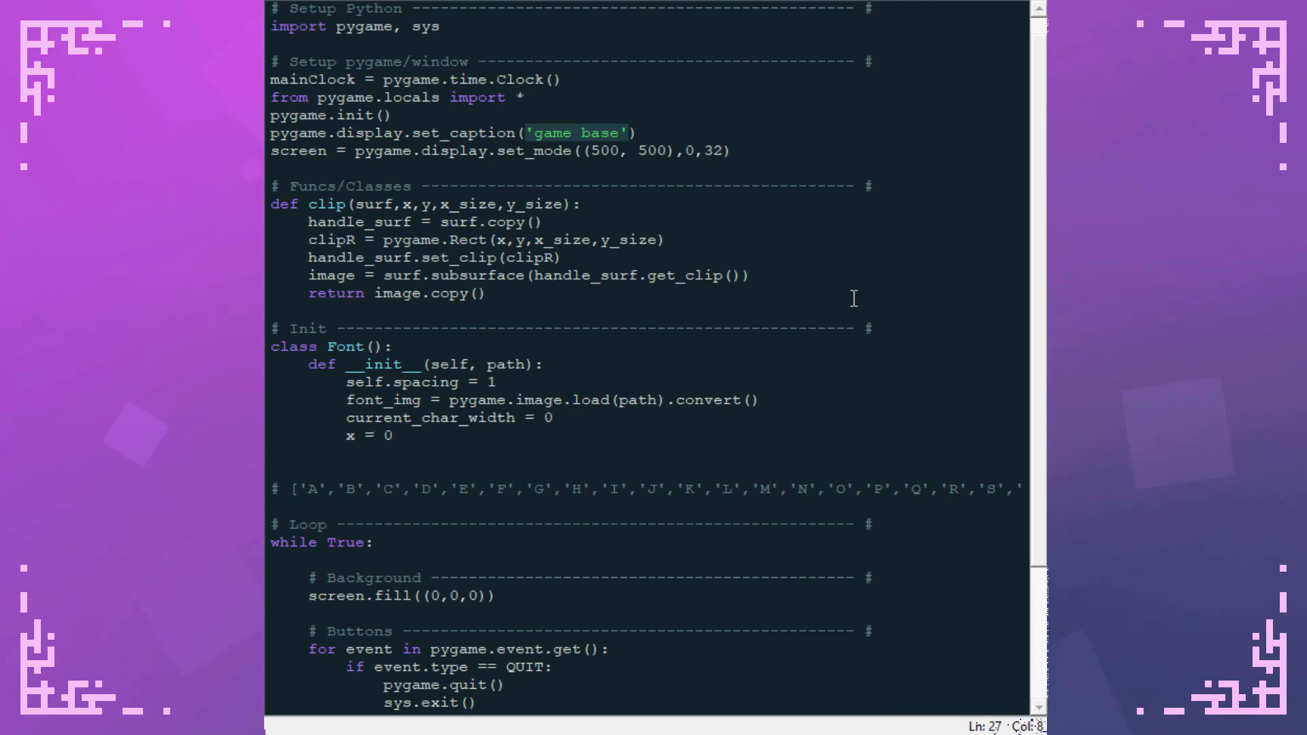
text(self.characters)
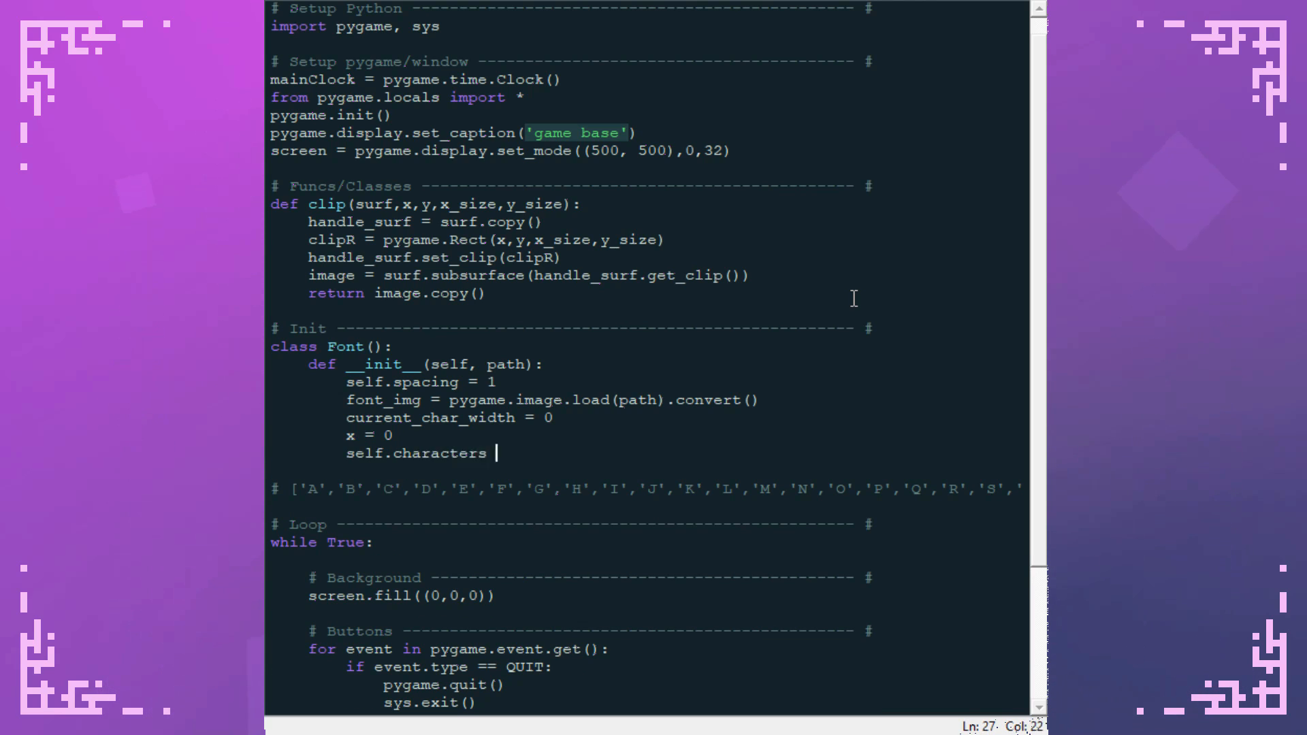
text(= {})
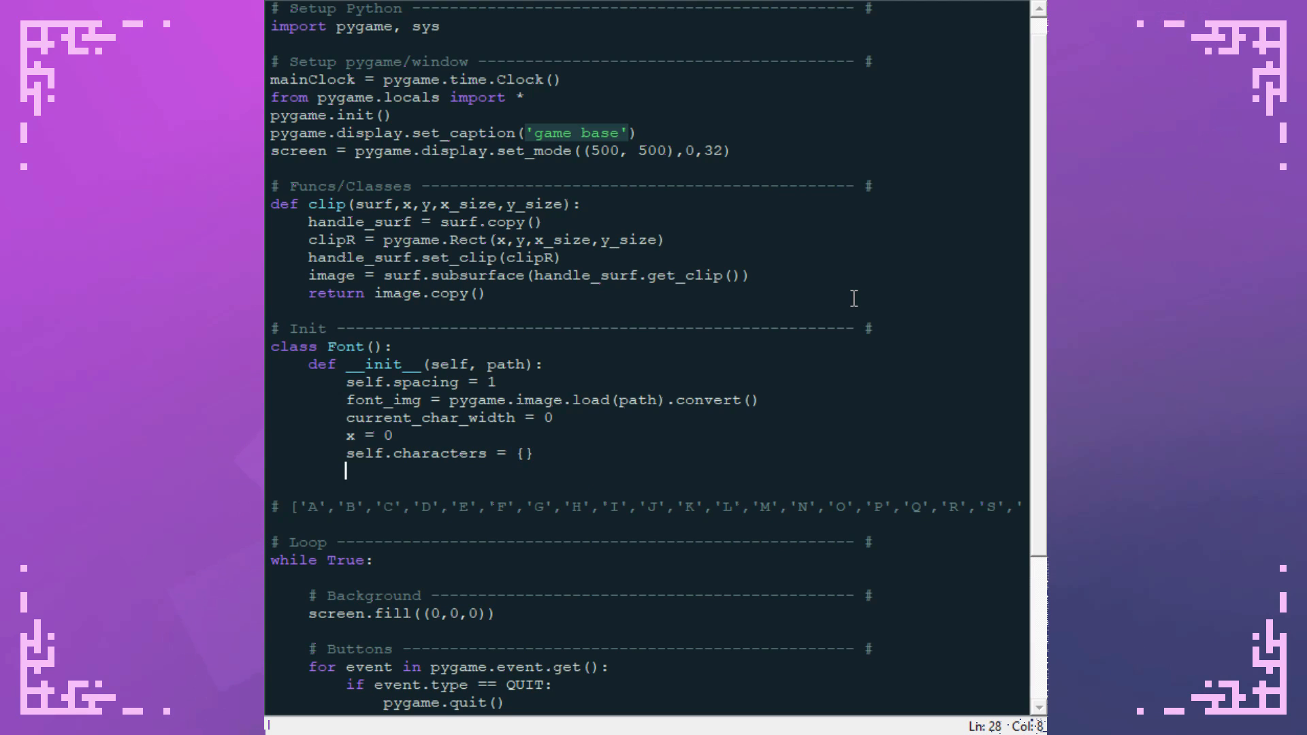
- Loop x over font_img.get_width() reading c = font_img.get_at((x, 0))
text(f)
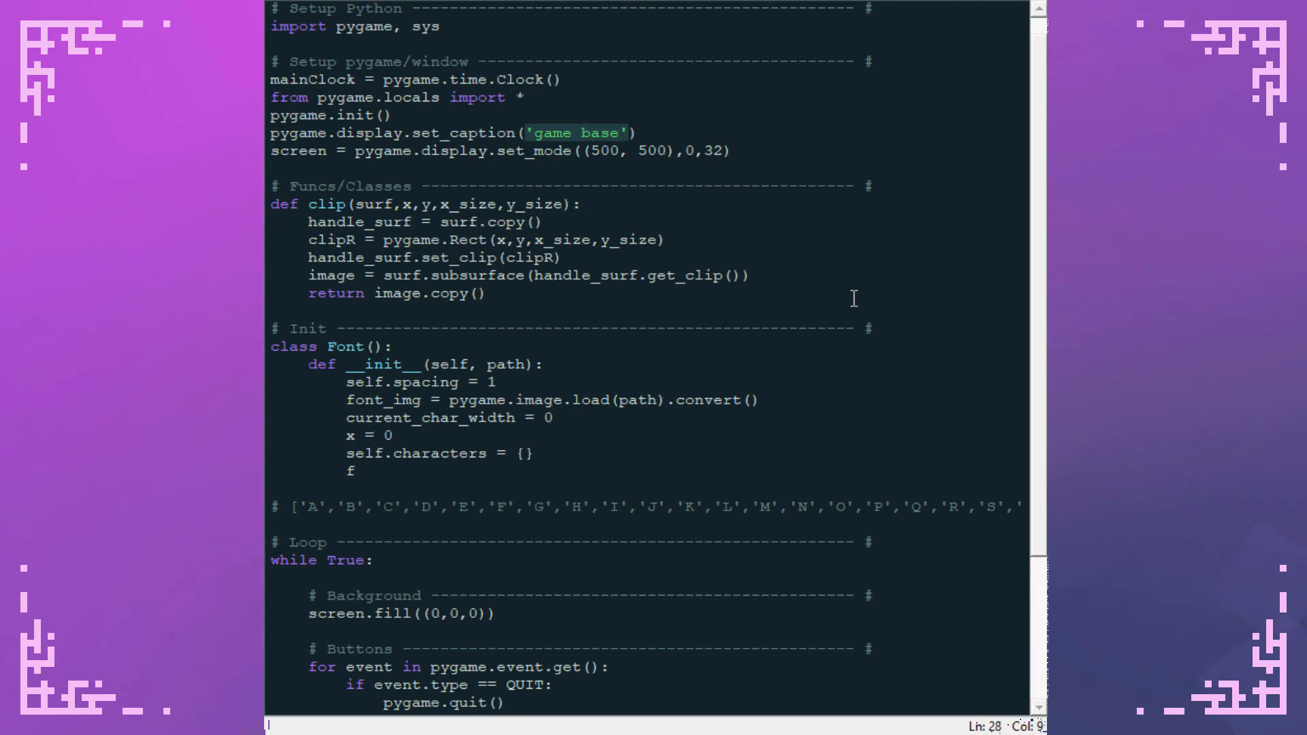
text(or x)
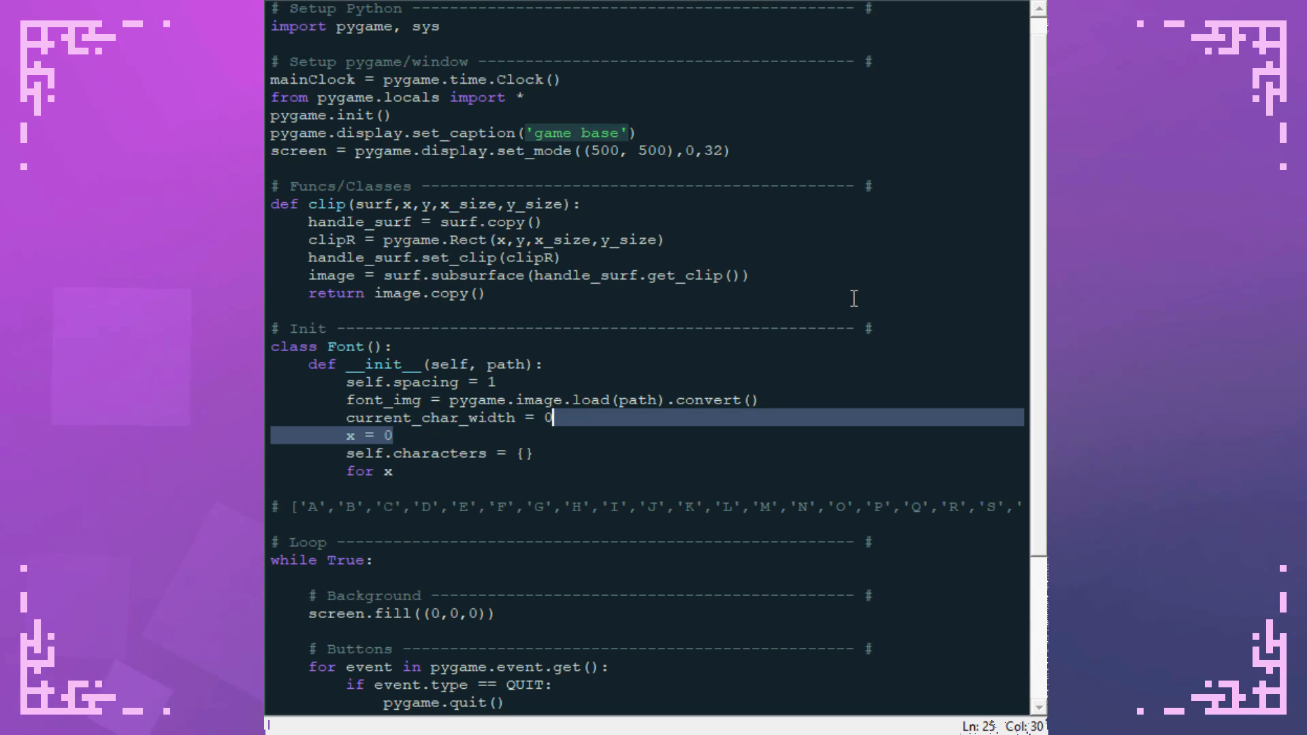
text(in range(font_img.get_width()):)
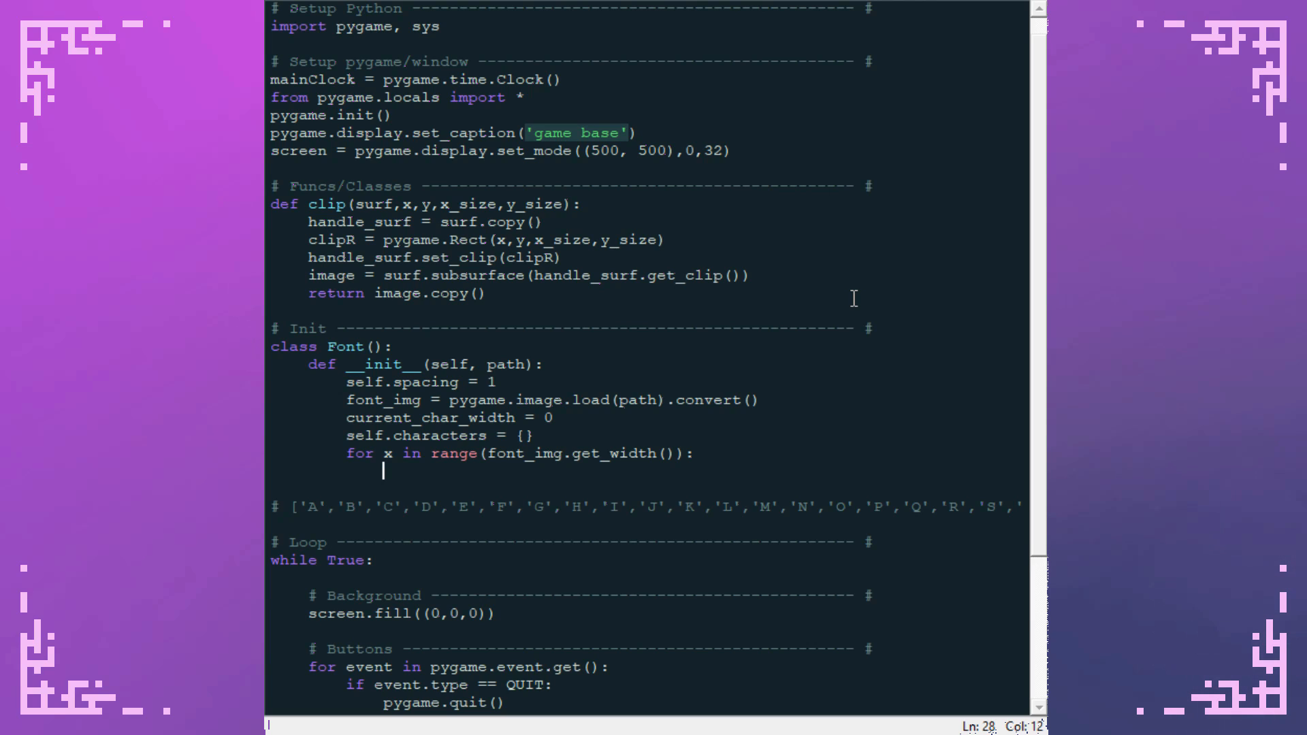
text(c =)
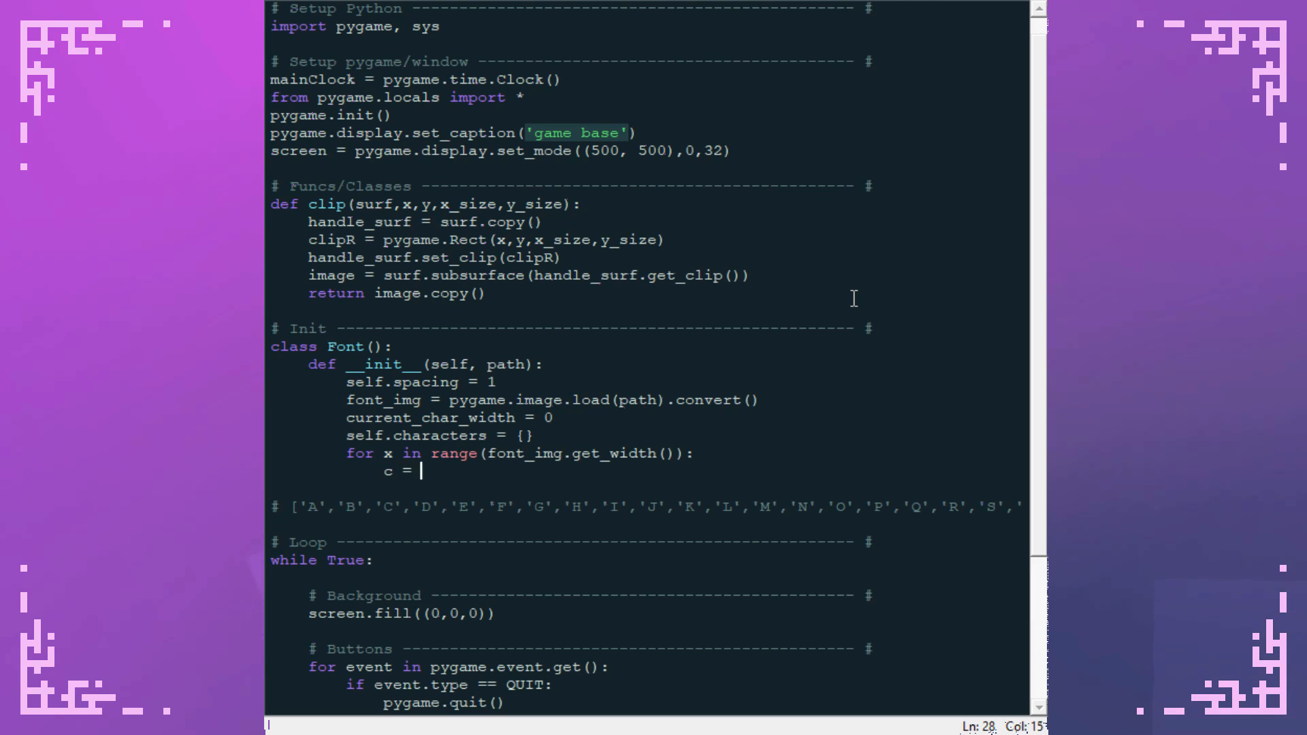
text(font_img.get_)
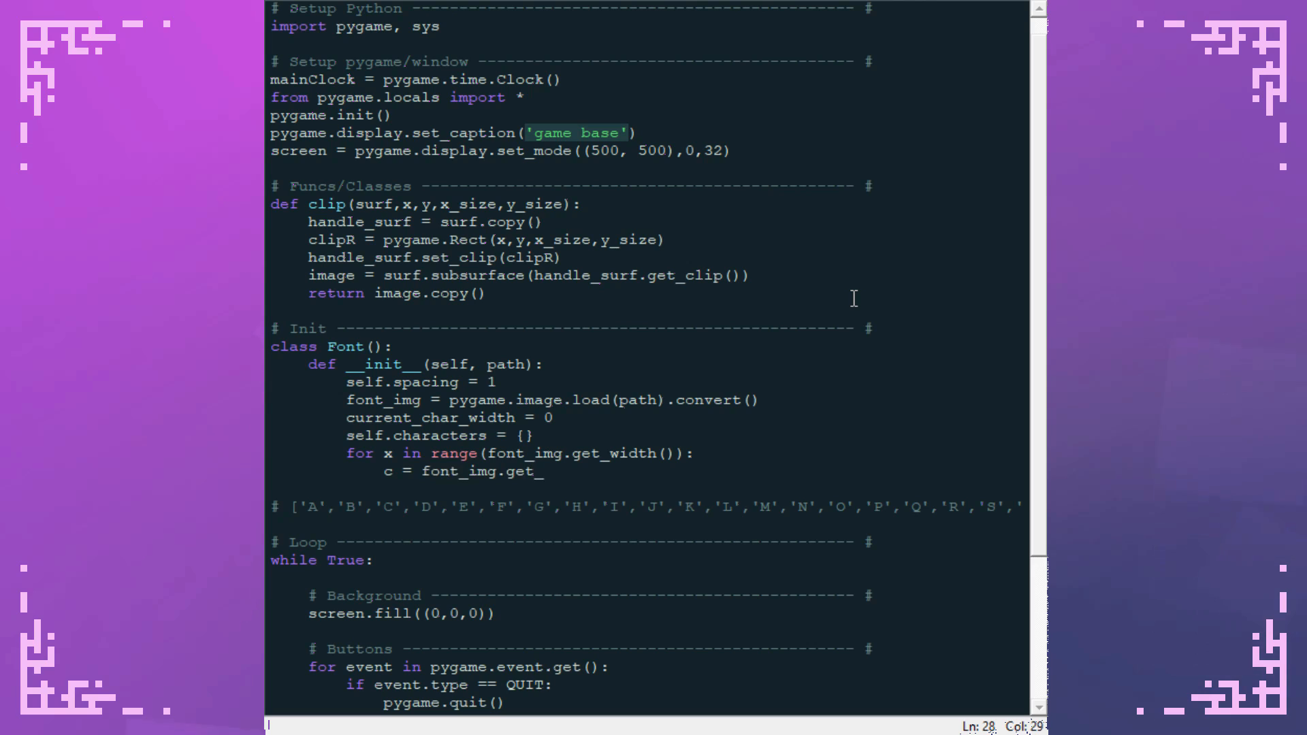
text(_at((x,)
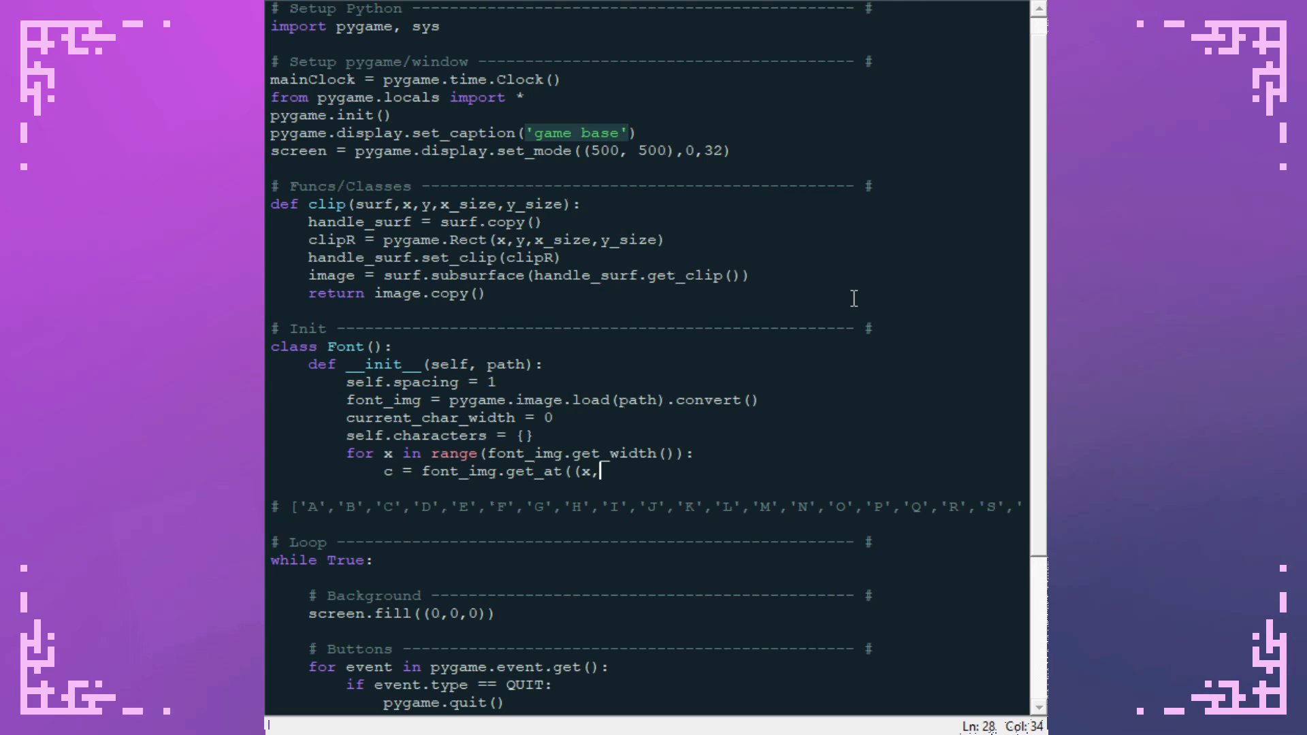
text(0)))
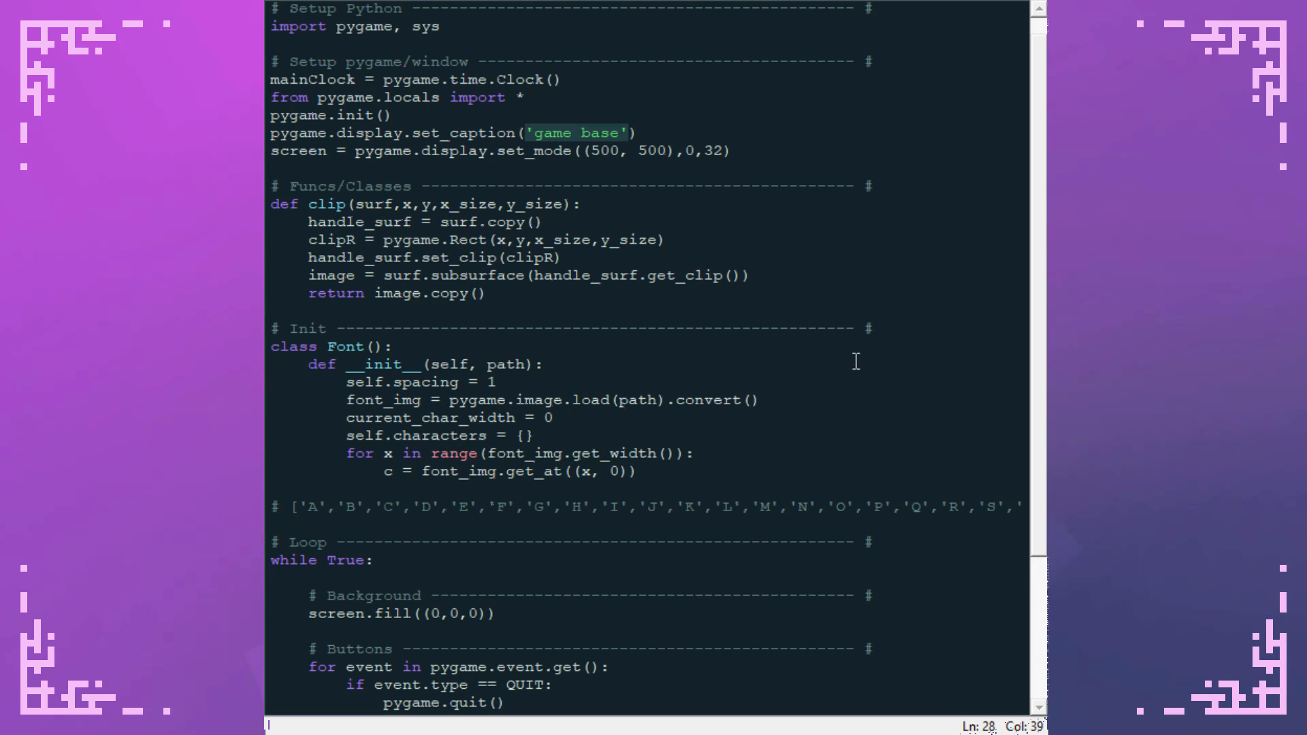
click(683, 454)
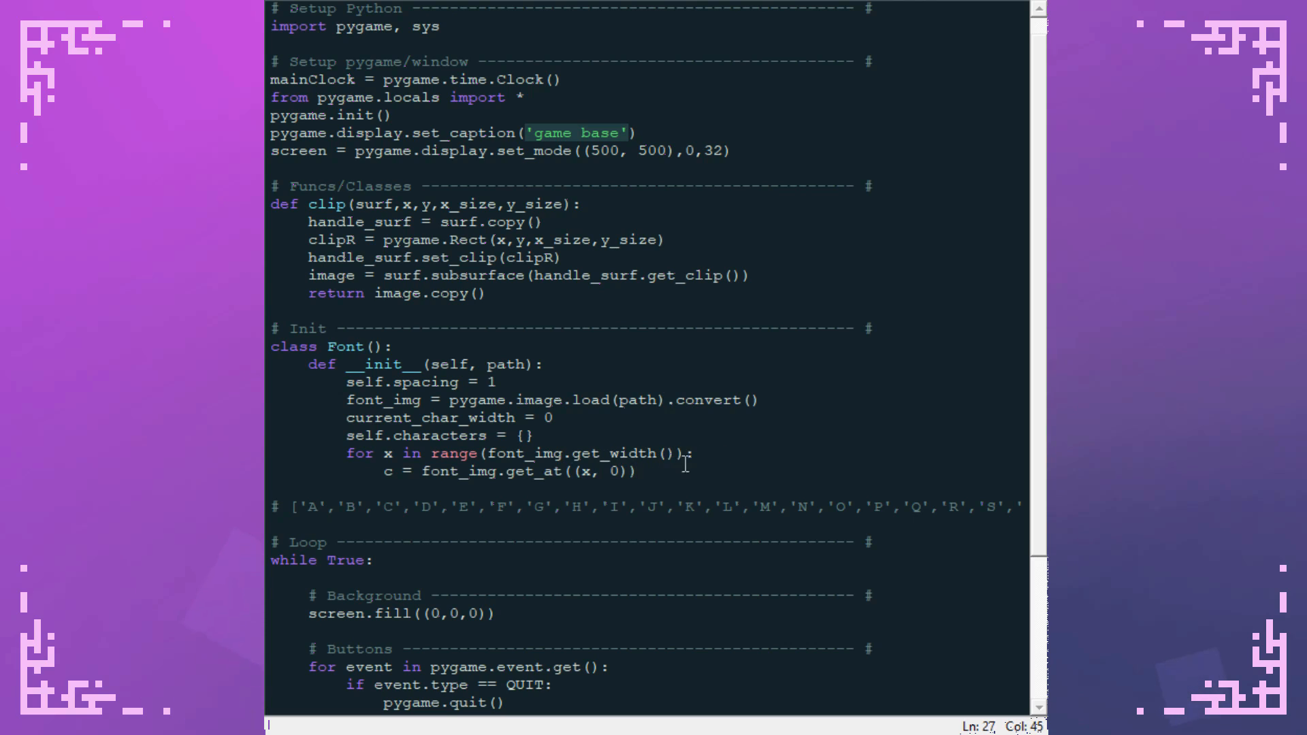
- Check 'if c[0] == 127:' with a placeholder, else increment current_char_width by 1
text(if)
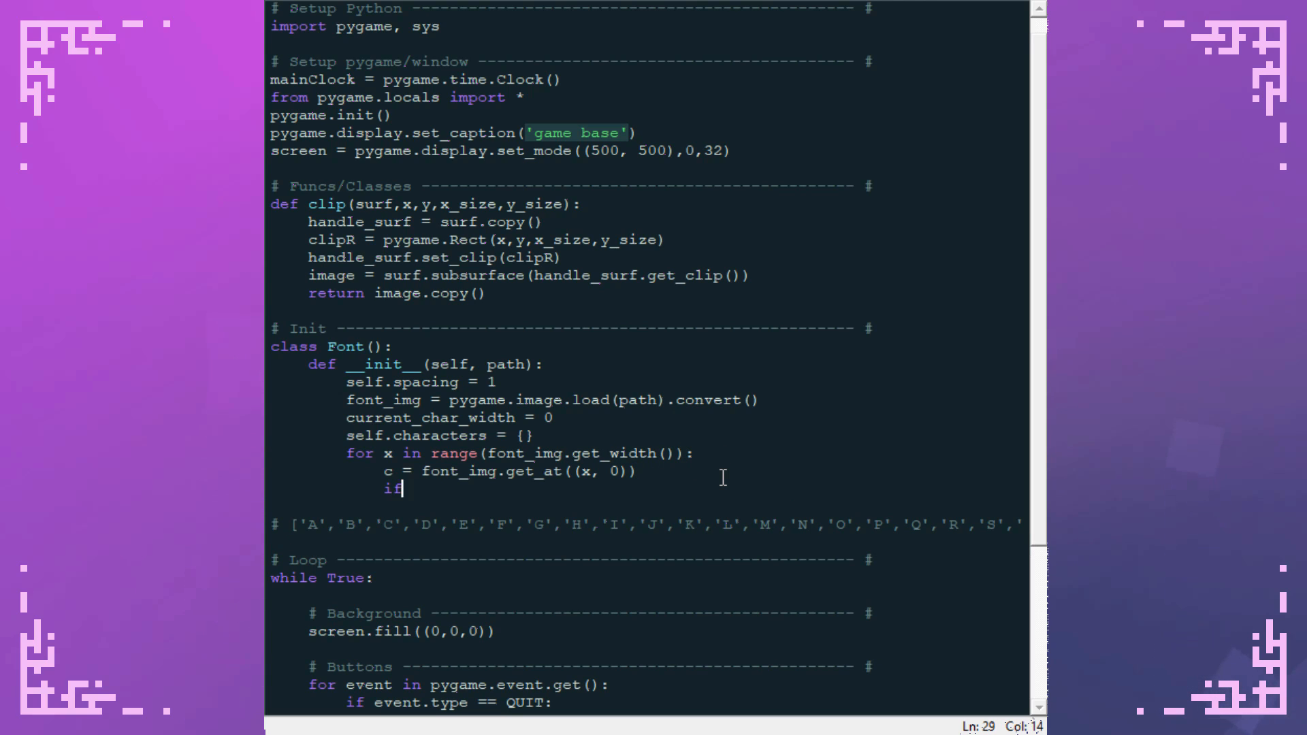
text(c[0])
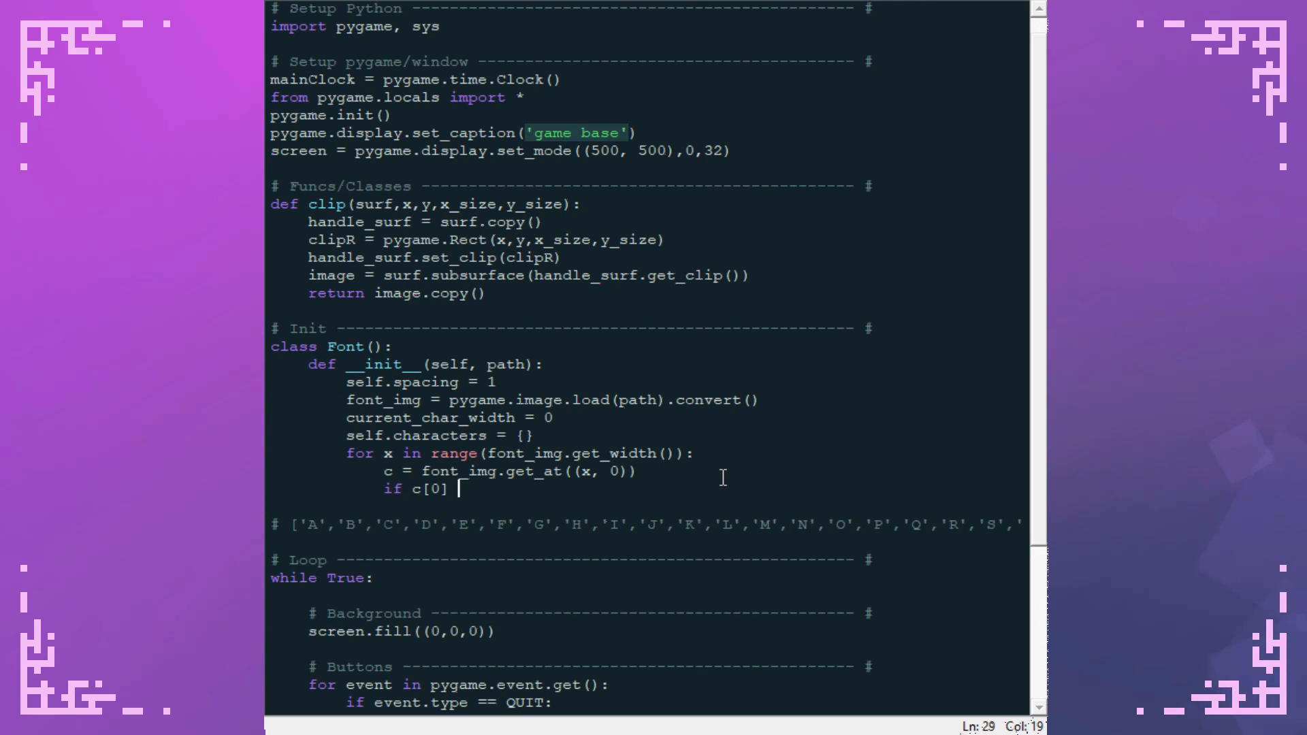
text(== 127)
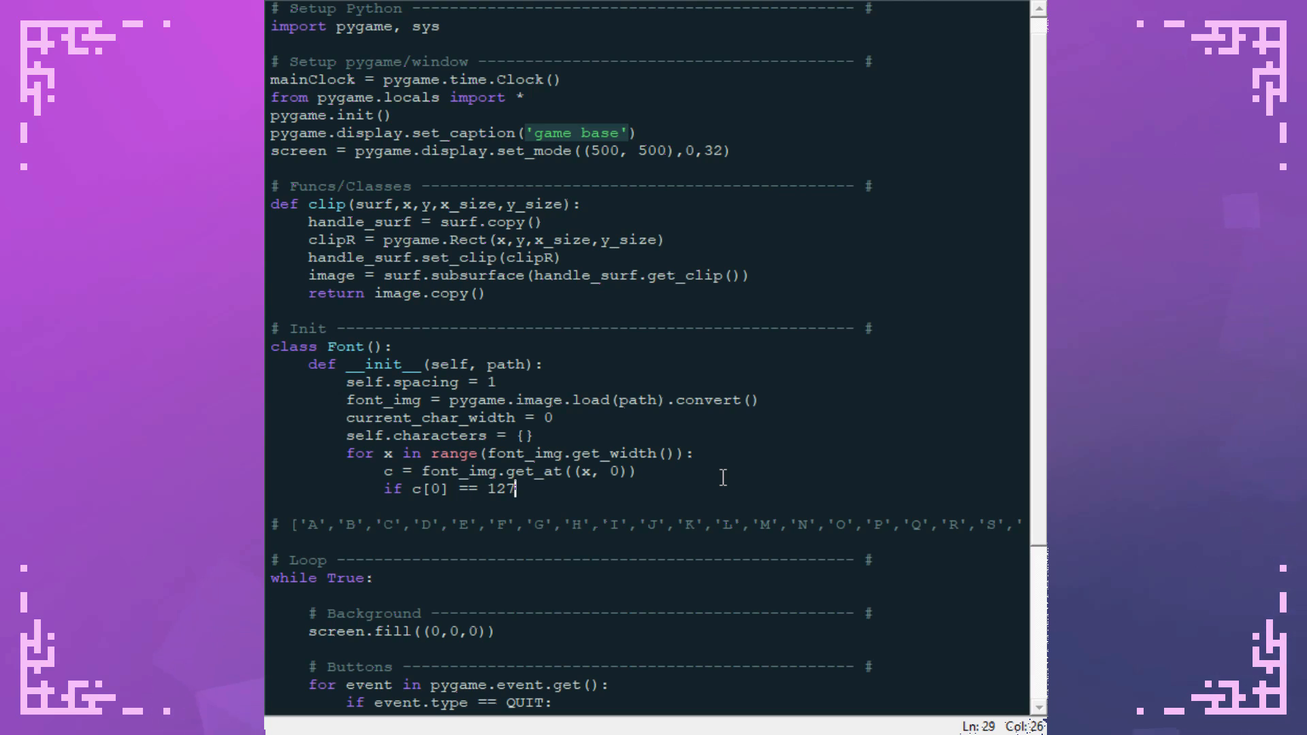
text(:)
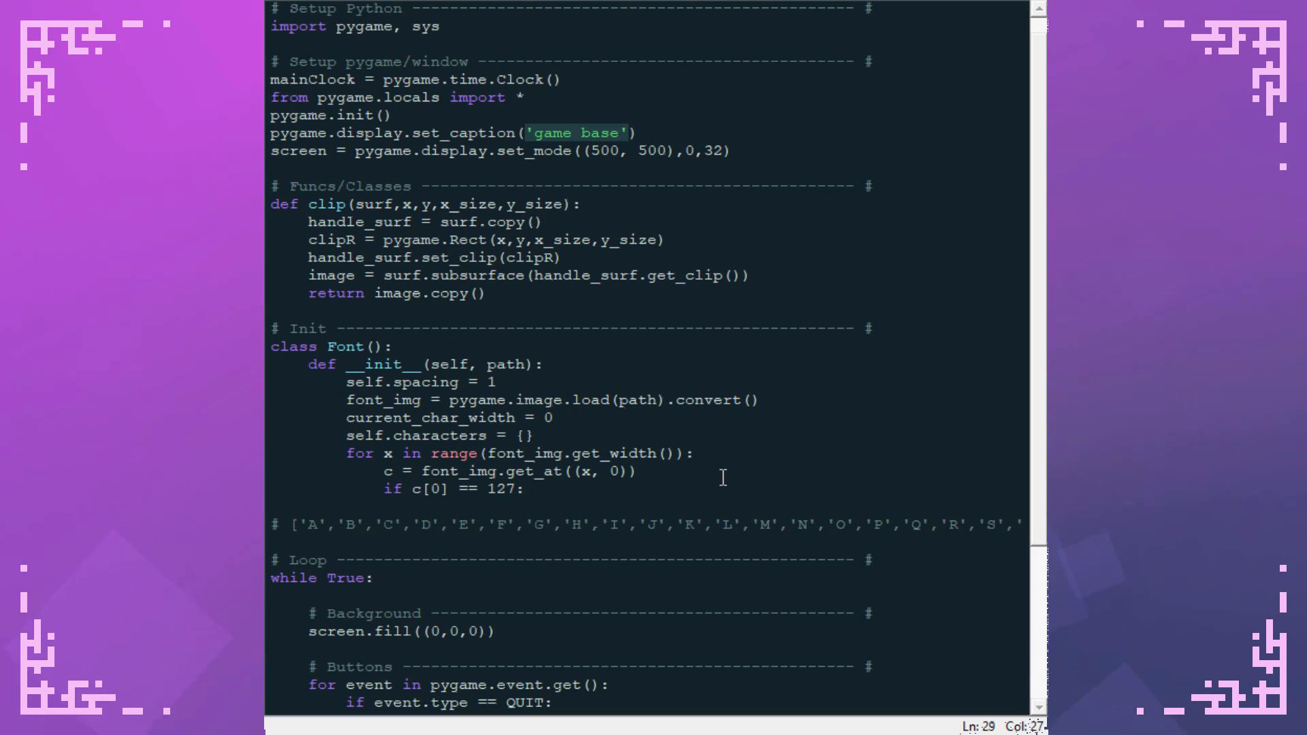
click(523, 489)
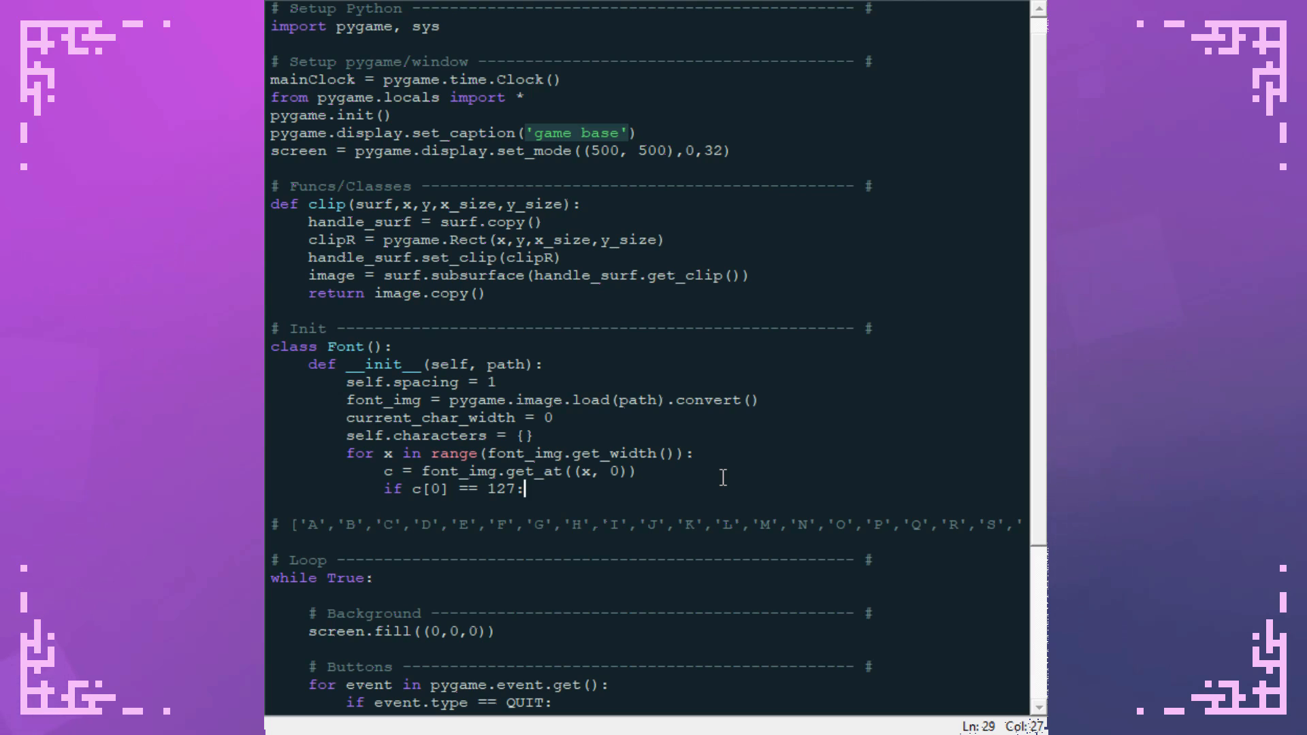
text(pass)
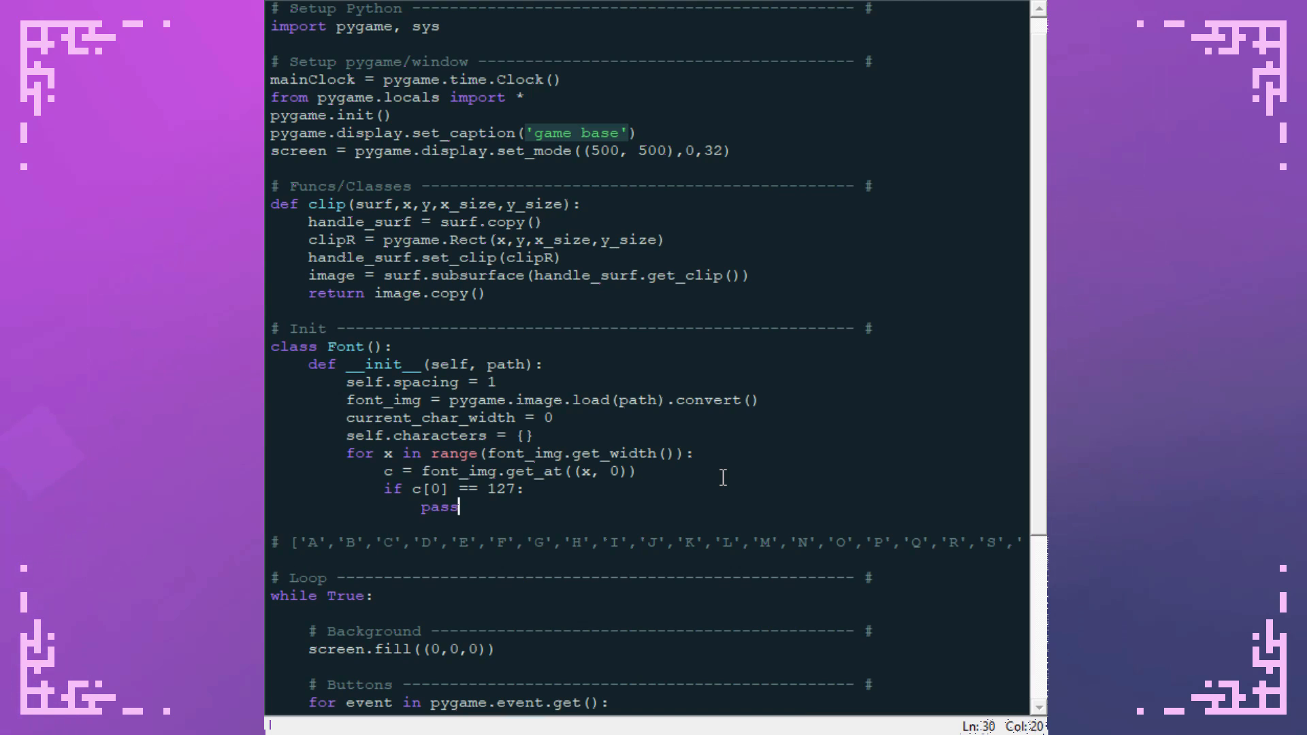
text(else:)
text(current_char_widt)
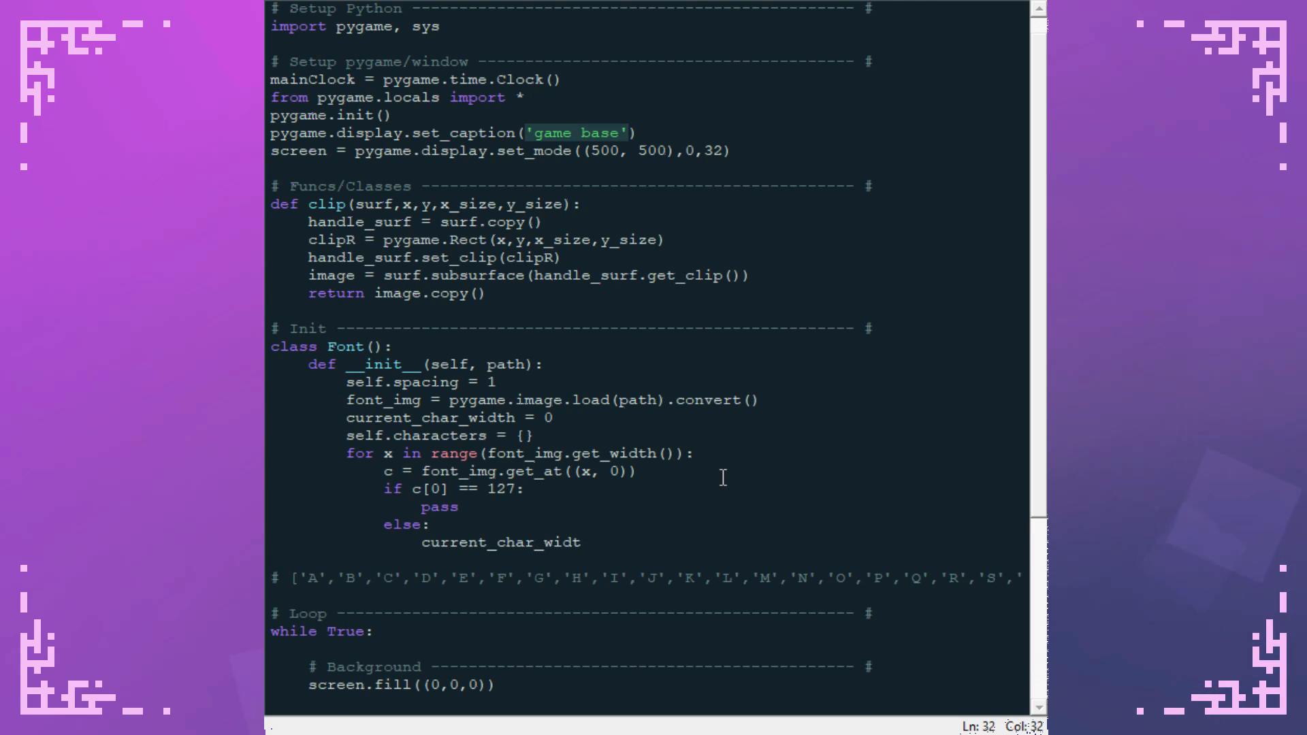
text(h +=)
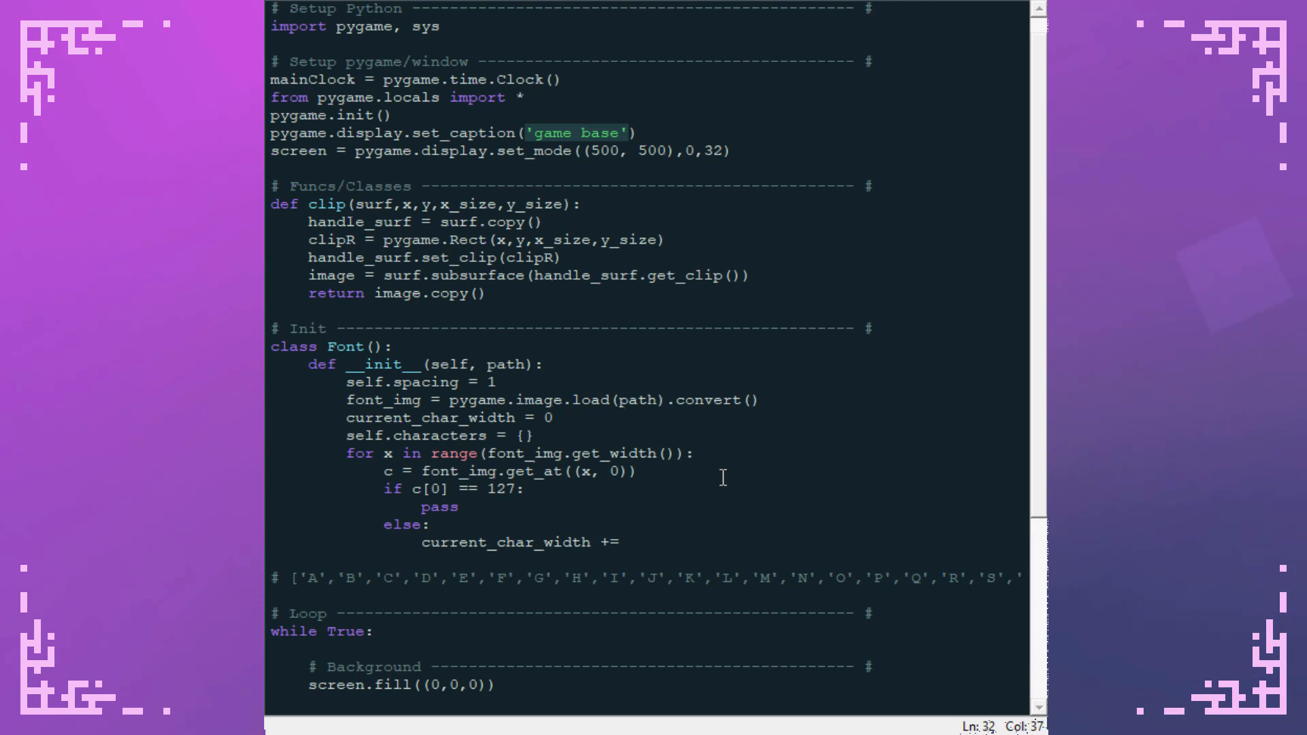
text(1)
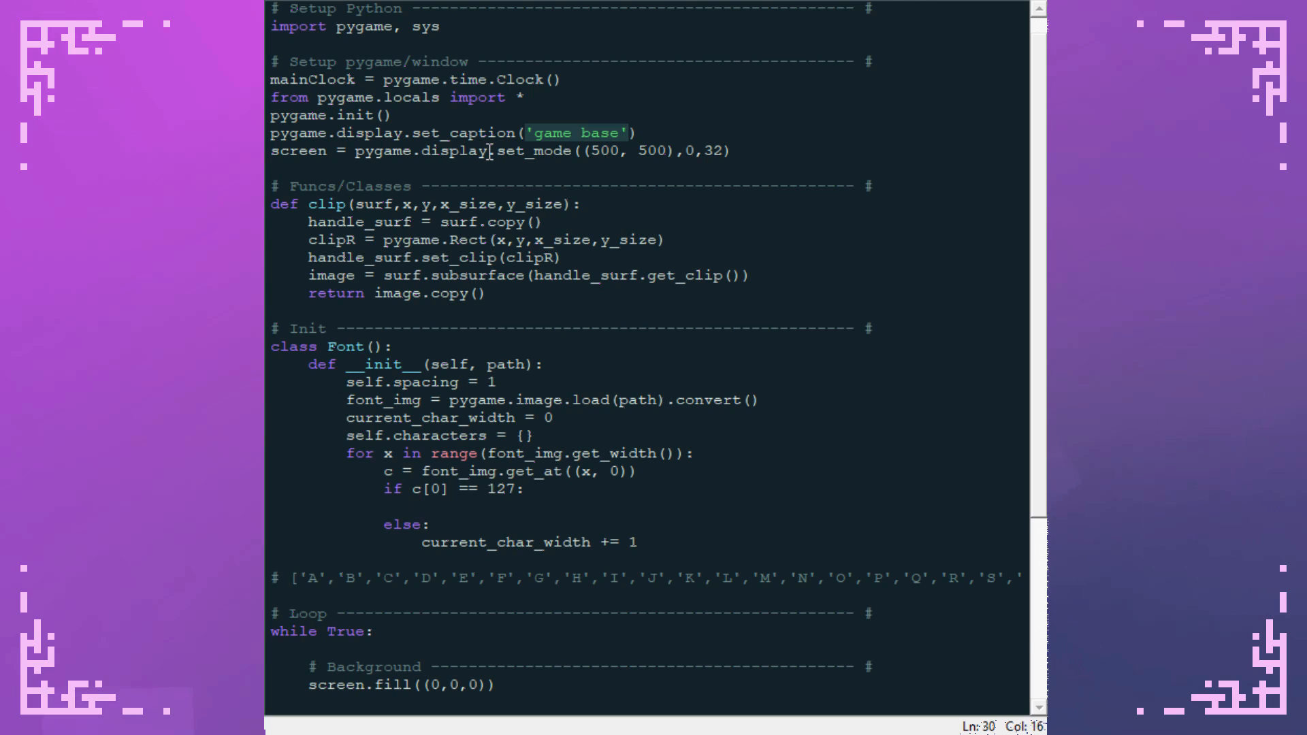
- Clip char_img from font_img starting at x - current_char_width, 0 with the current width
text(char_)
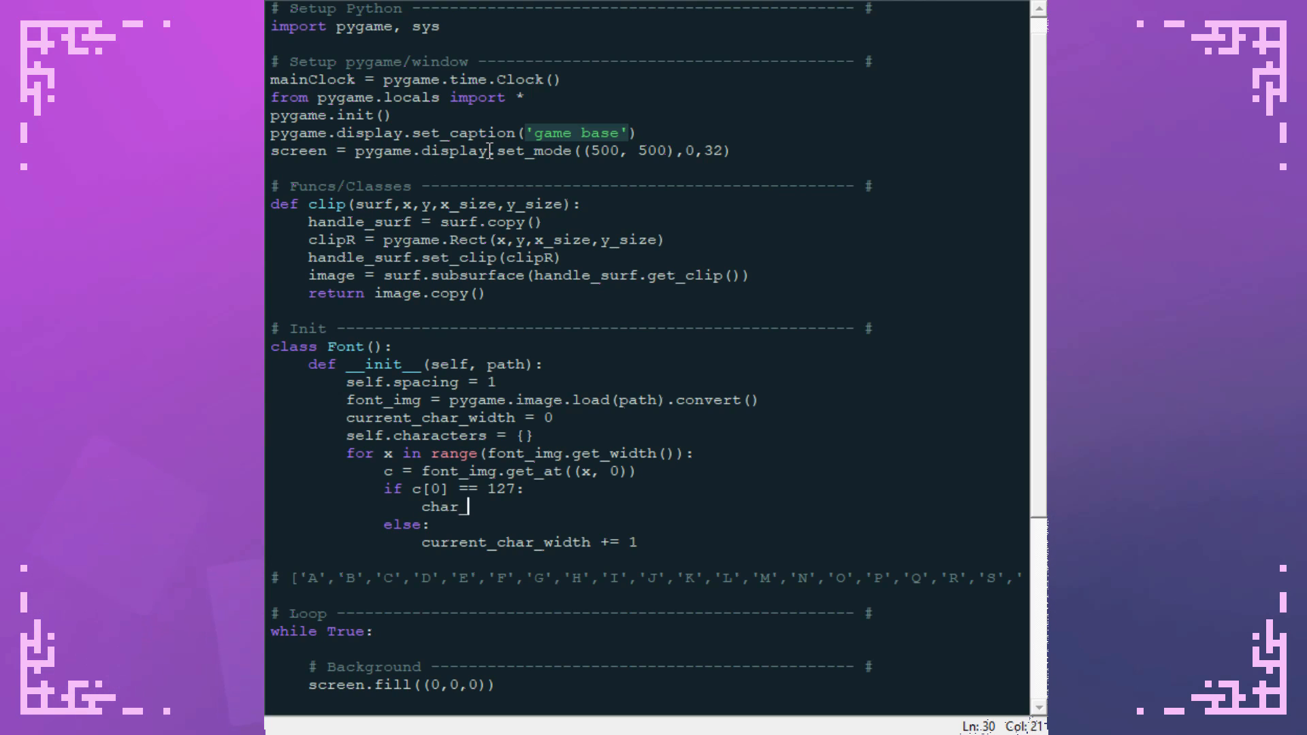
text(_img = cli)
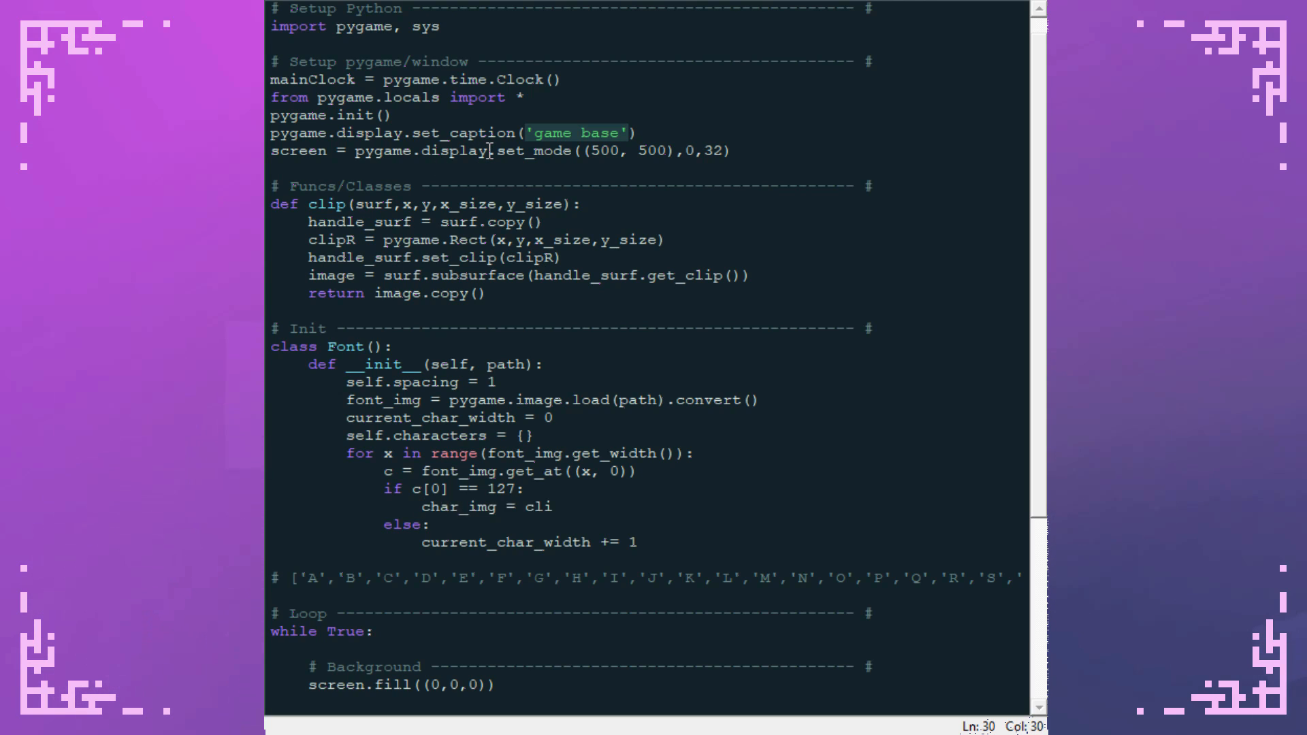
text(p()
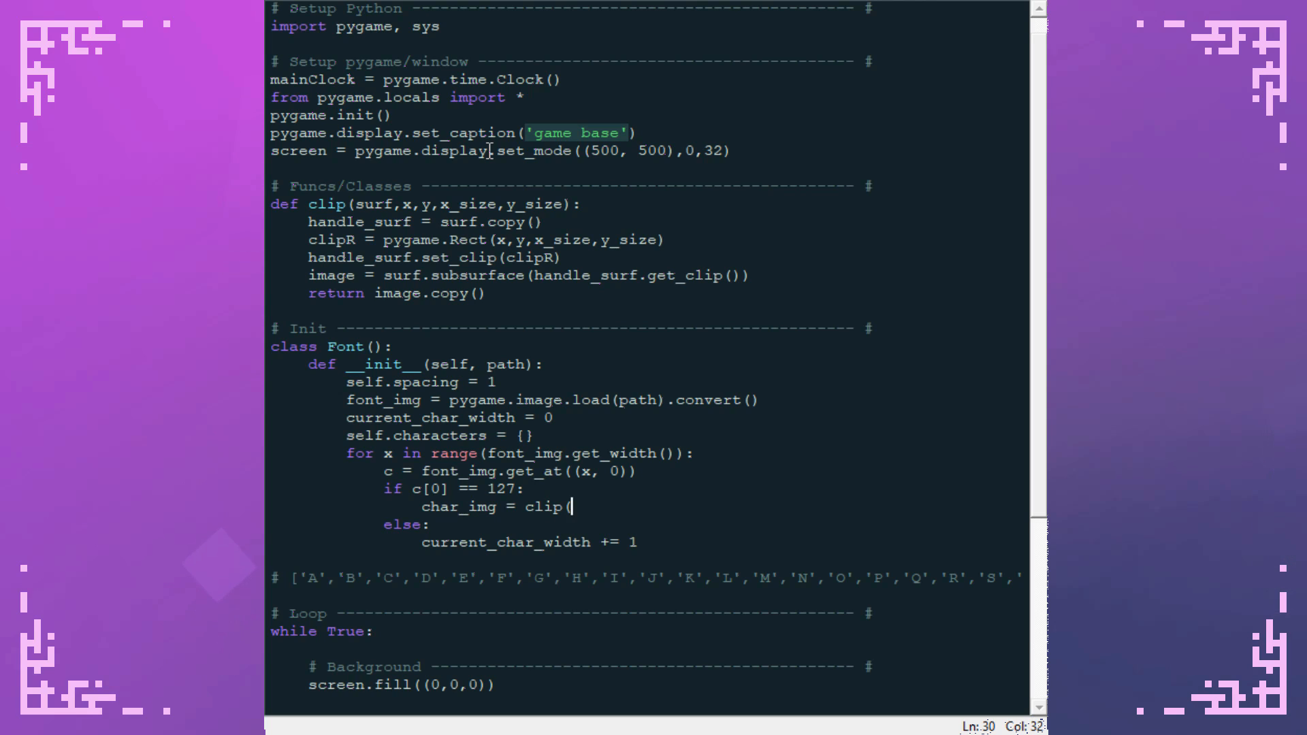
text(font_img,)
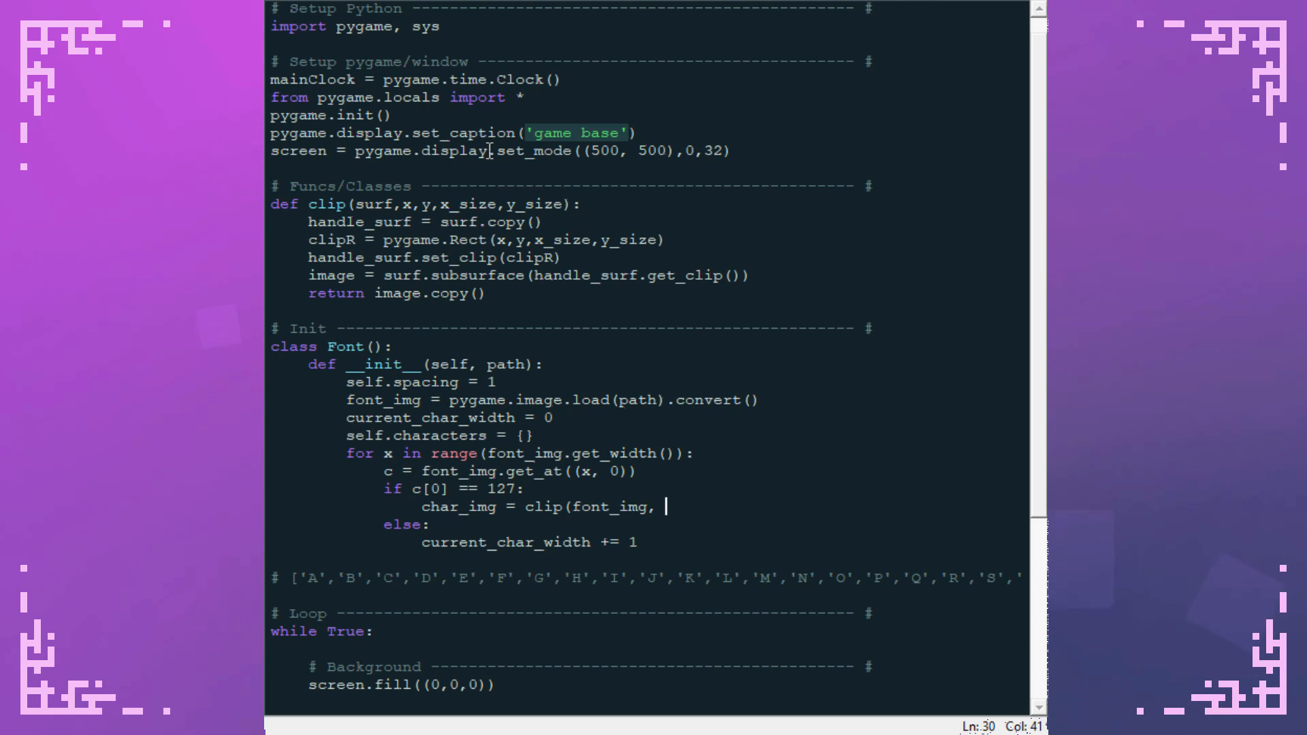
text(x)
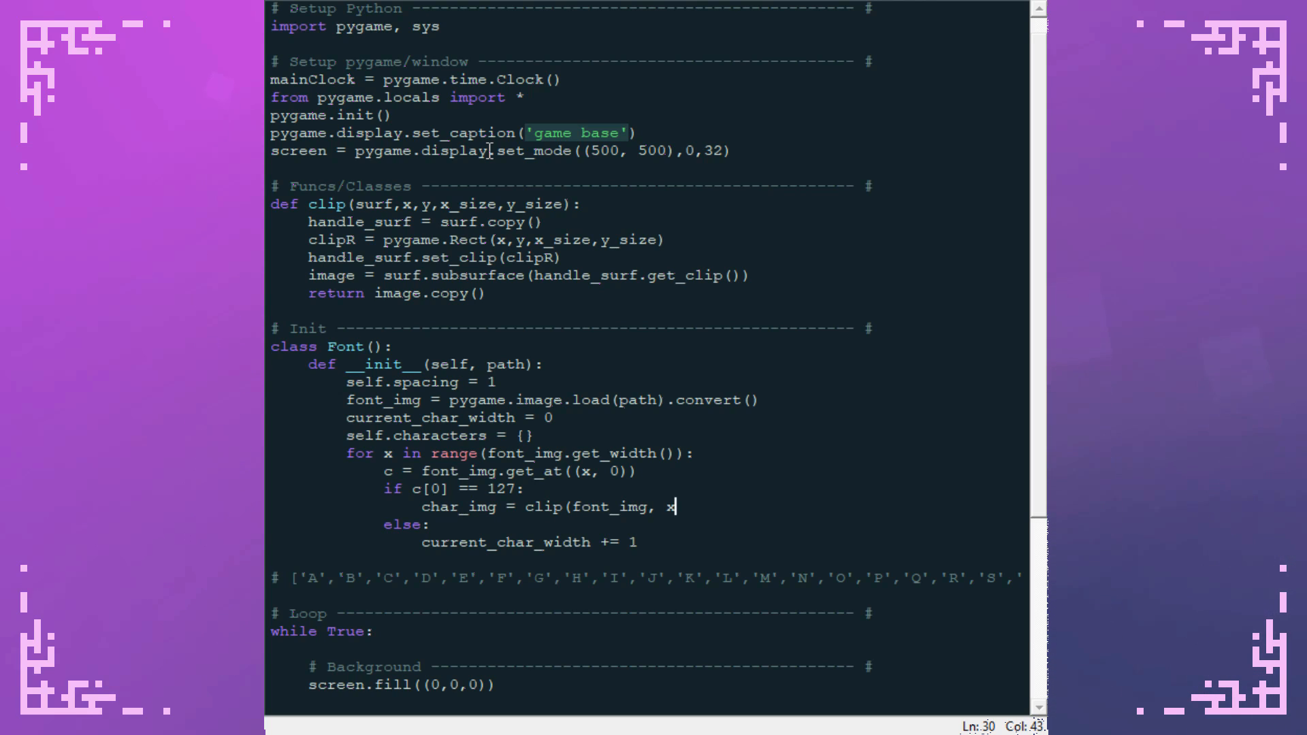
text(-)
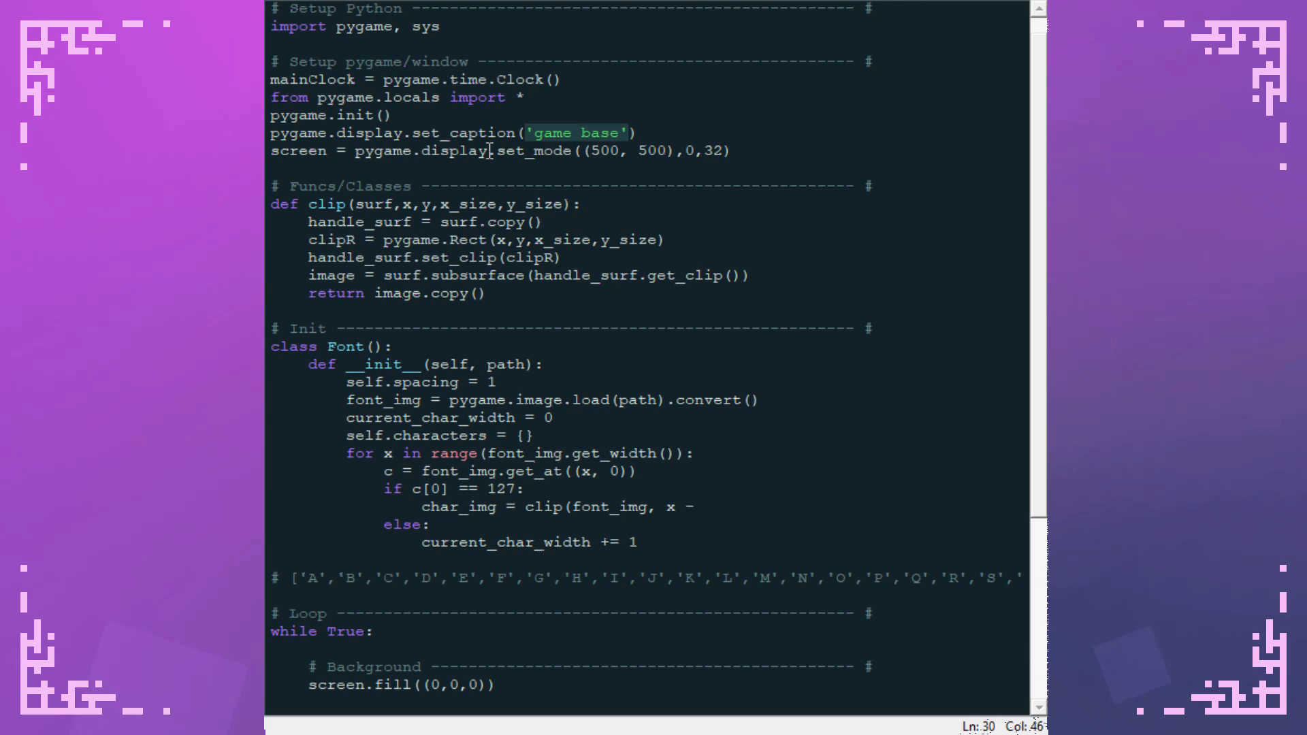
text(current_)
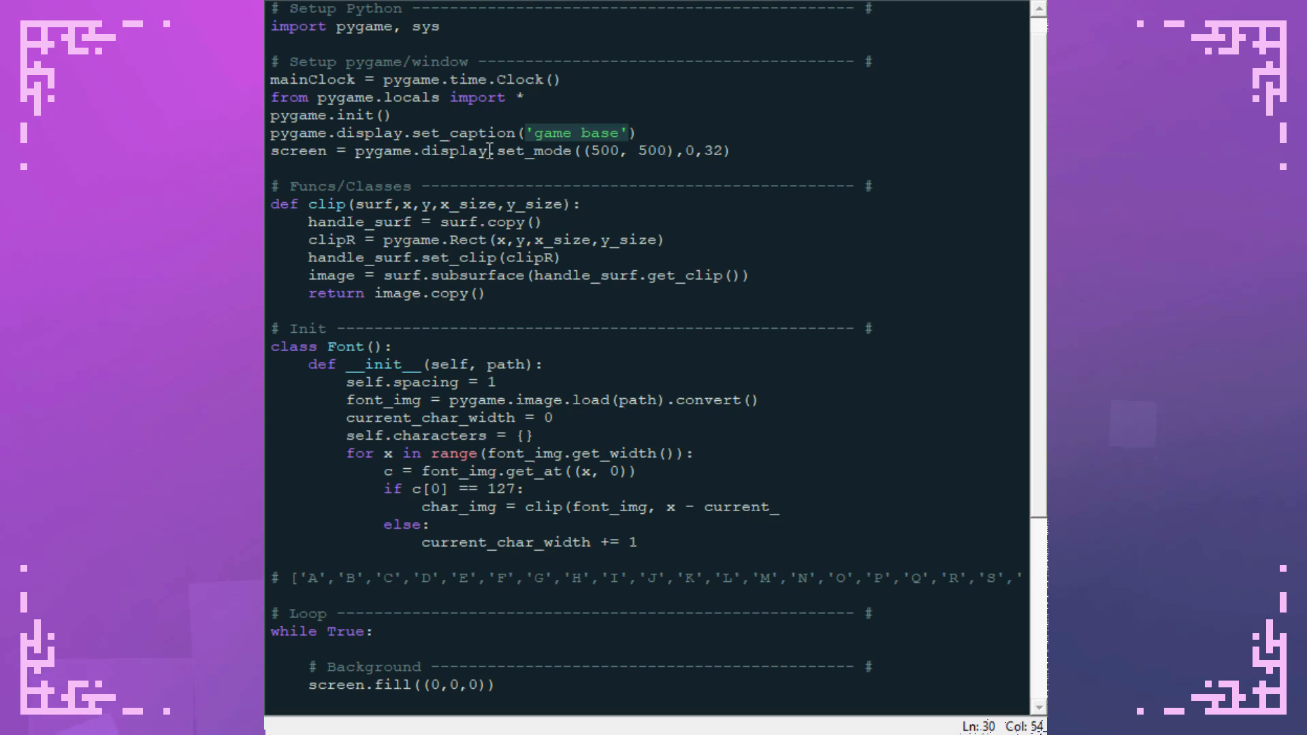
text(char_wid)
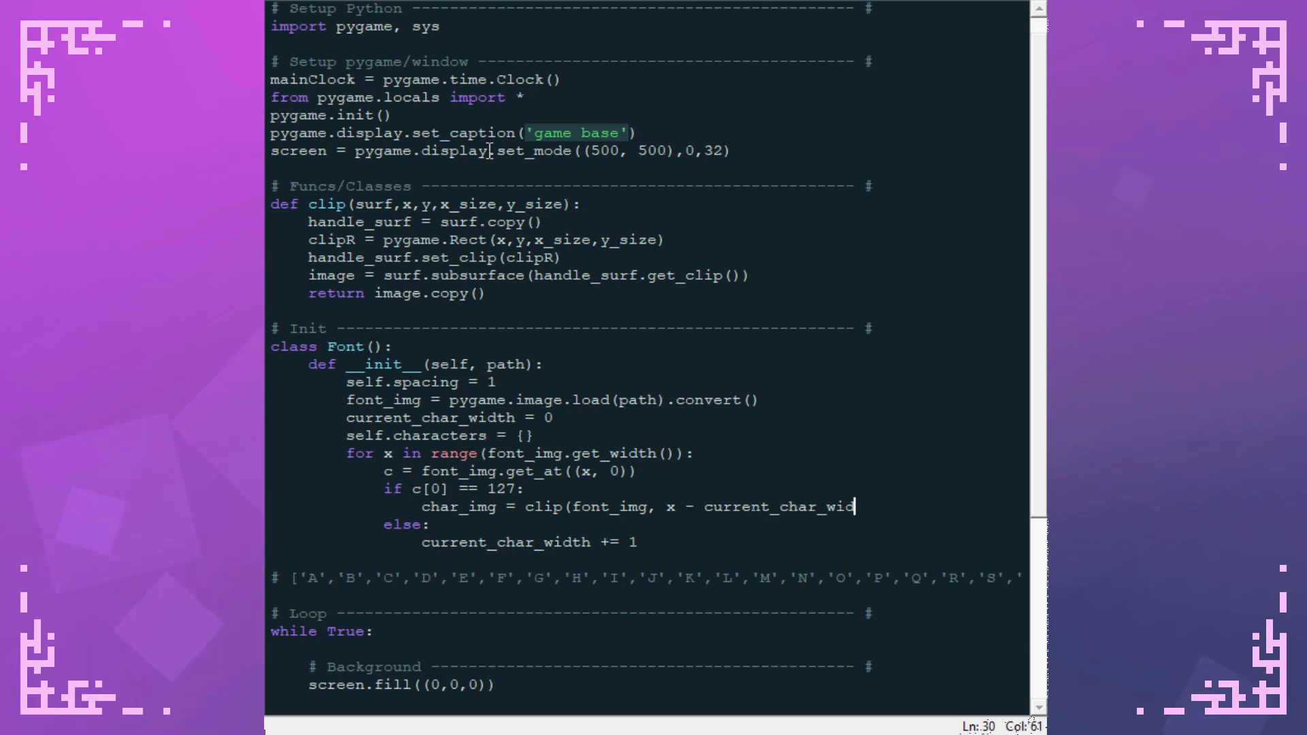
text(th,)
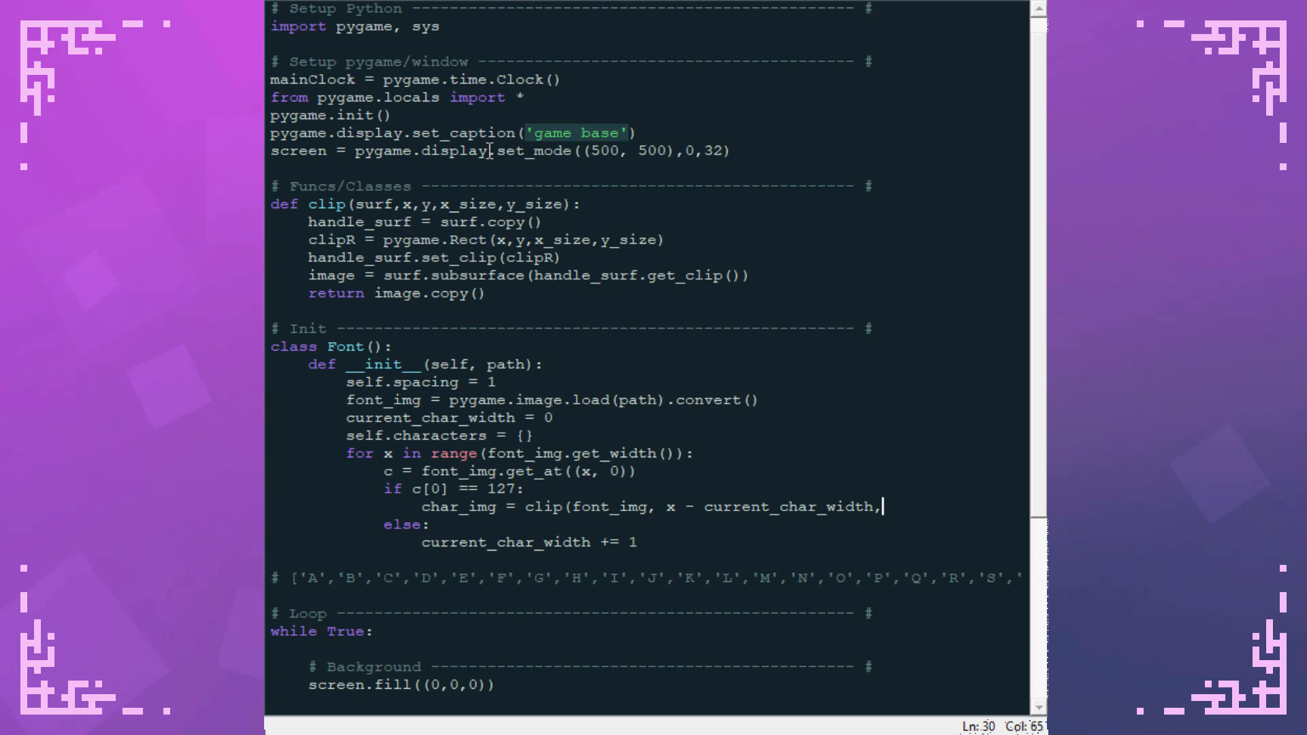
text(0,)
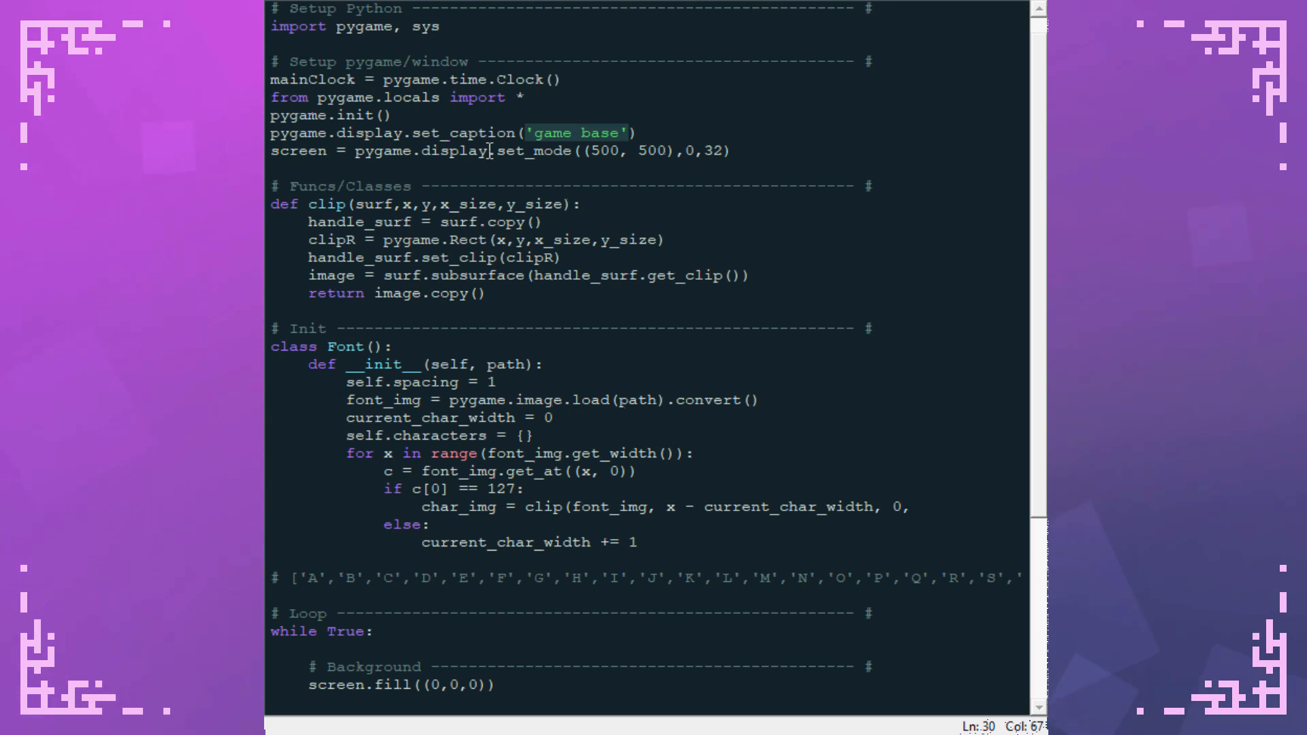
text(current_cha)
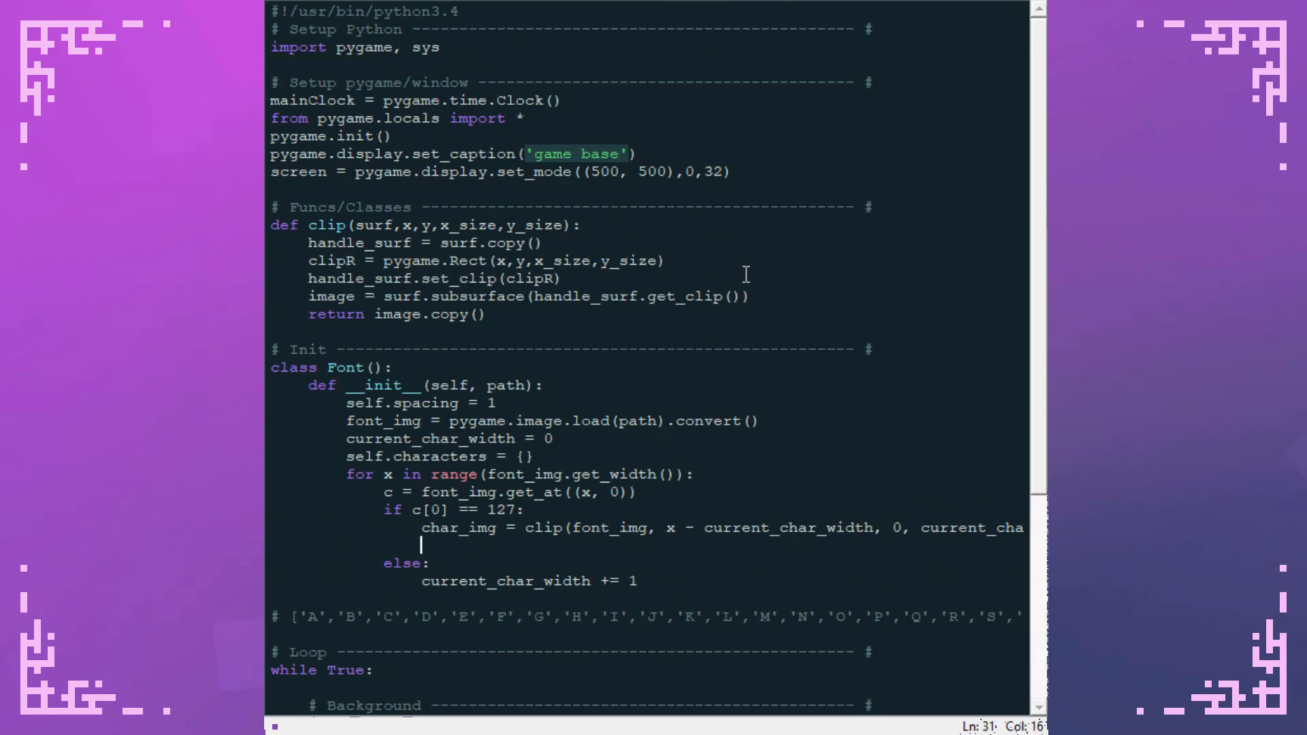
- Assign self.characters from self.character_order[character_count] and initialize character_count at 0
text(self.ch)
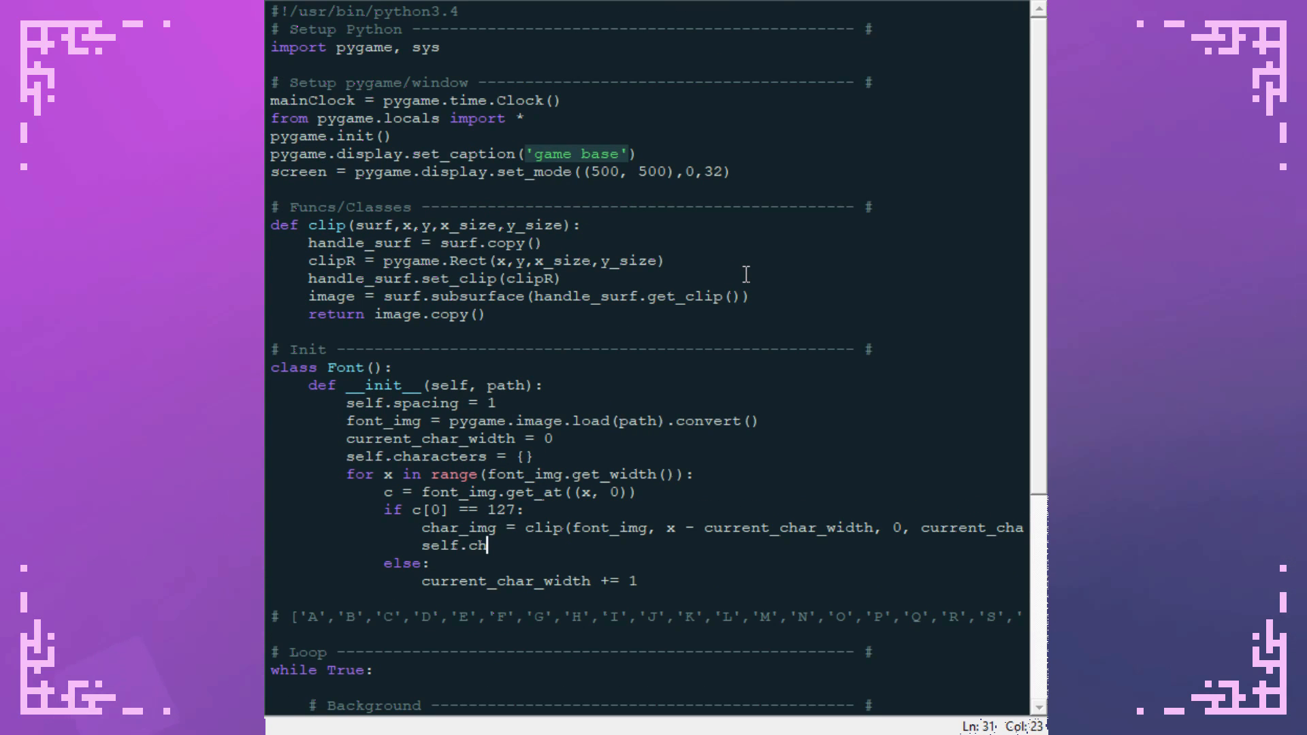
text(aracters =)
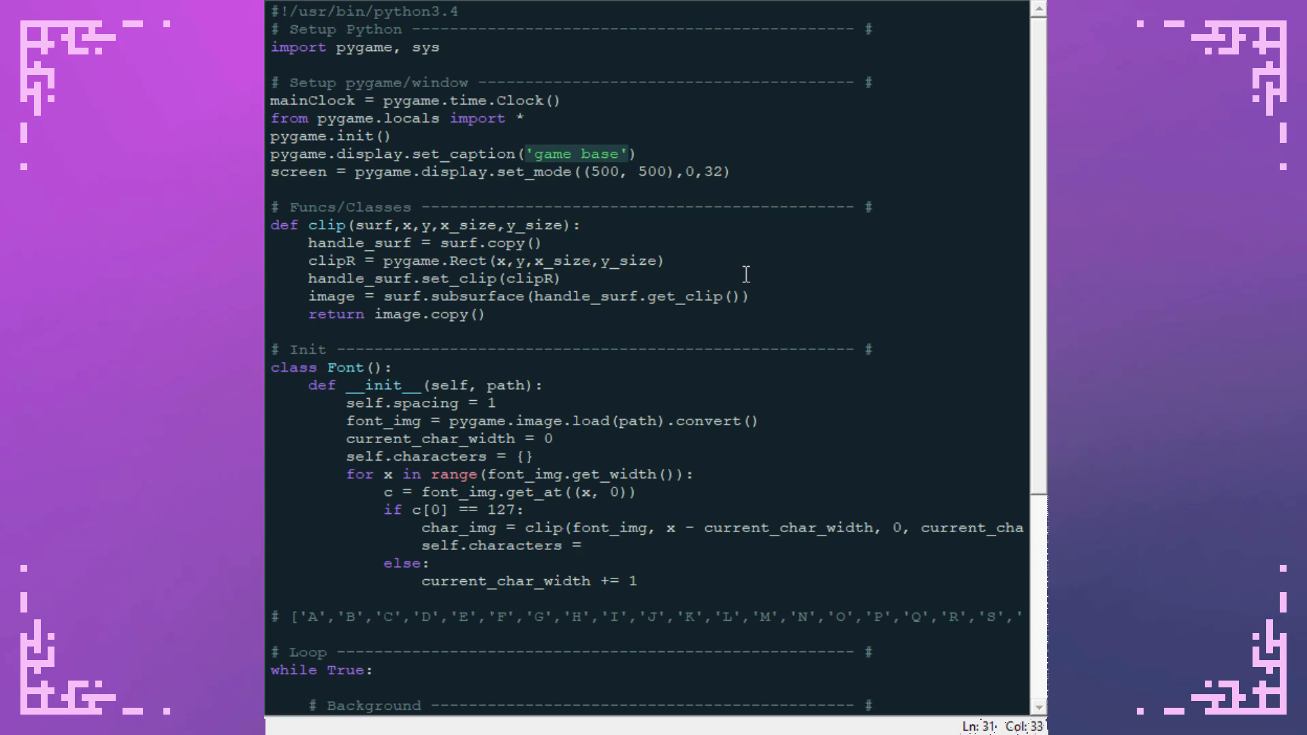
text(character_count = 0)
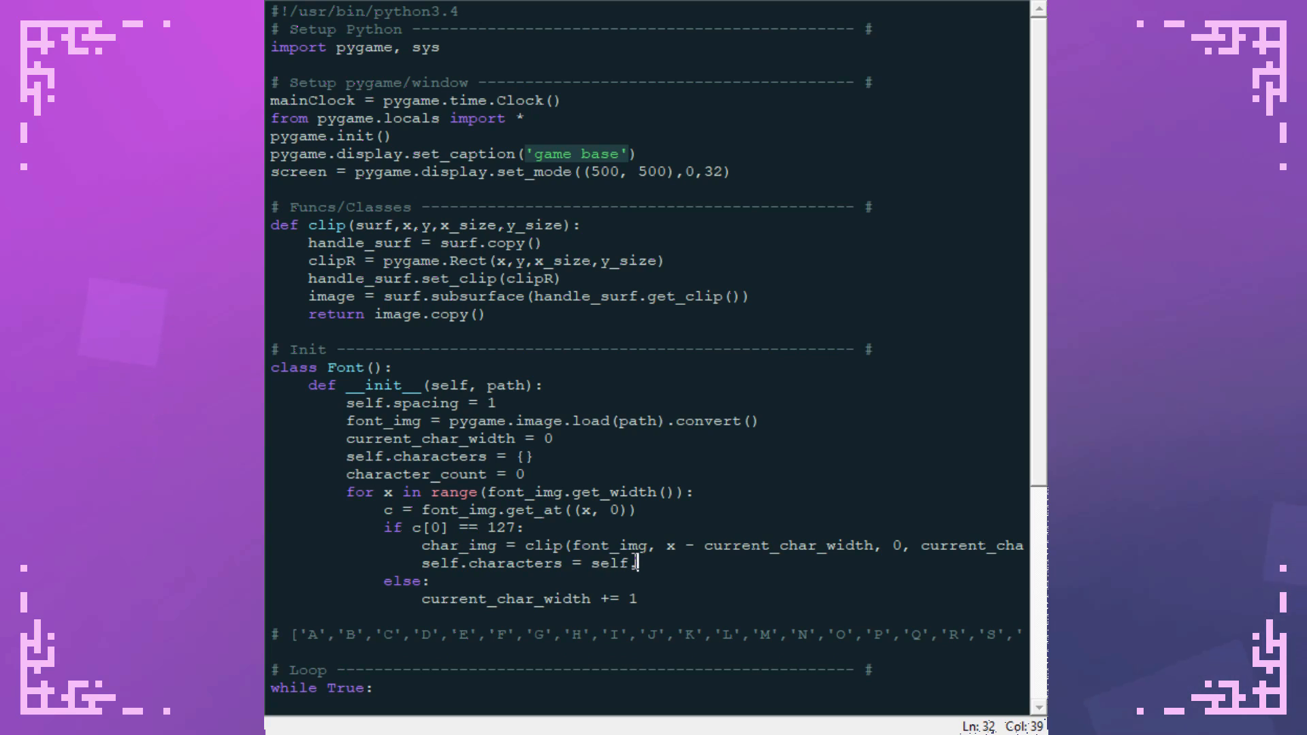
text(character_)
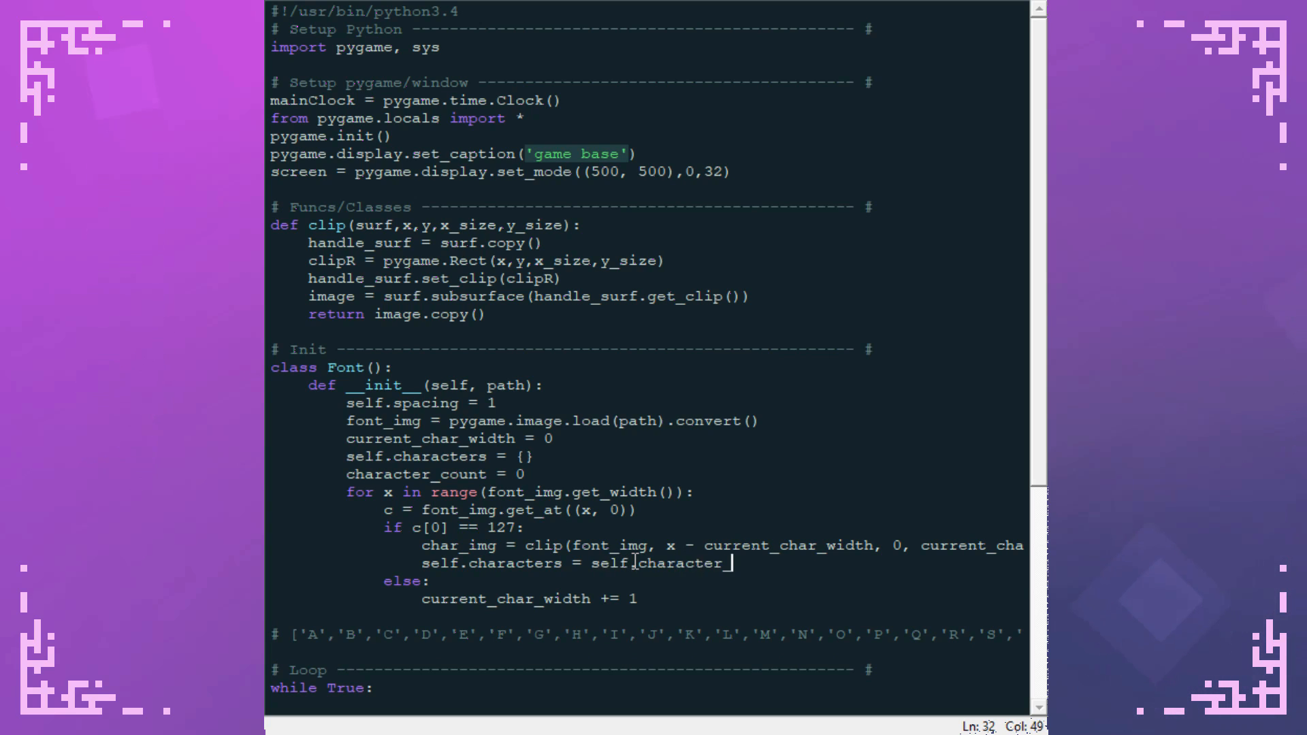
text(_order[chara)
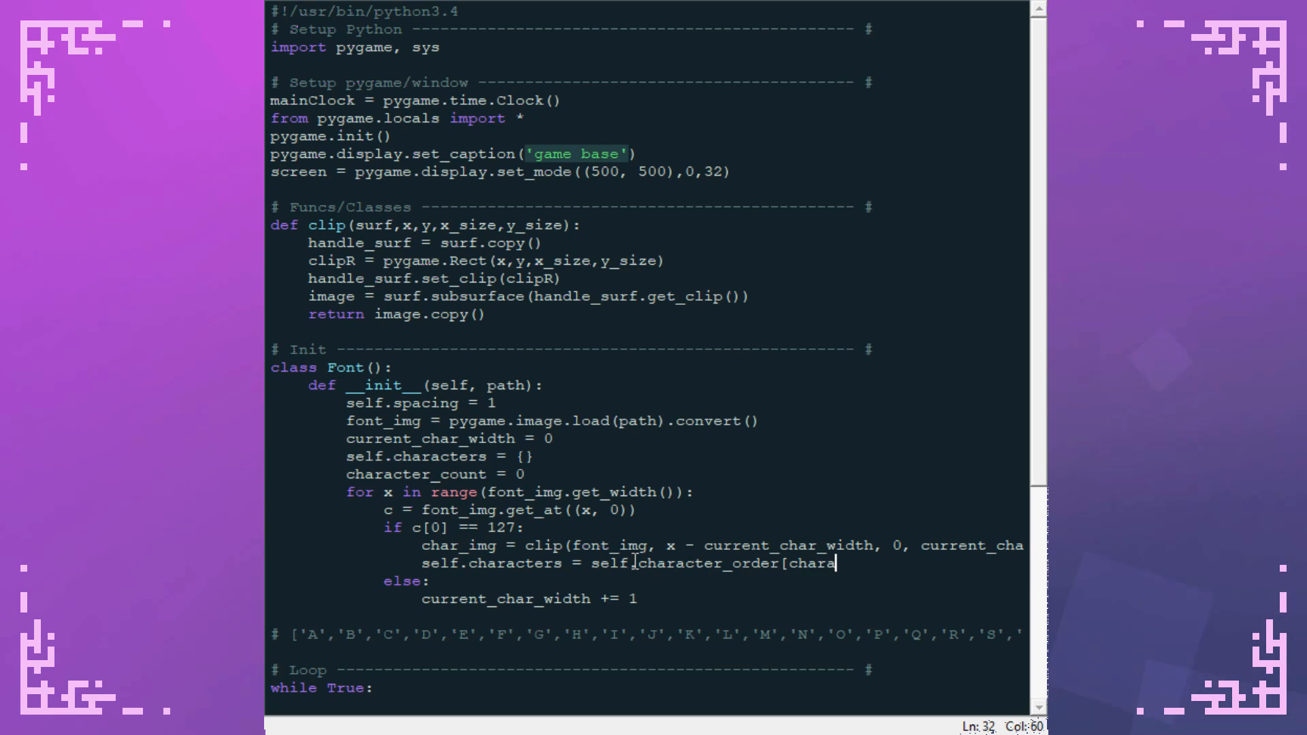
text([character_count])
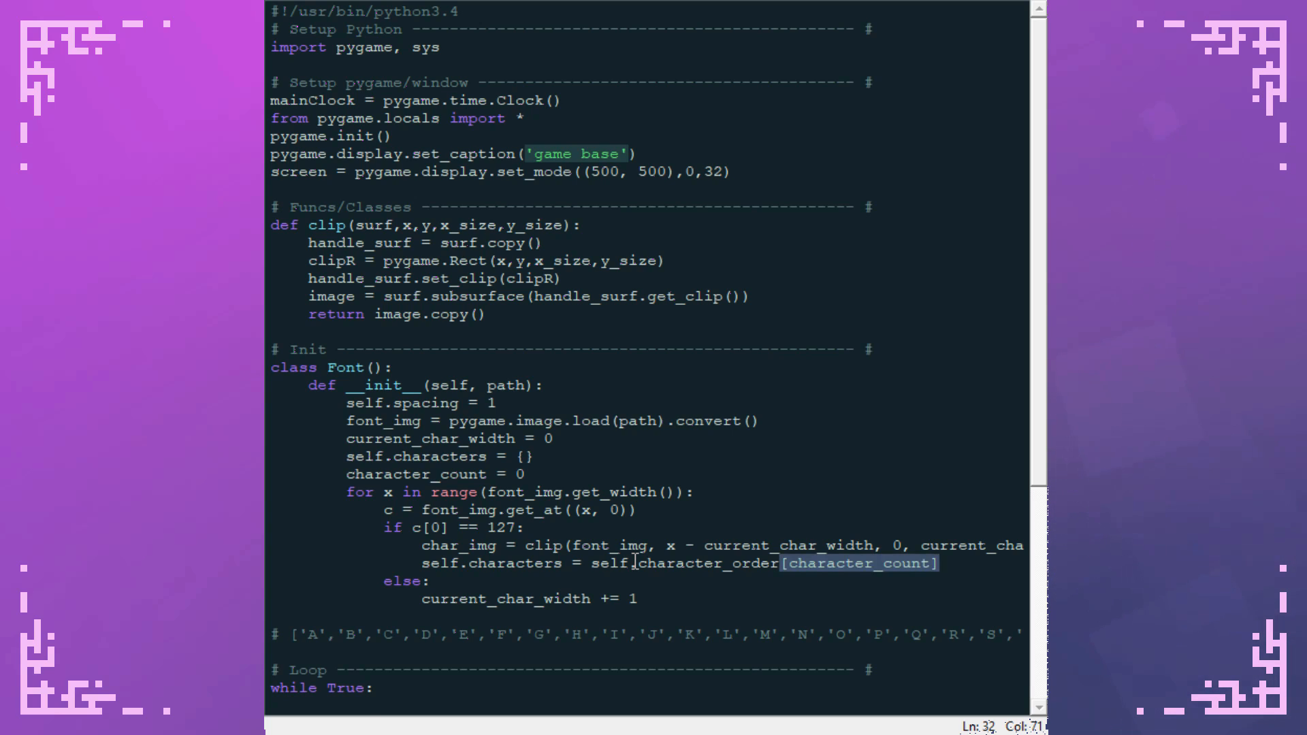
text(chara)
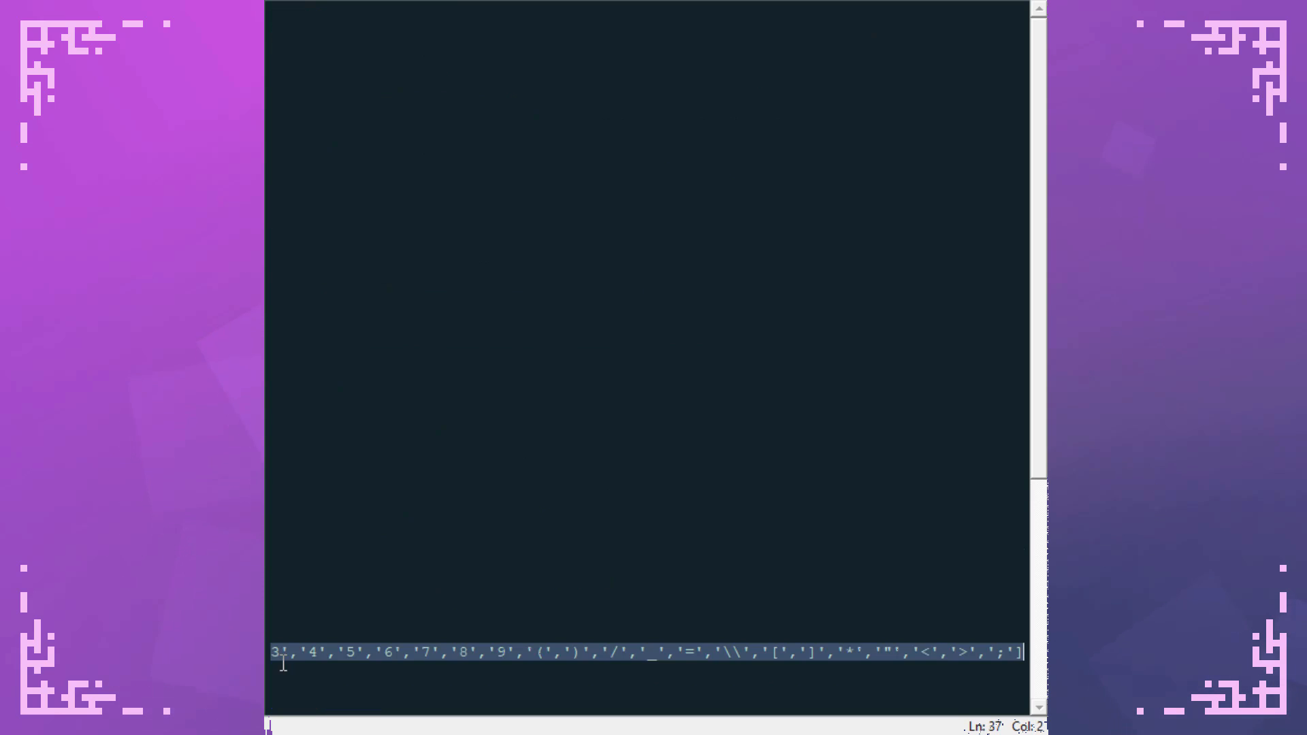
- Add self.character_order list, store char_img under its character, and reset current_char_width to 0
scroll(up, 3)
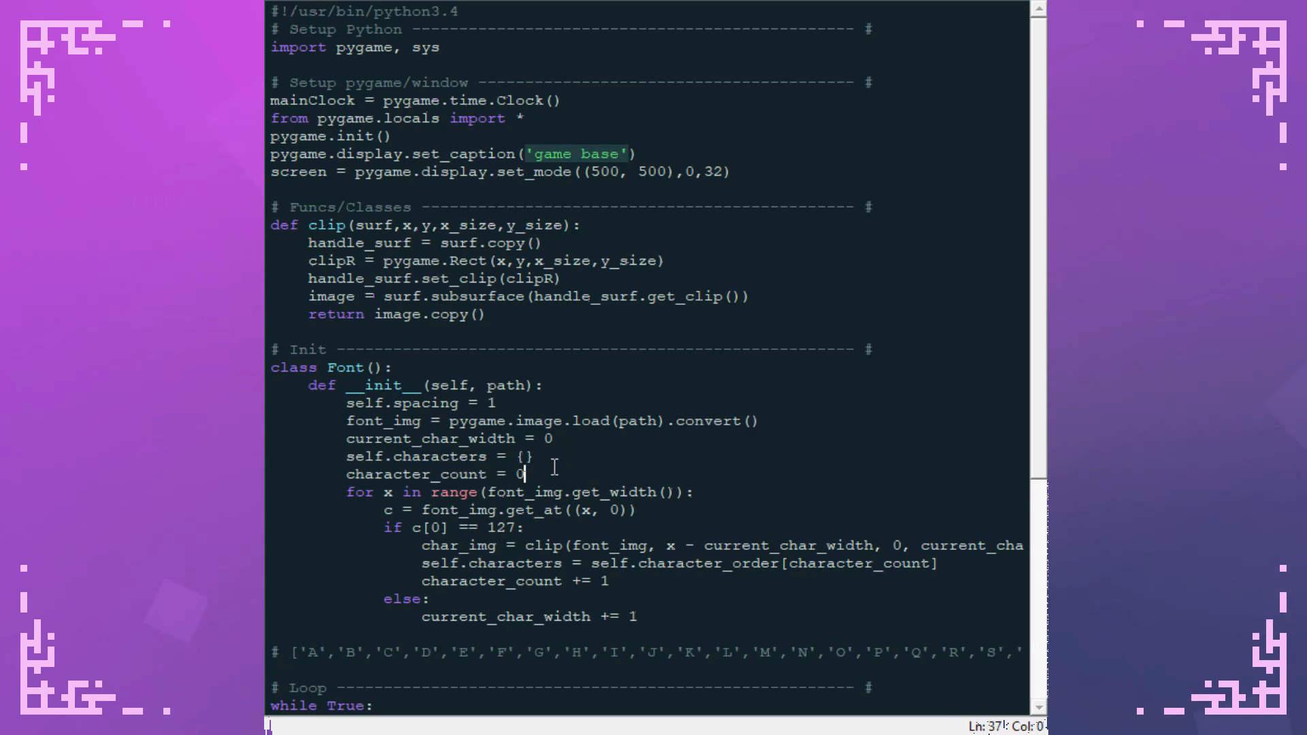
text(self.)
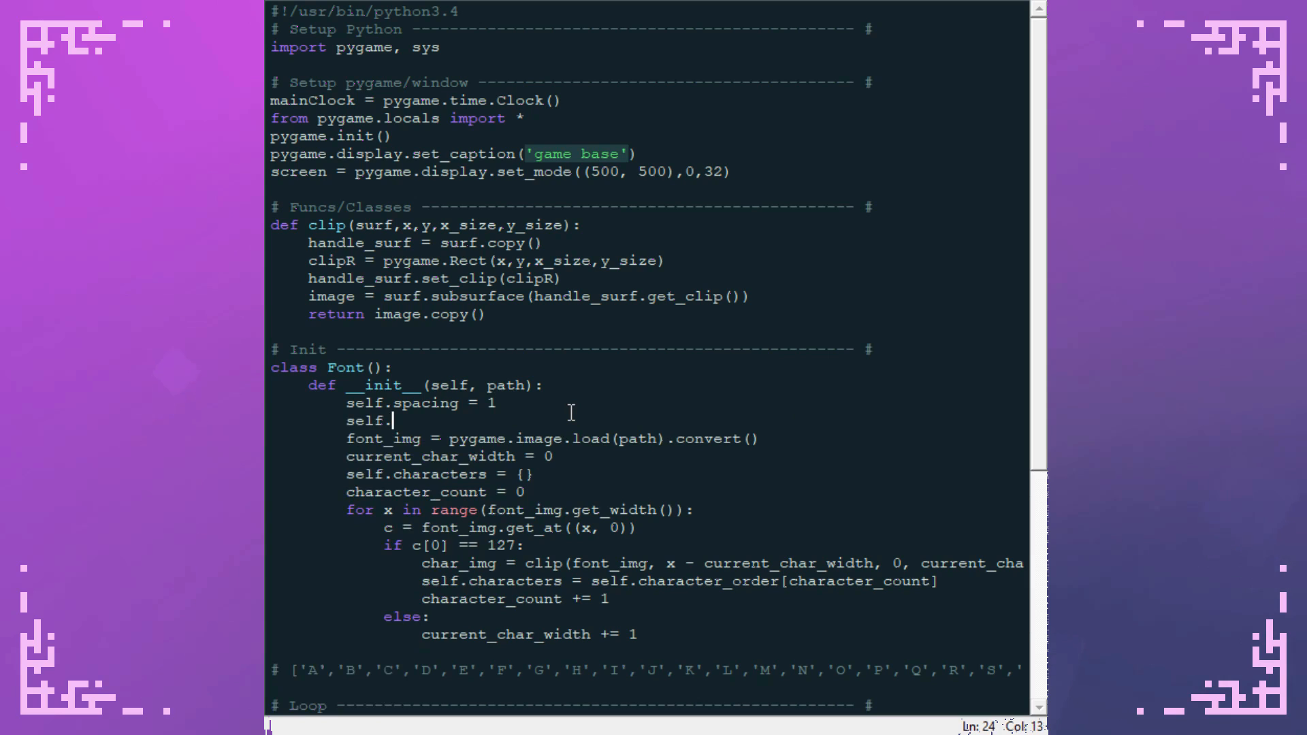
text(character_order = ['A','B','C','D','E','F','G','H','I','J','K','L',)
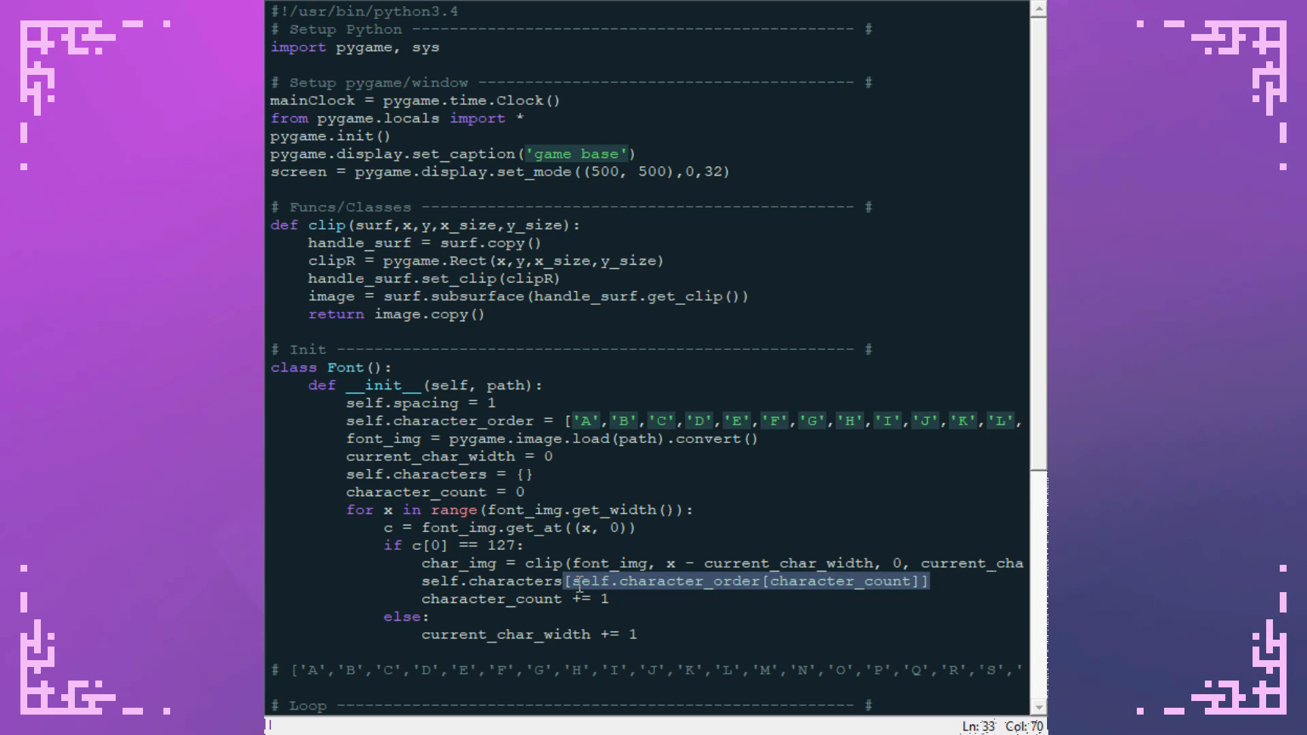
text(=)
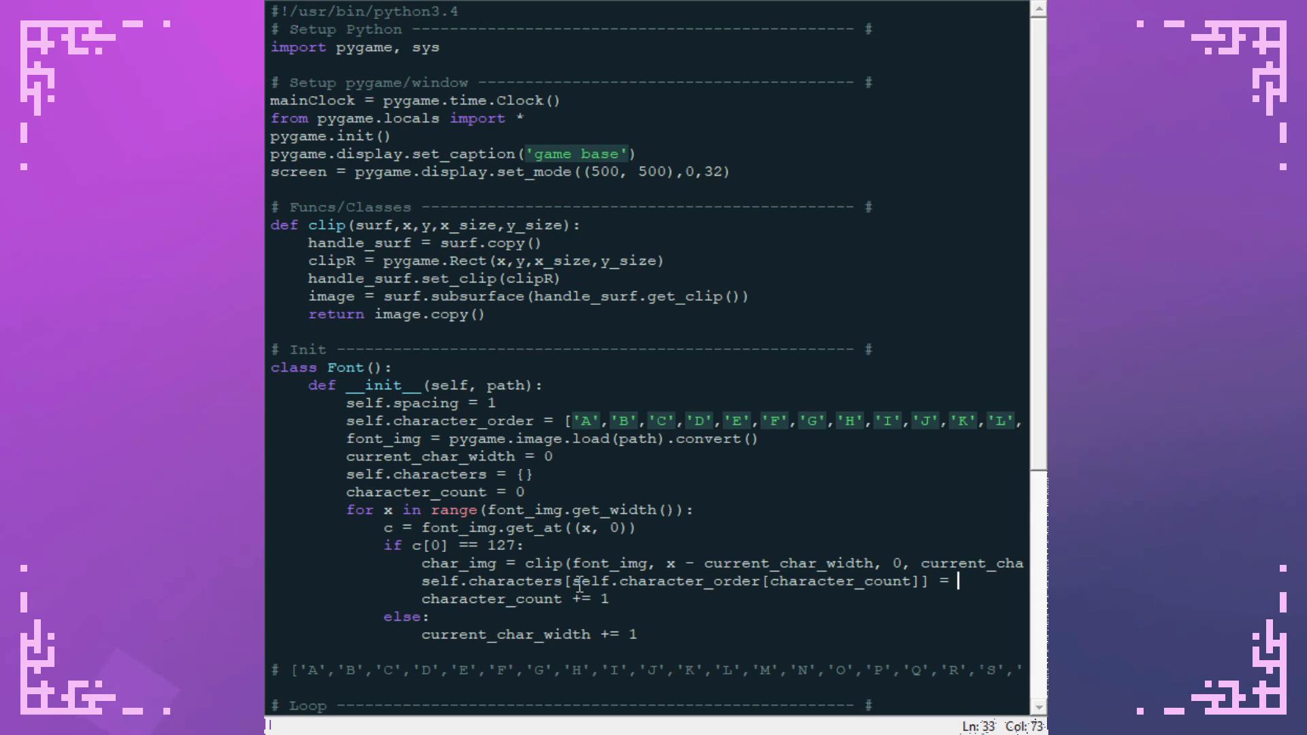
text(cja)
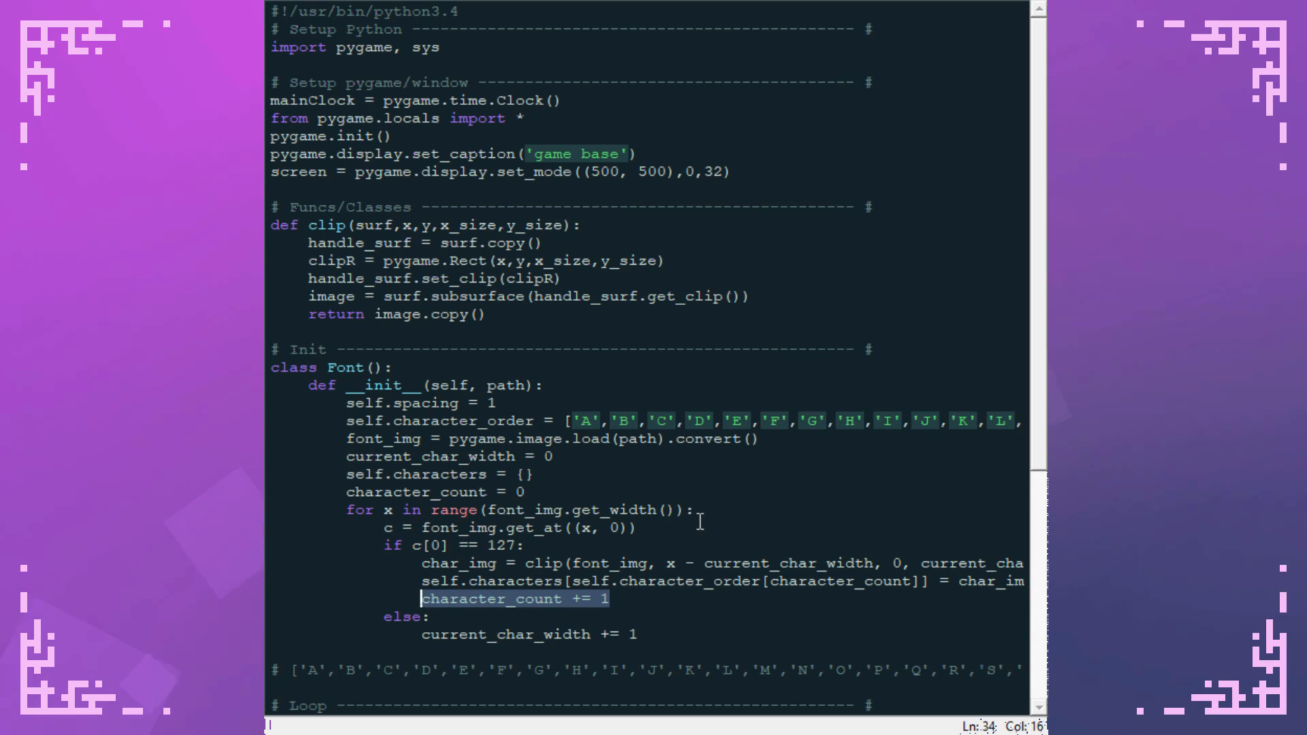
text(current_char_width = 0)
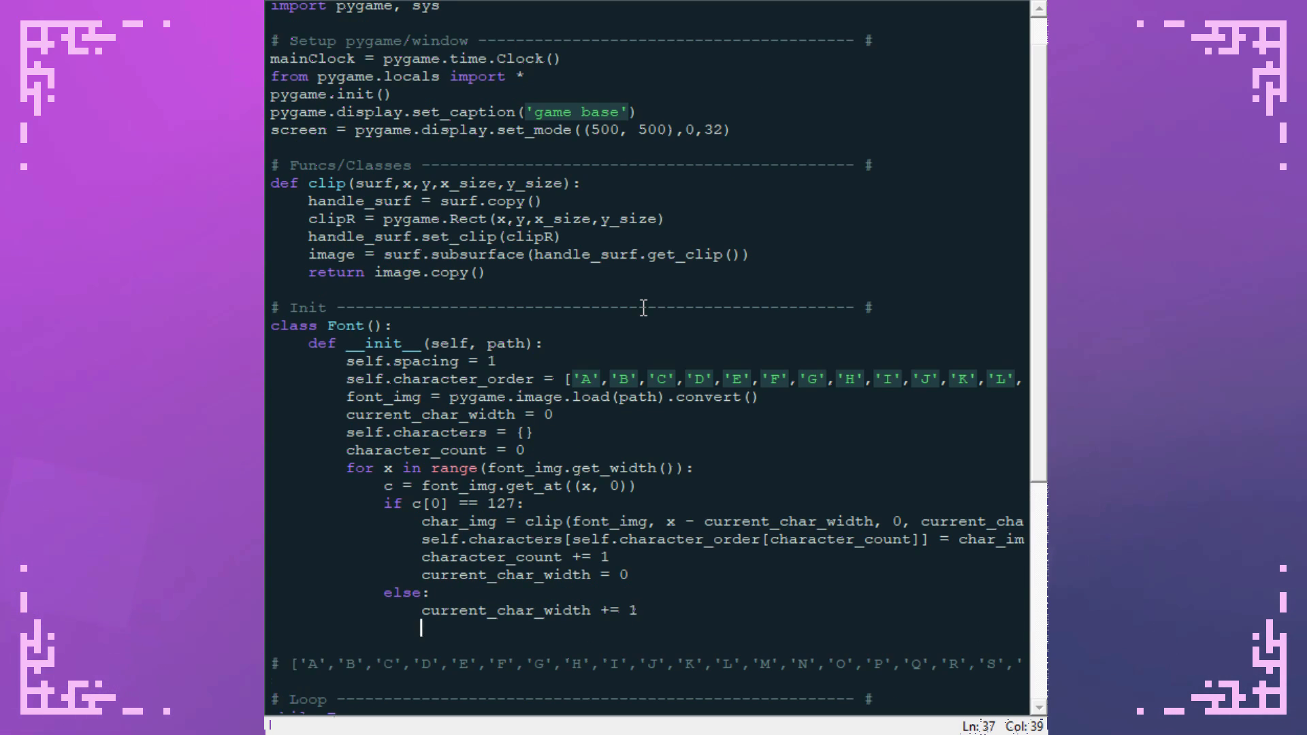
- Define render(self, text, loc) with x_offset = 0 and 'for char in text:'
text(def)
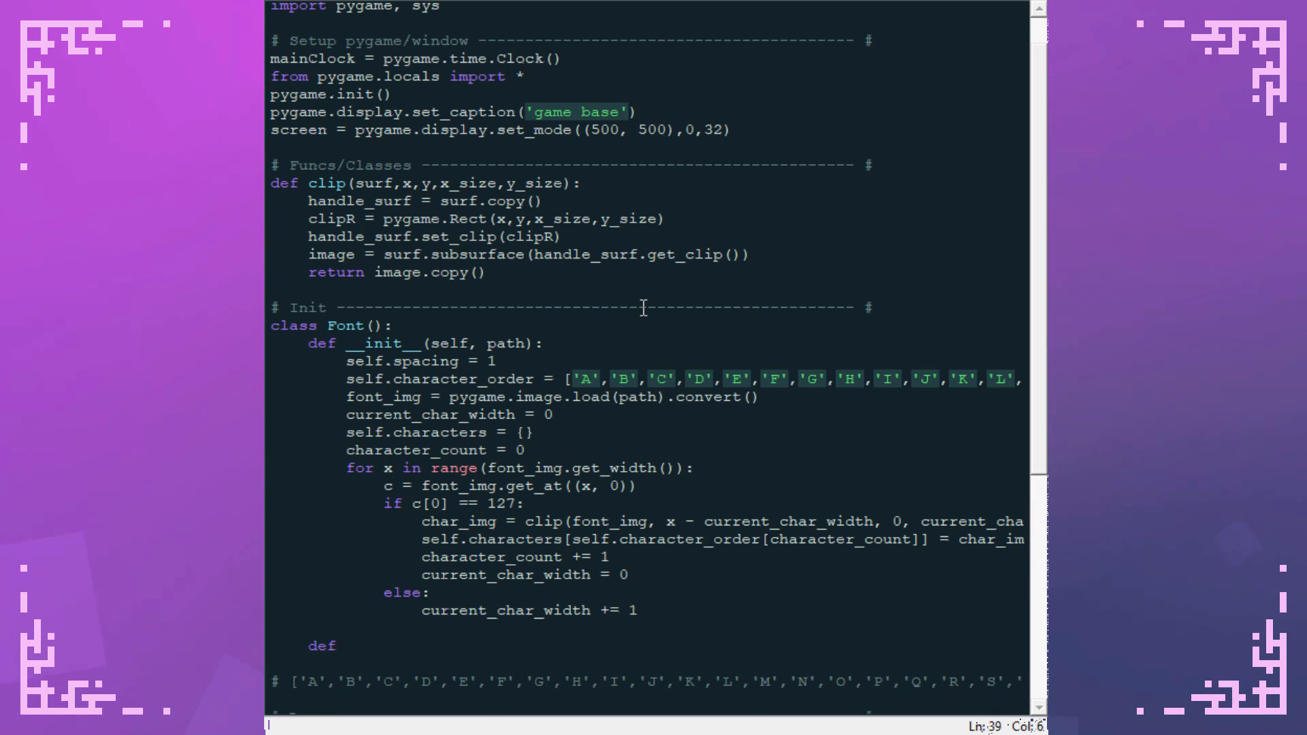
text(render()
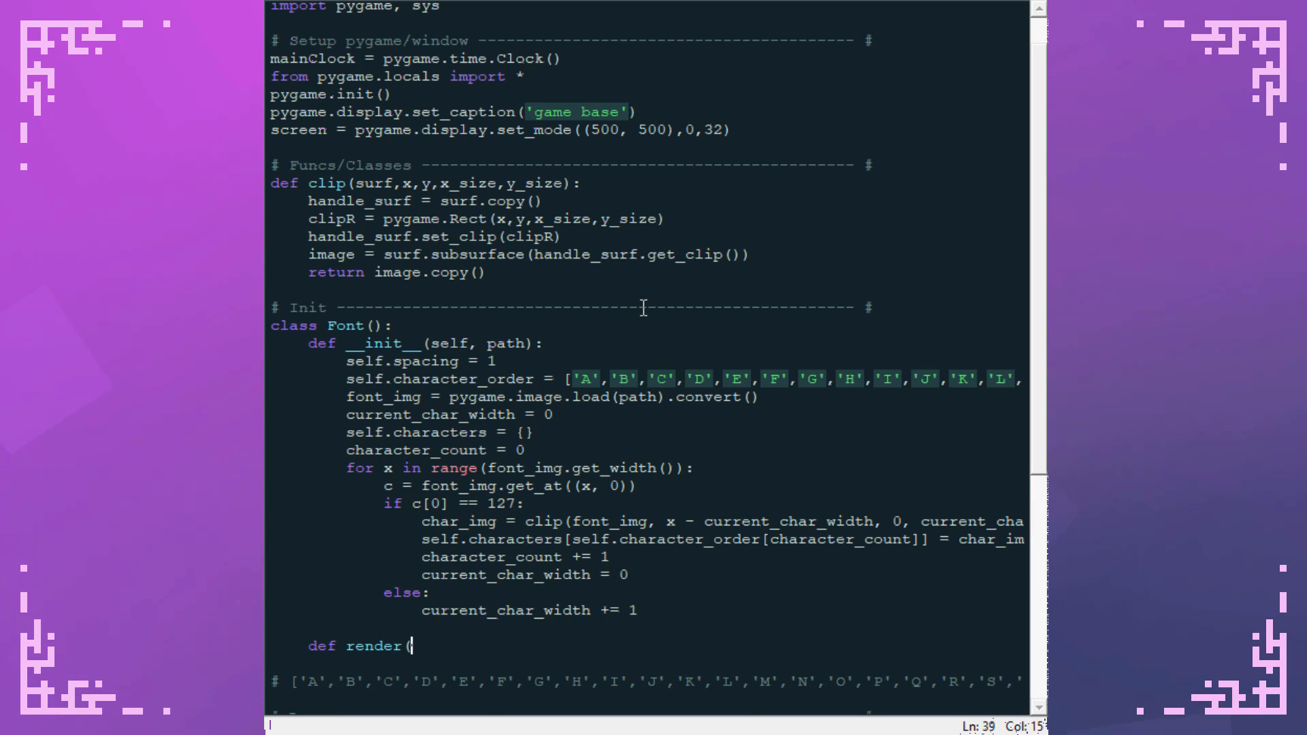
text(sel)
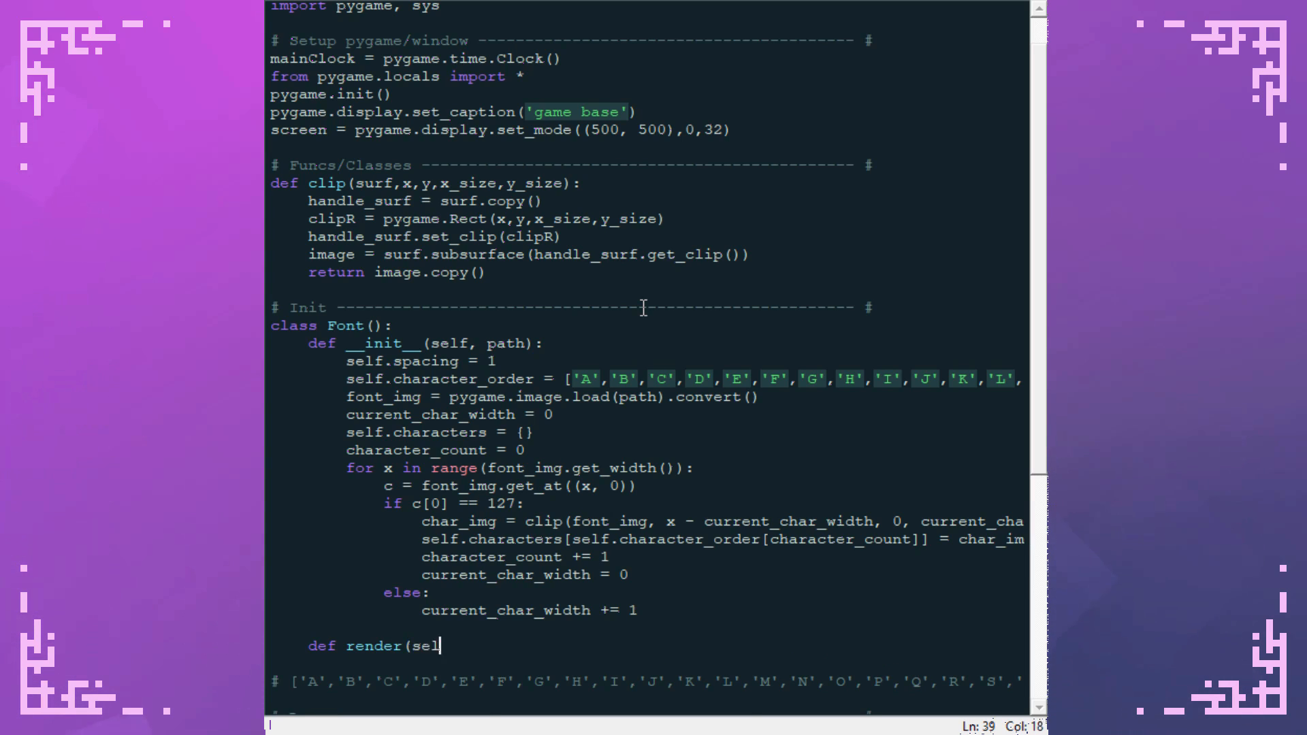
text(f, text, l)
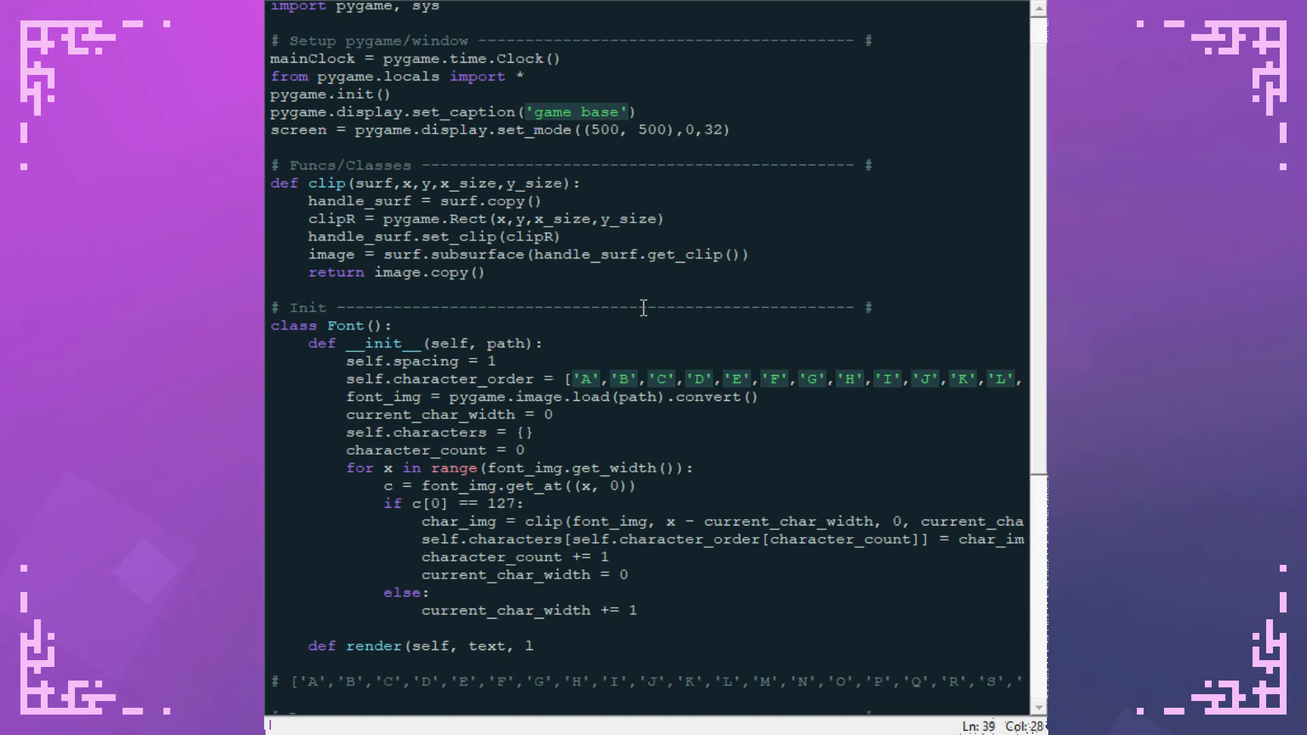
text(oc):)
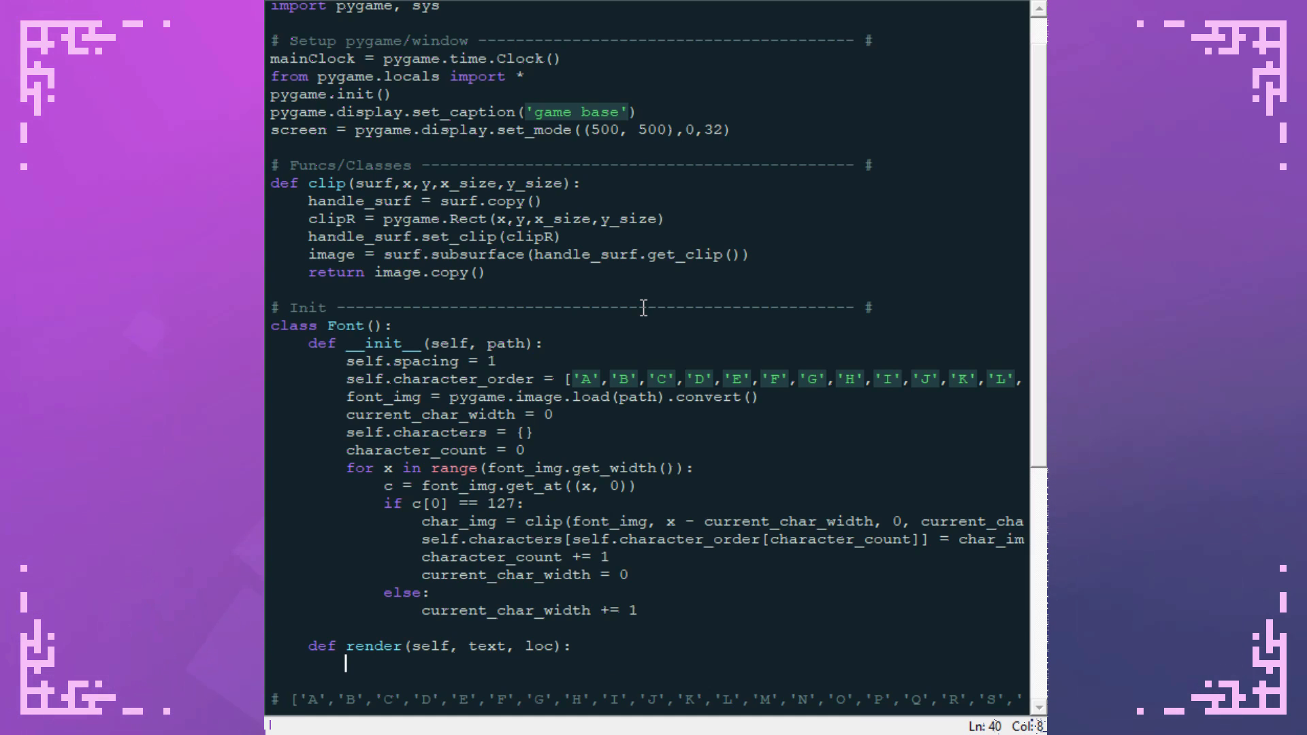
text(x_offset = 0)
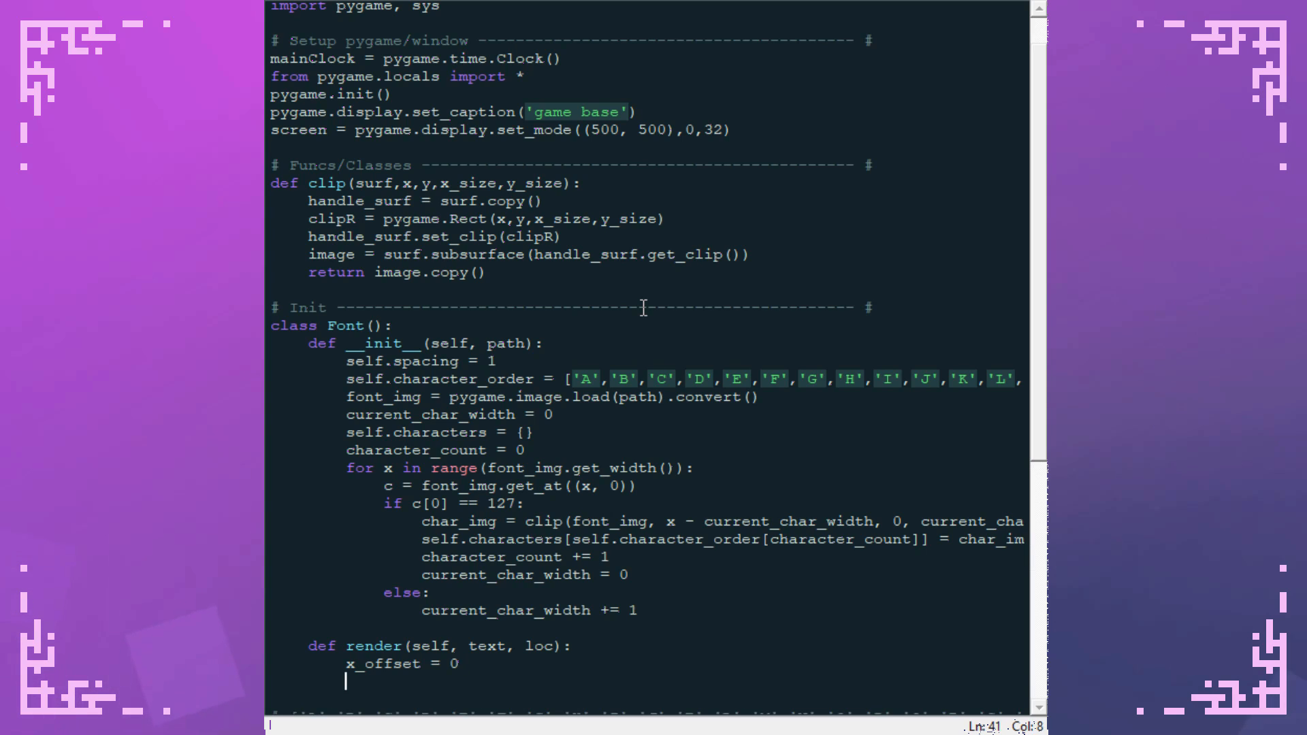
text(for char in text:)
text(surf.blit()
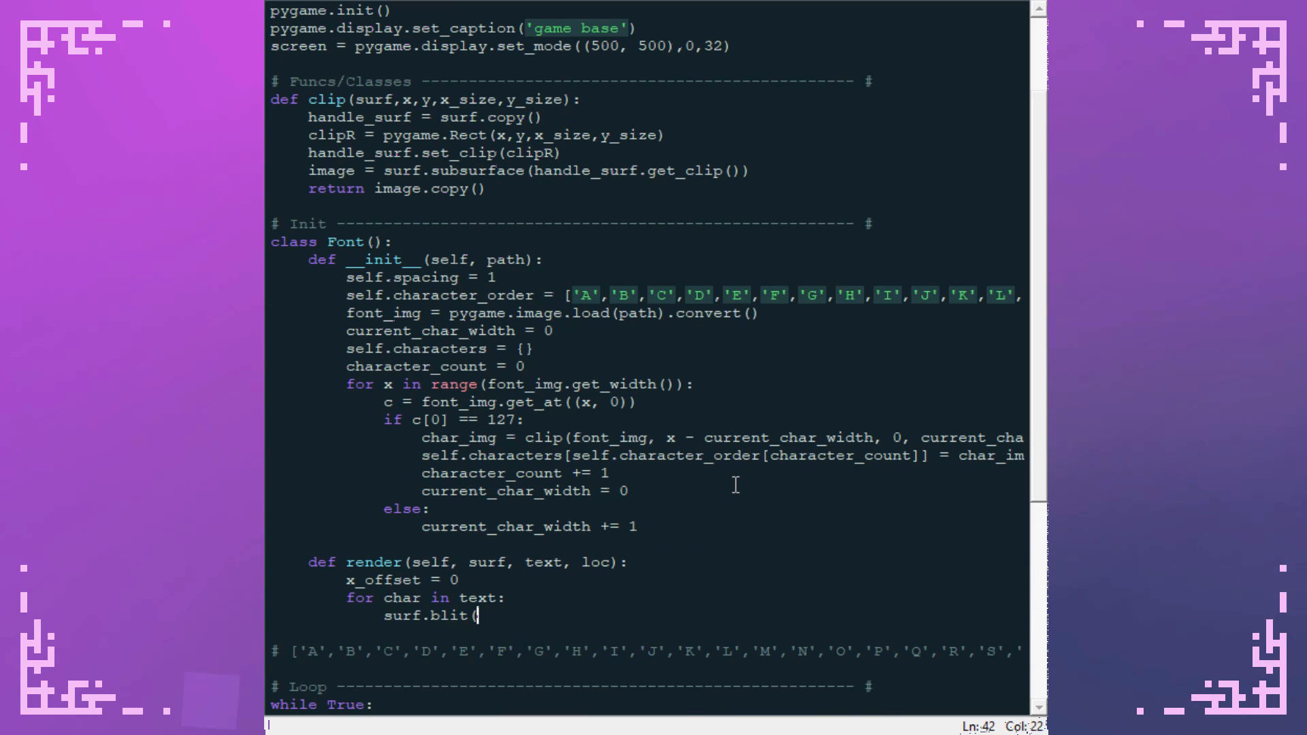
- Blit self.characters[char] onto surf at (loc[0] + x_offset, loc[1])
text(self.character)
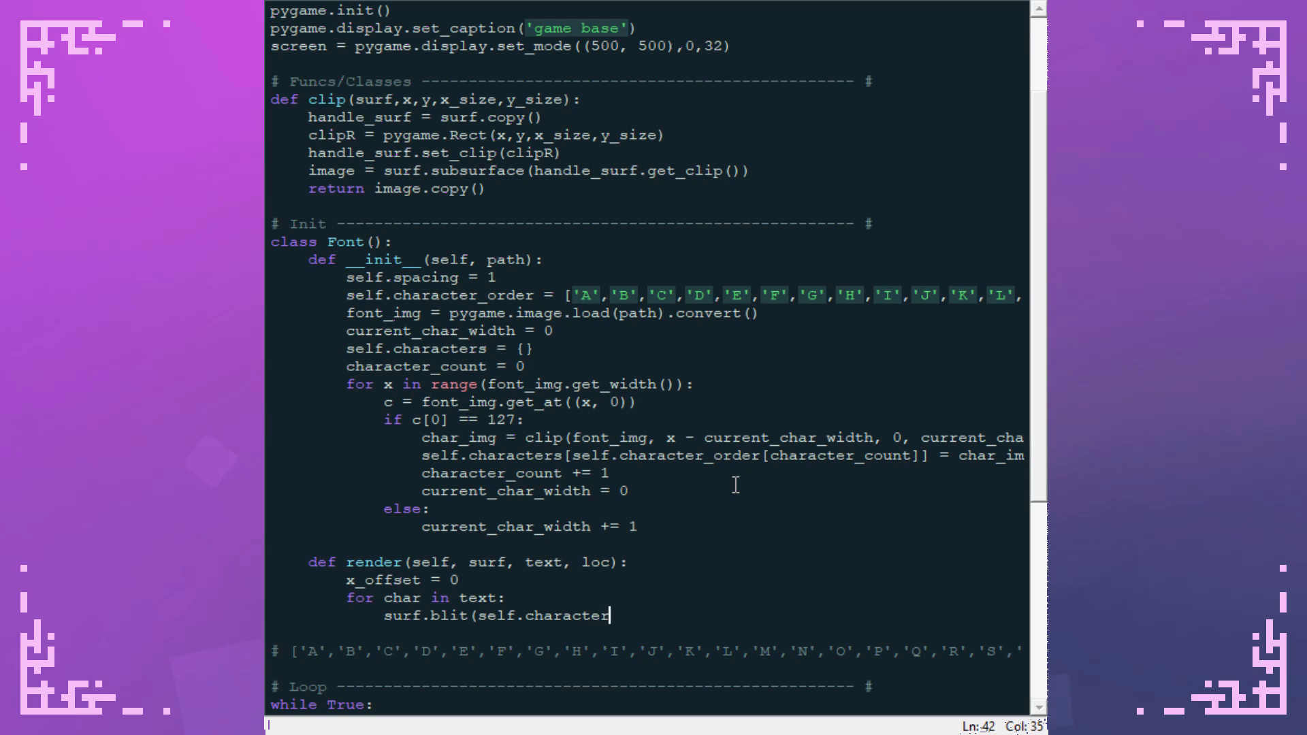
text([])
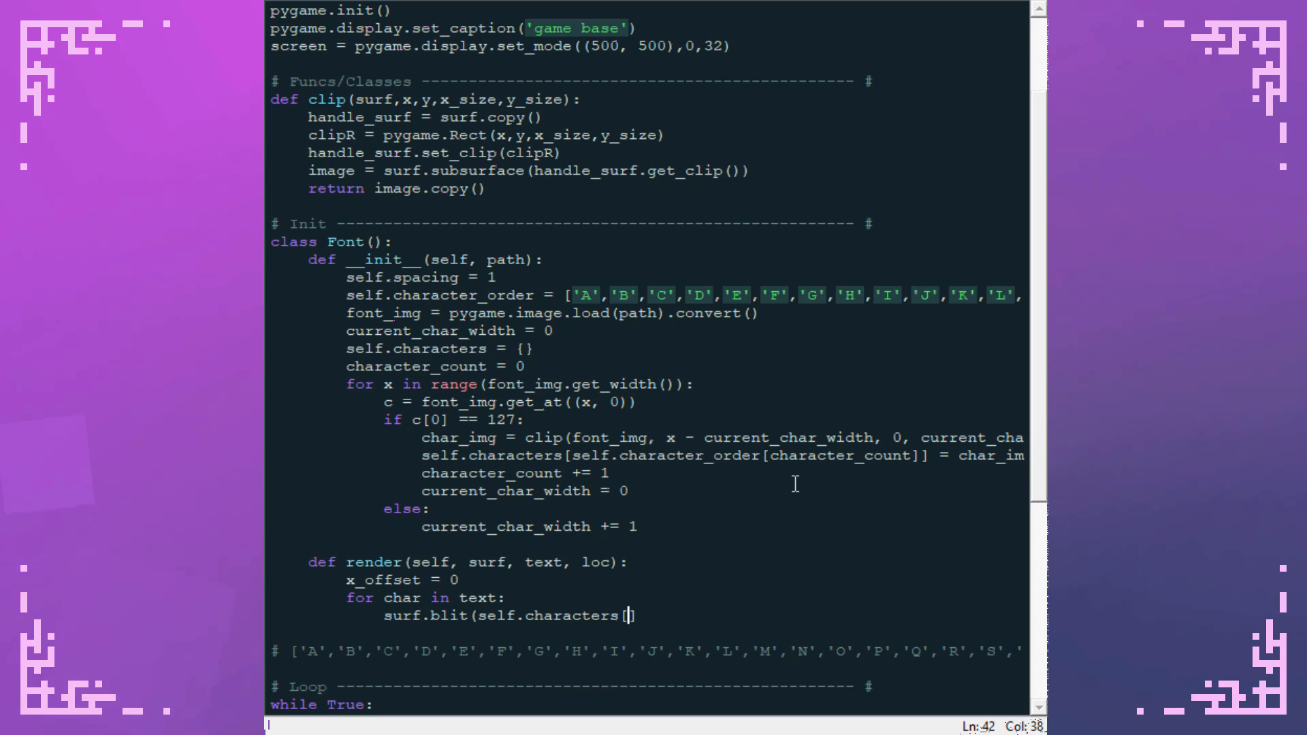
text(char],)
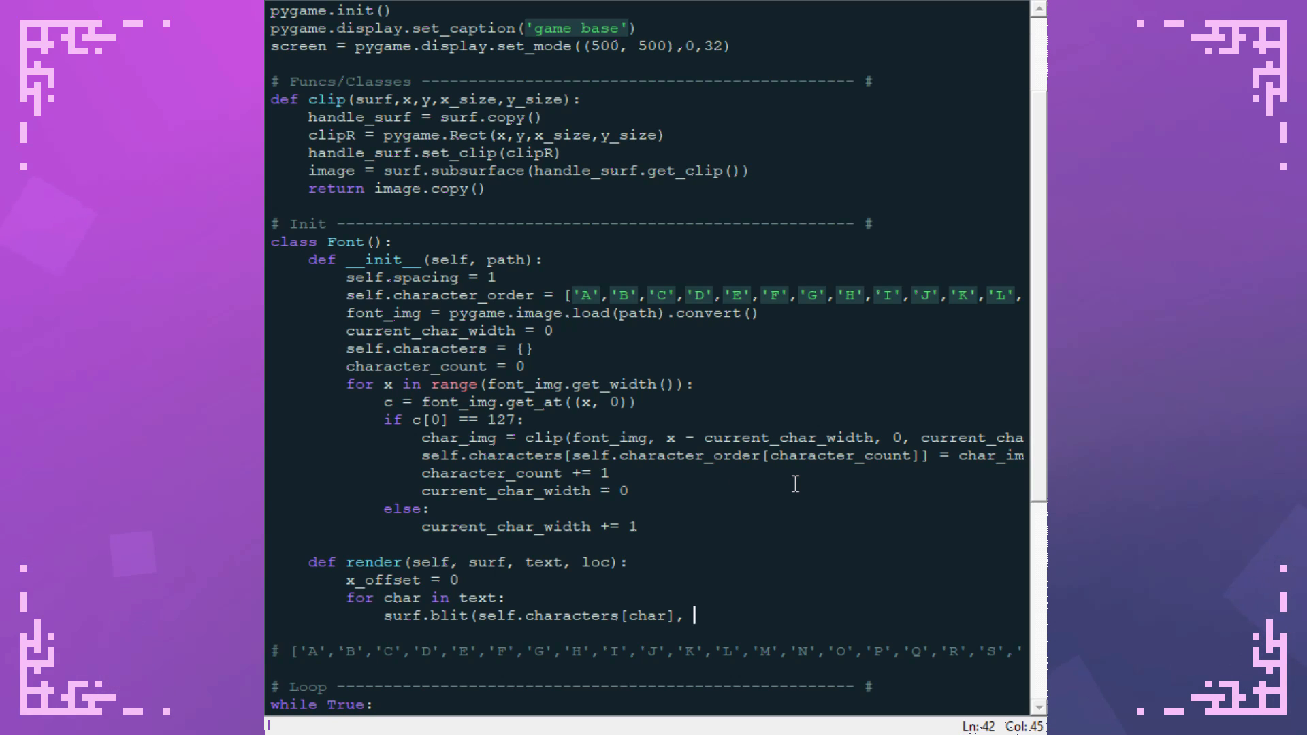
text(lo)
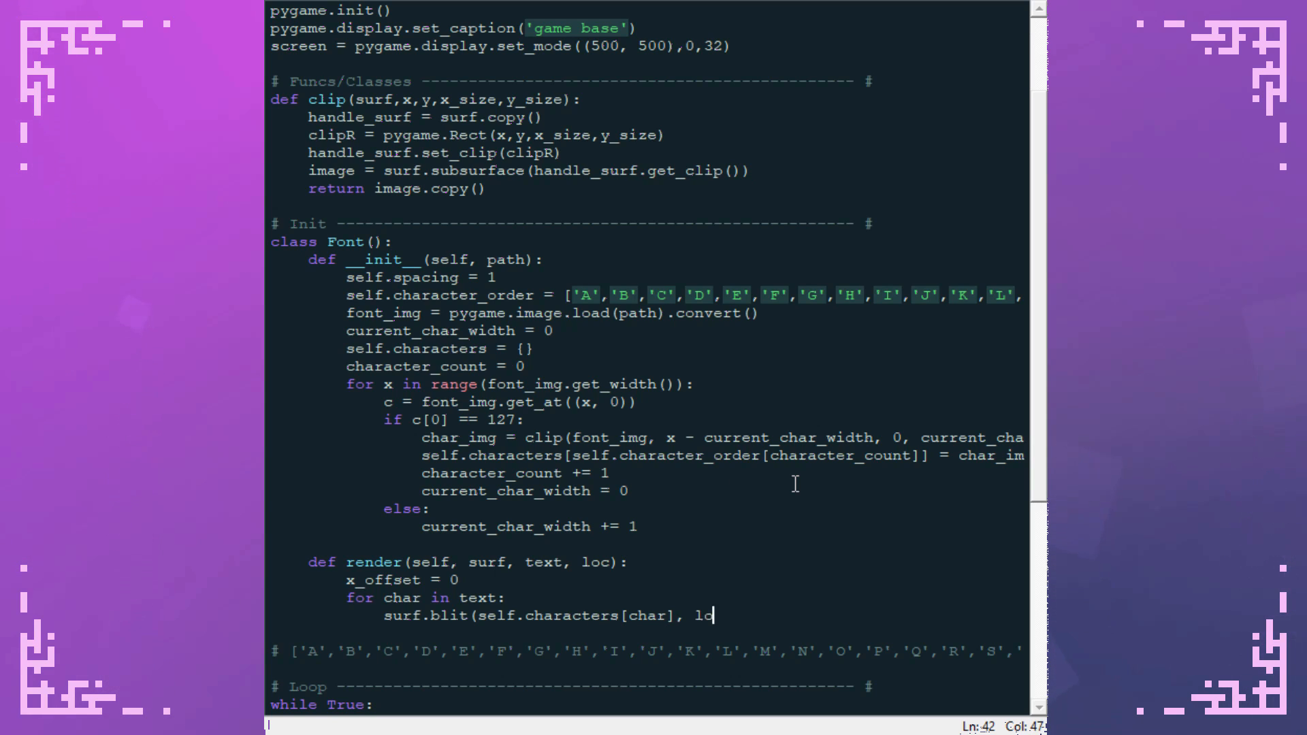
text((loc[0])
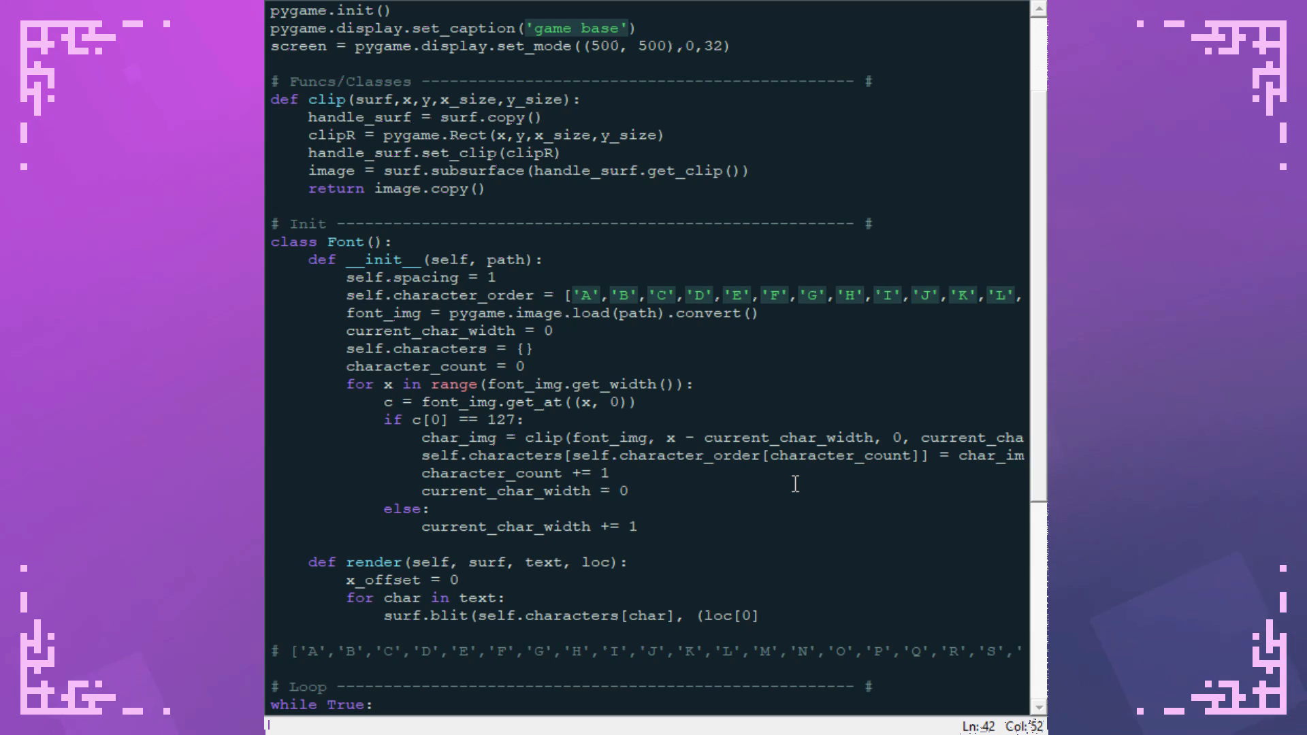
text(+ x_offse)
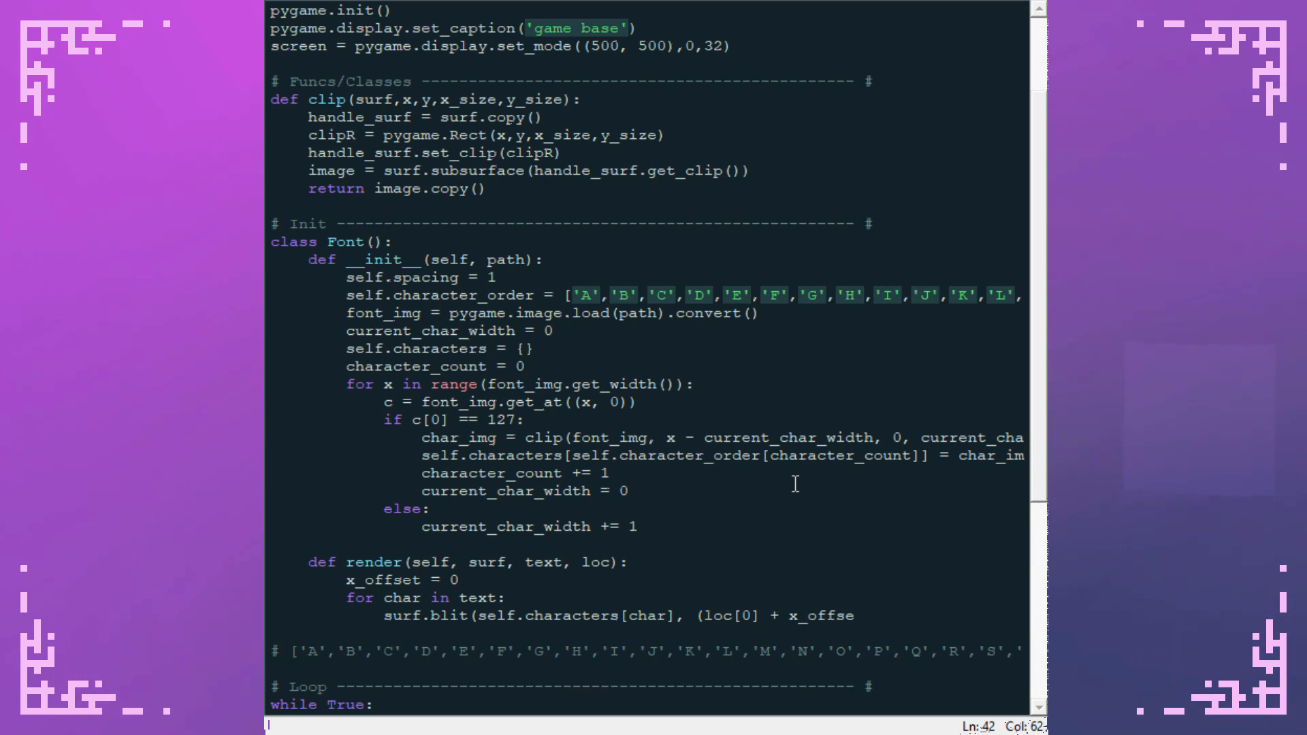
text(t, loc[1])))
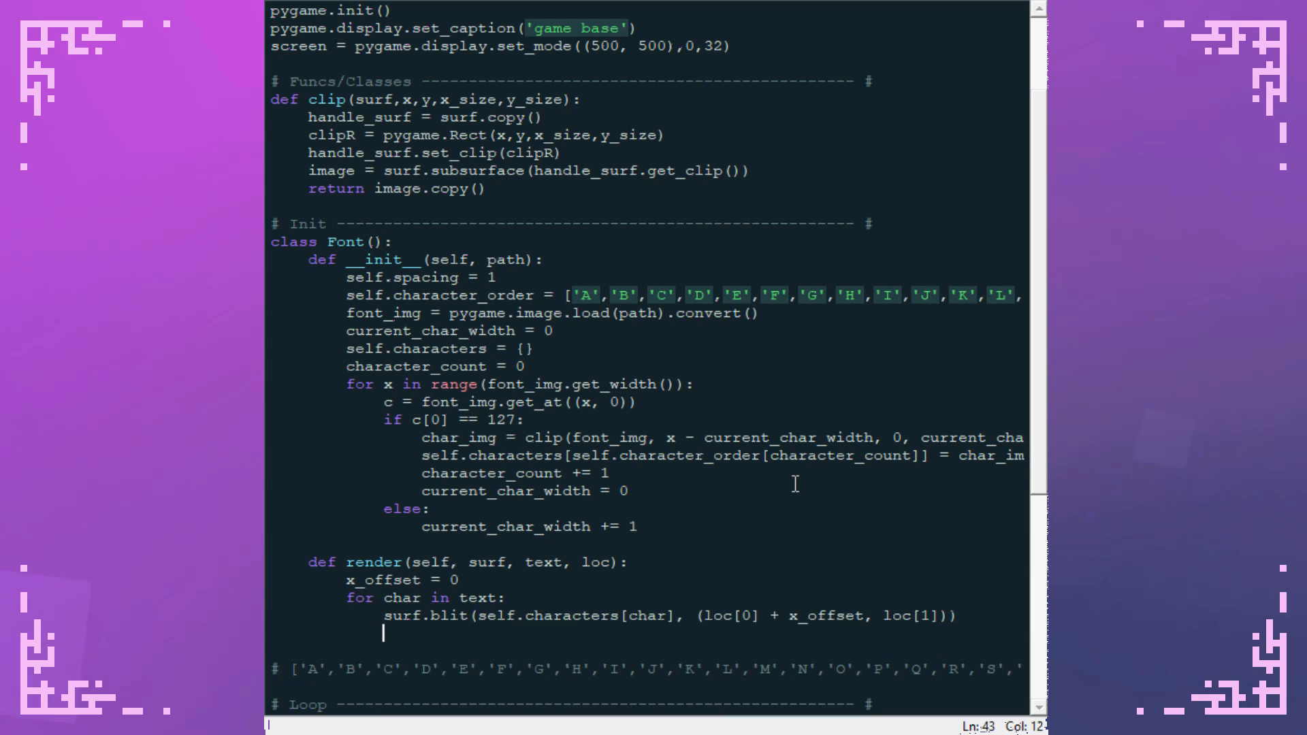
- Advance x_offset by self.characters[char].get_width() plus self.spacing
text(x_offs)
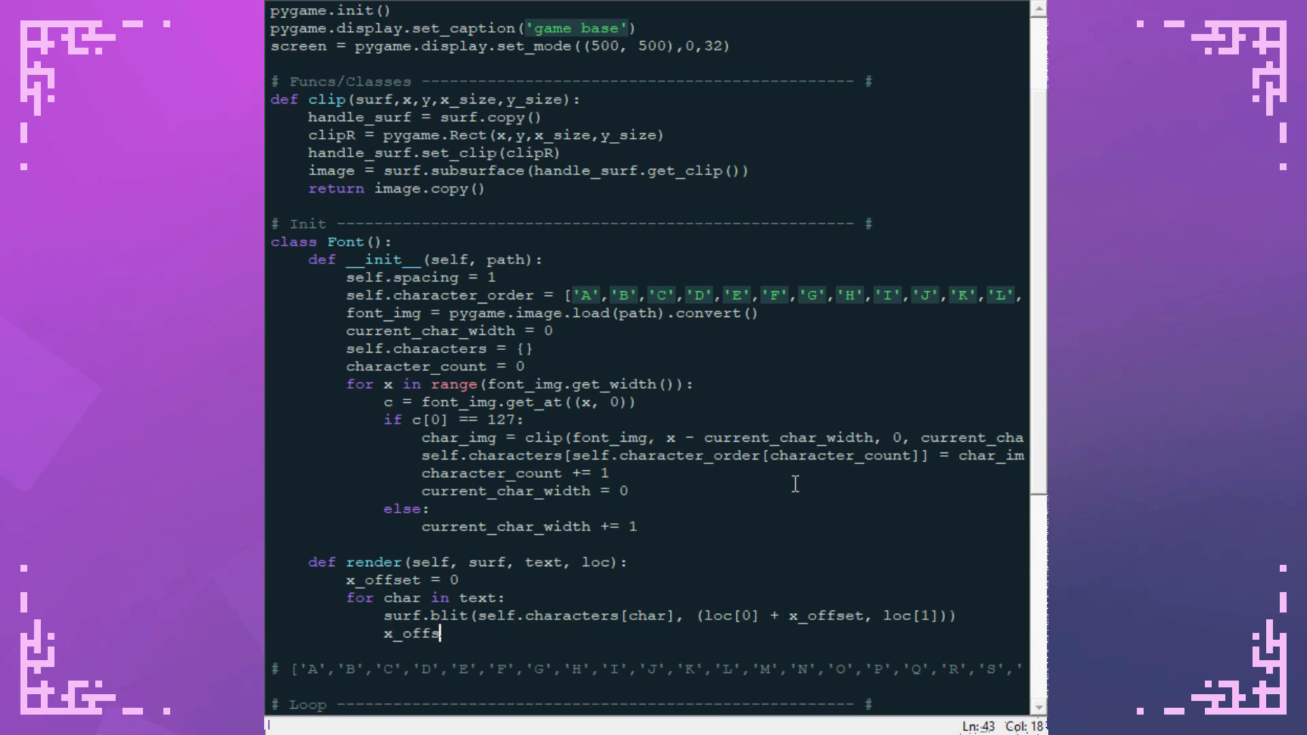
text(et +=)
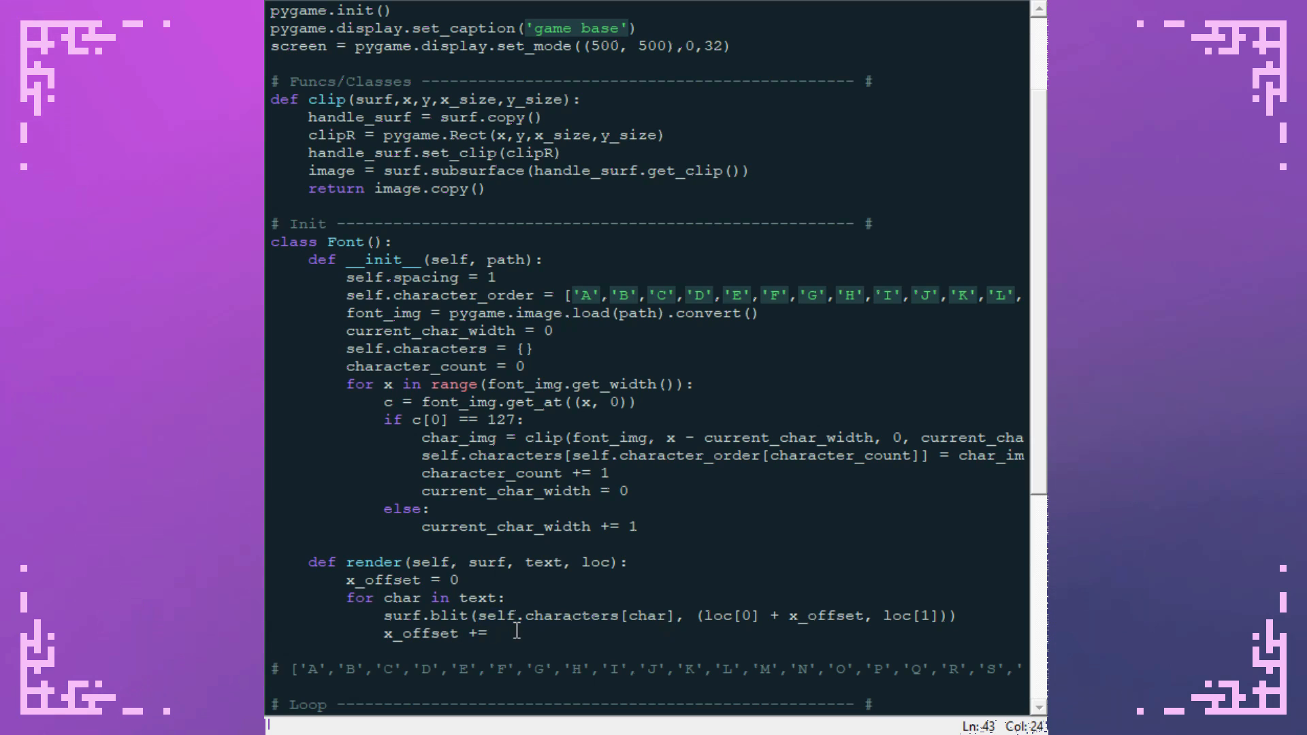
text(self.characters[char].get_width*()
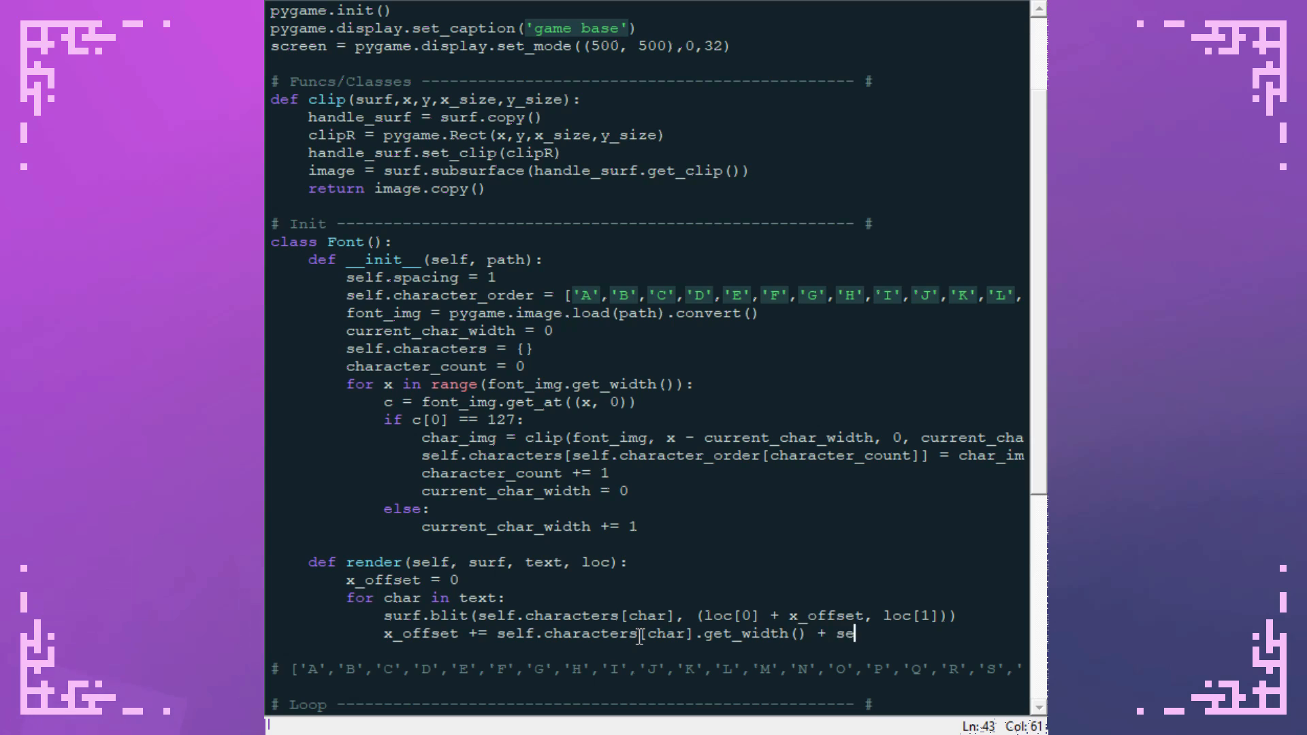
text(lf.spaci)
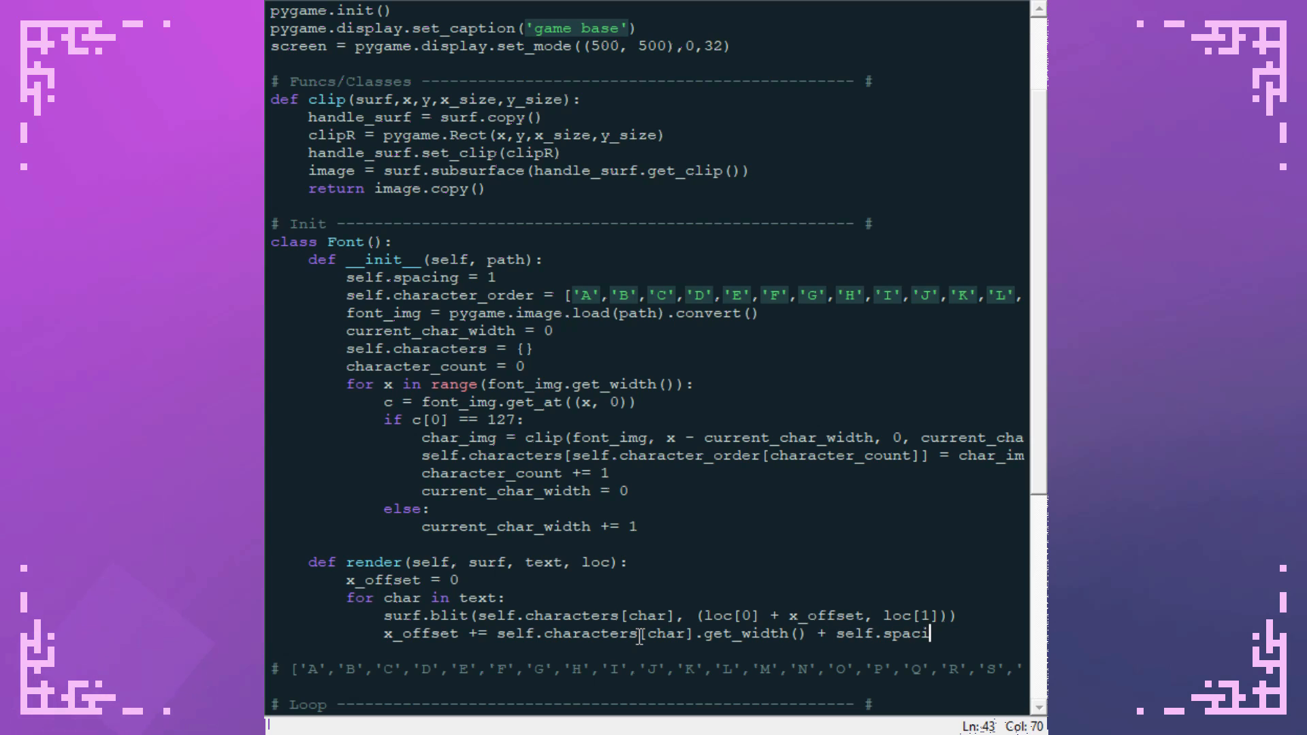
text(ng)
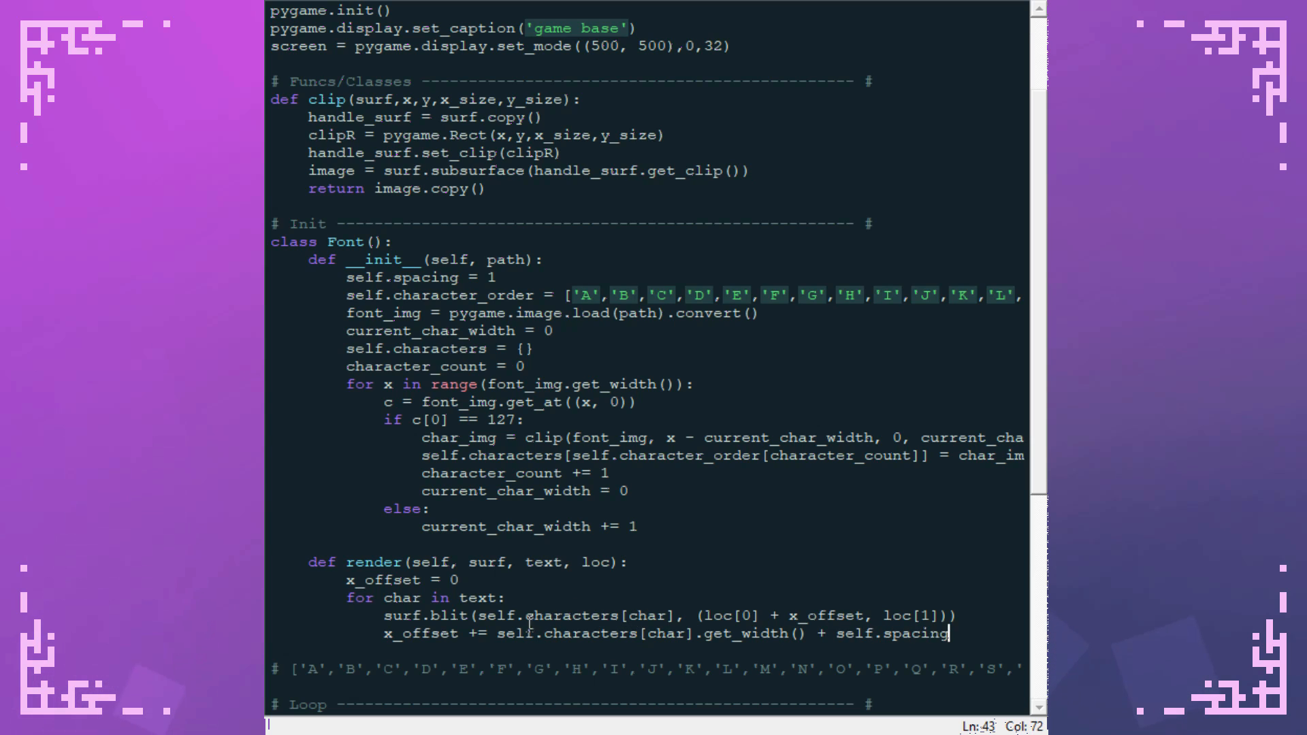
drag(495, 633, 948, 633)
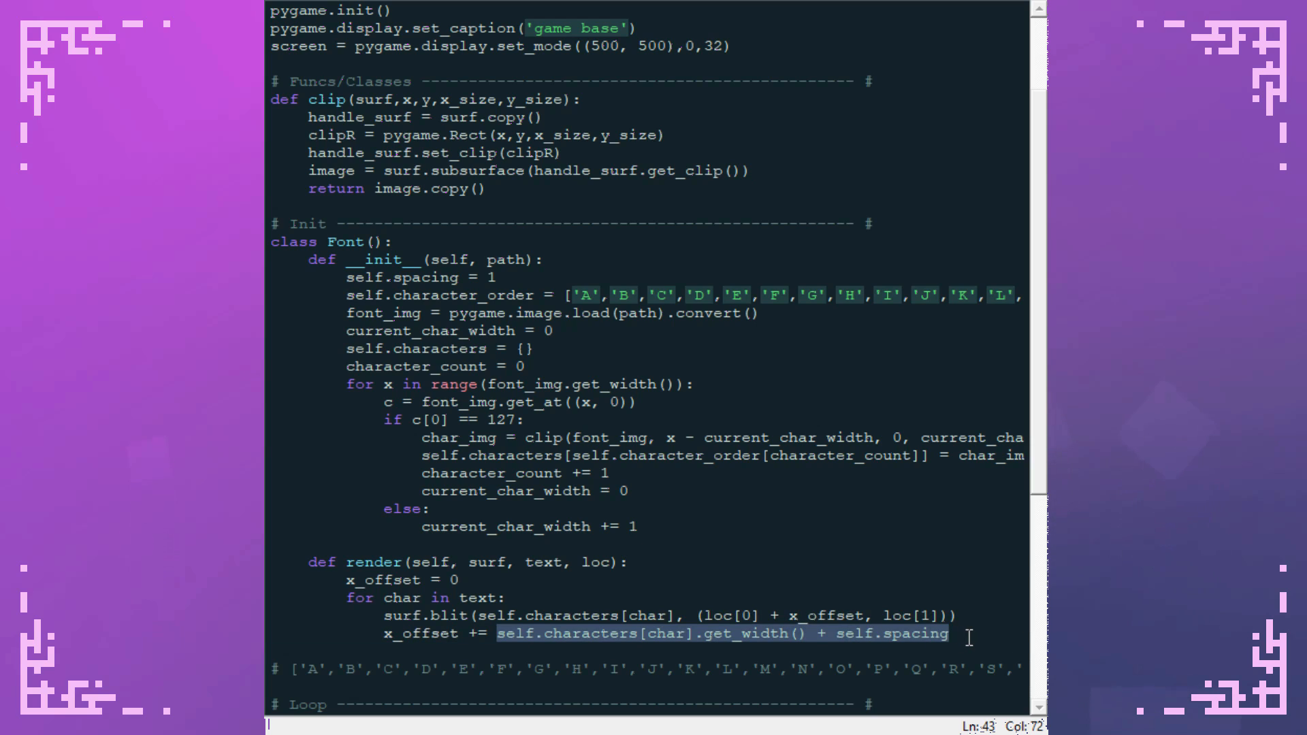
click(927, 648)
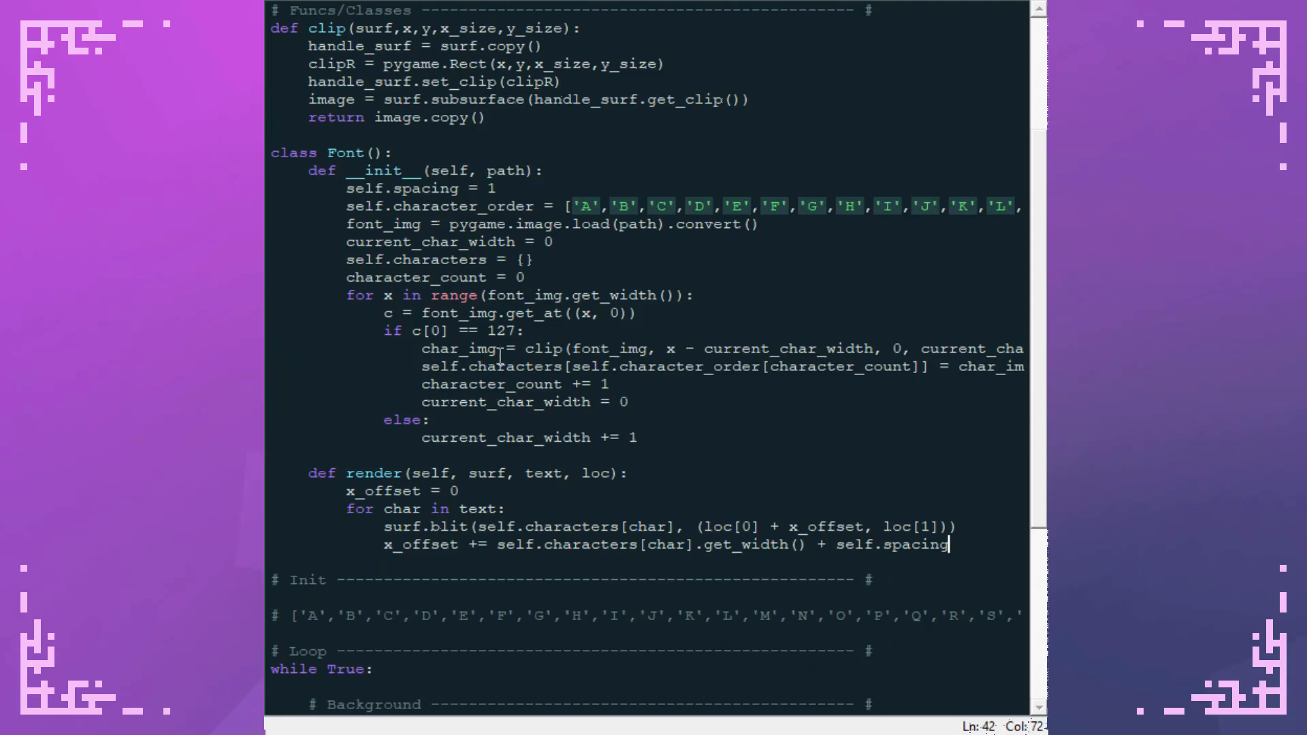
- Create my_font as a Font loaded from small_font.png under Init
text(my_font = F)
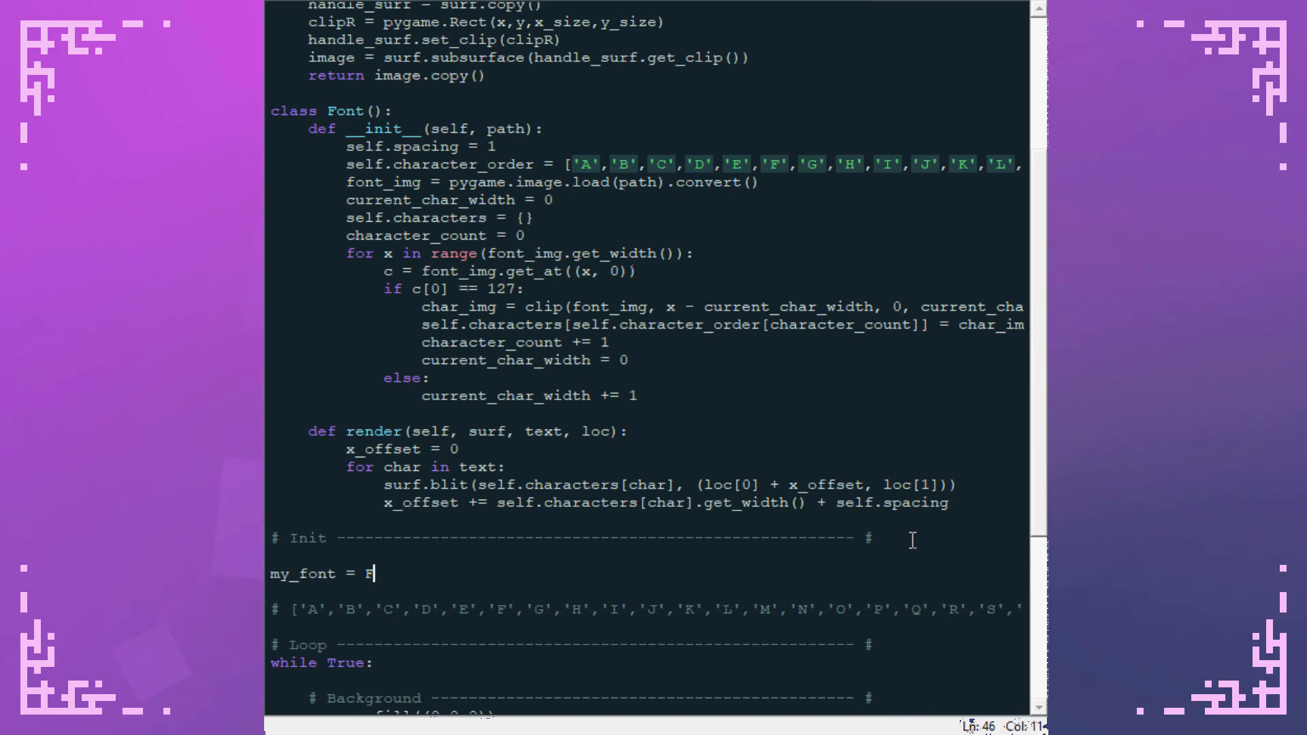
text(ont('small_font.png)
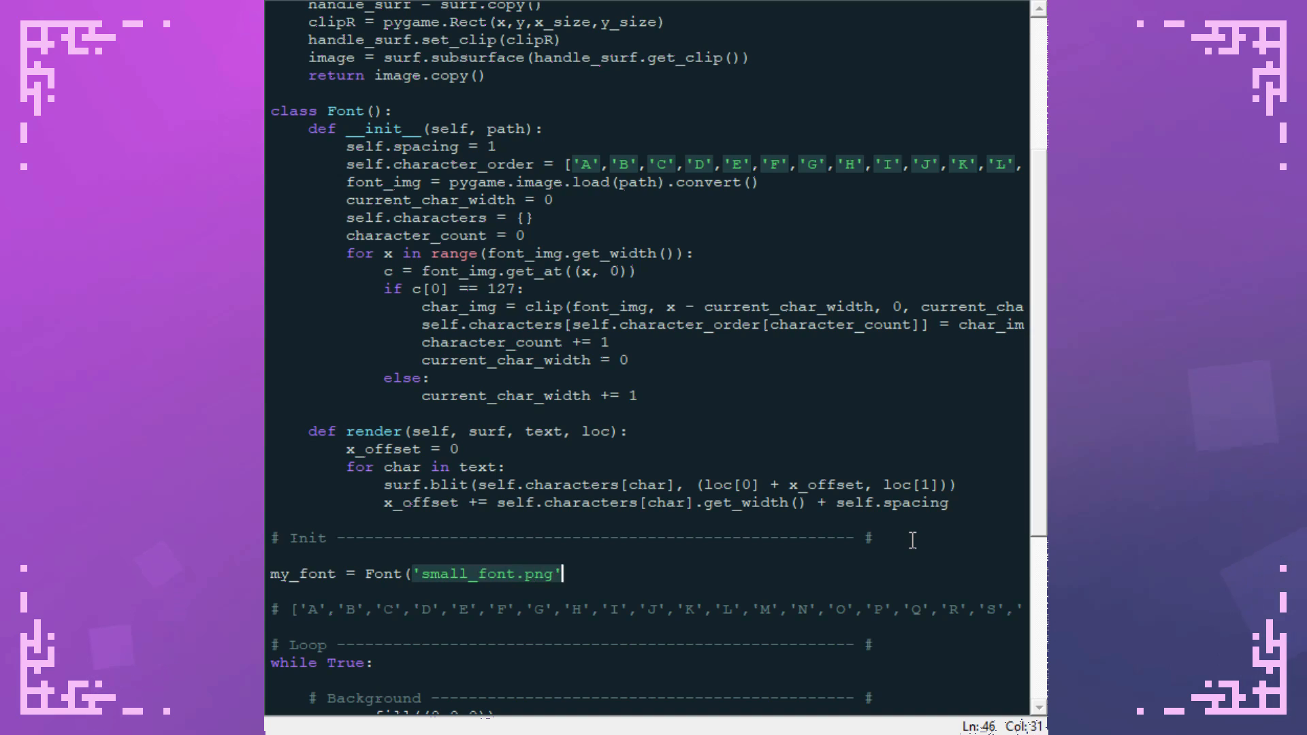
scroll(down, 3)
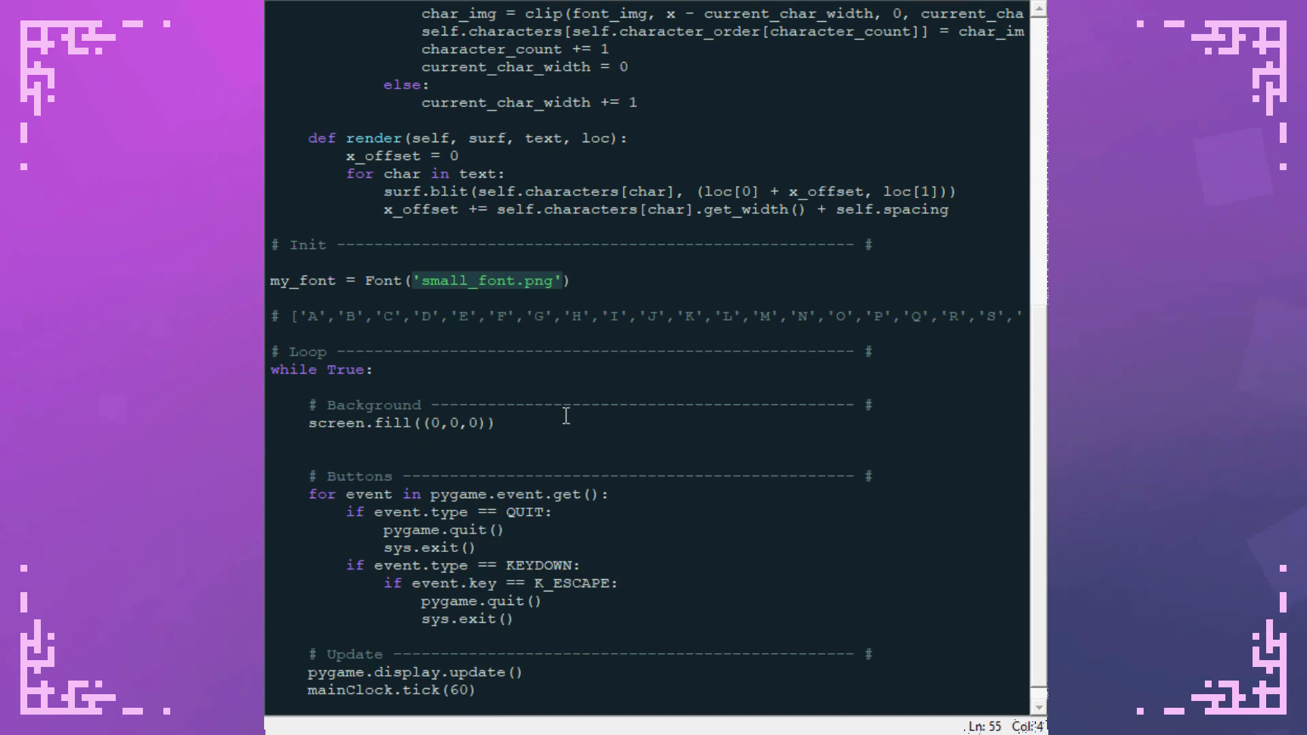
- Call my_font.render(screen, 'Hello World!', (20, 20)) in the main loop
text(my_)
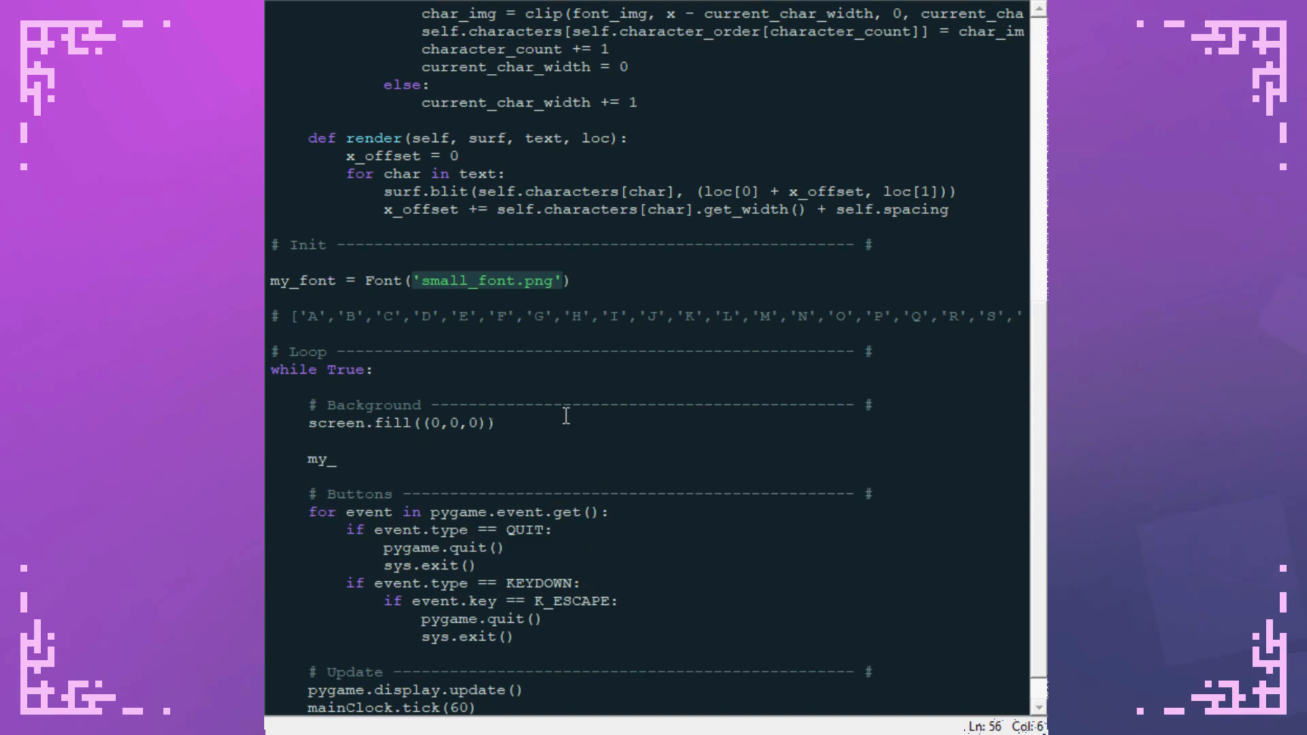
text(font.render()
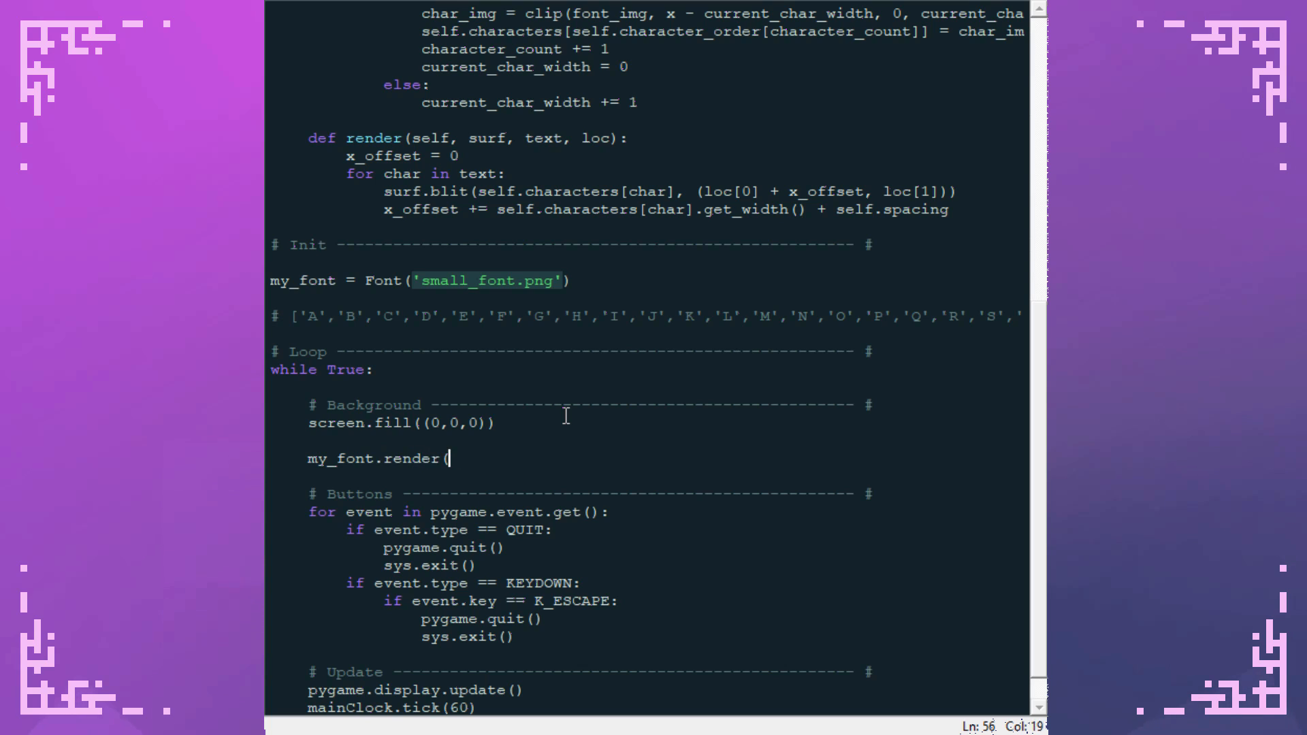
text(screen,)
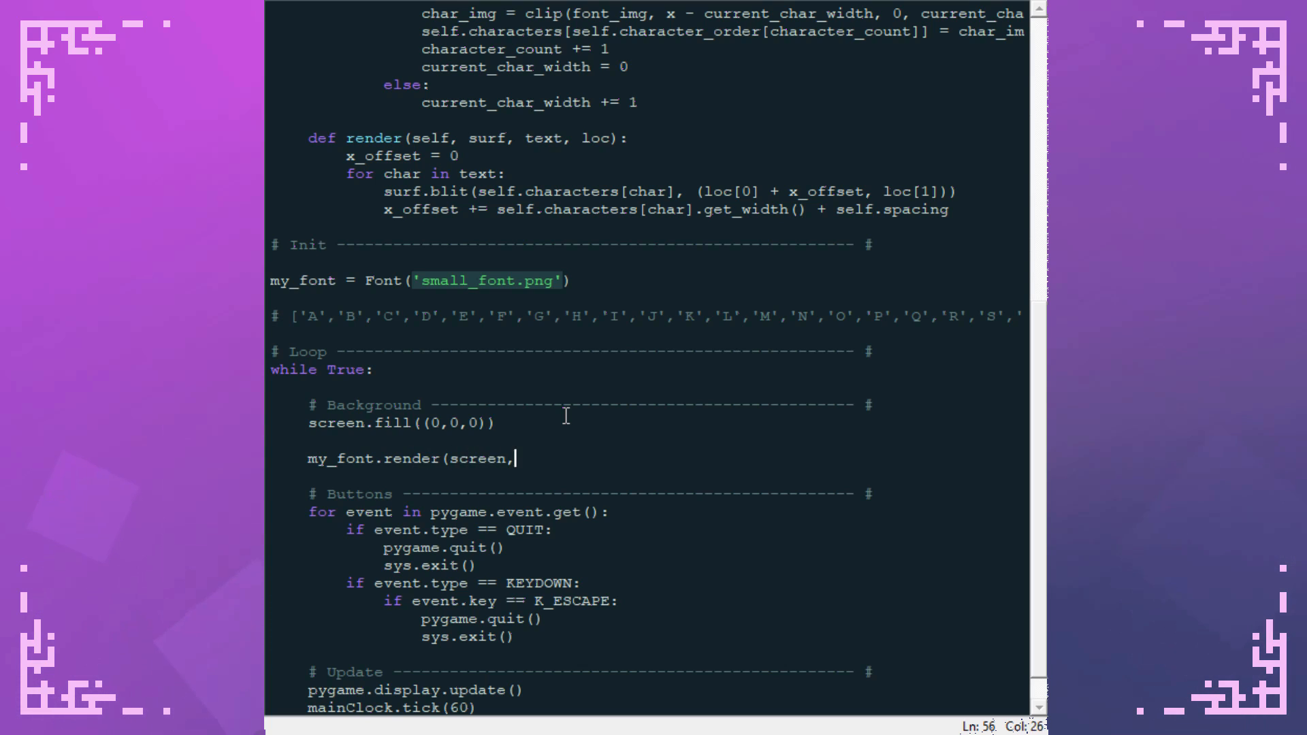
text('Hello World!')
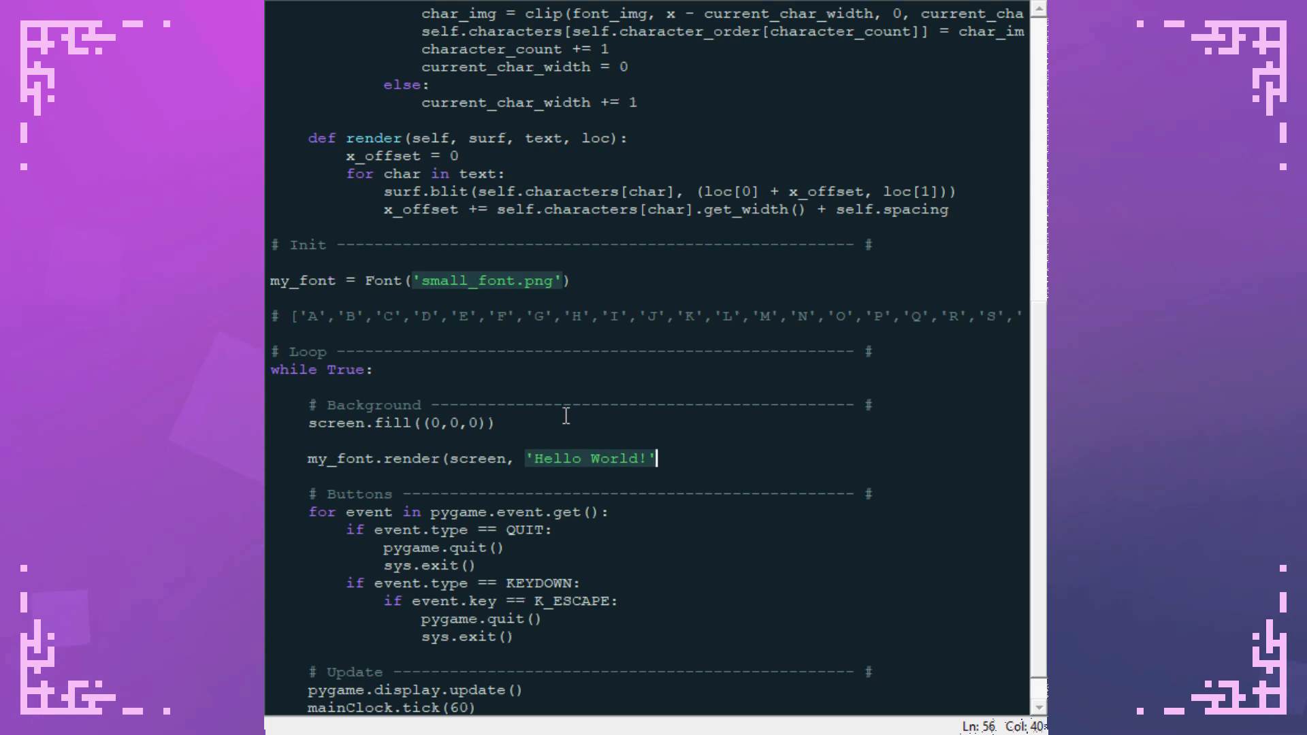
text(, (20, 20))
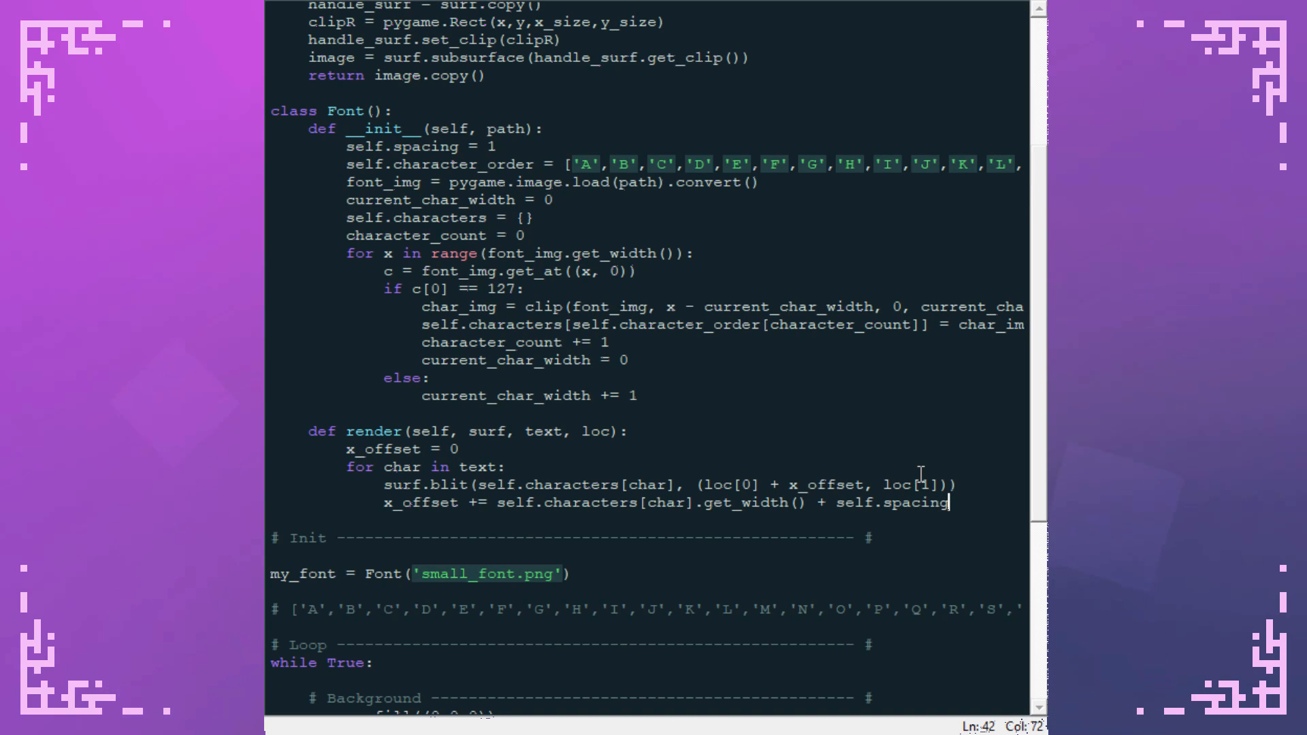
- Wrap the blit in 'if char != " ":' with an else advancing x_offset by space_width plus spacing
click(502, 467)
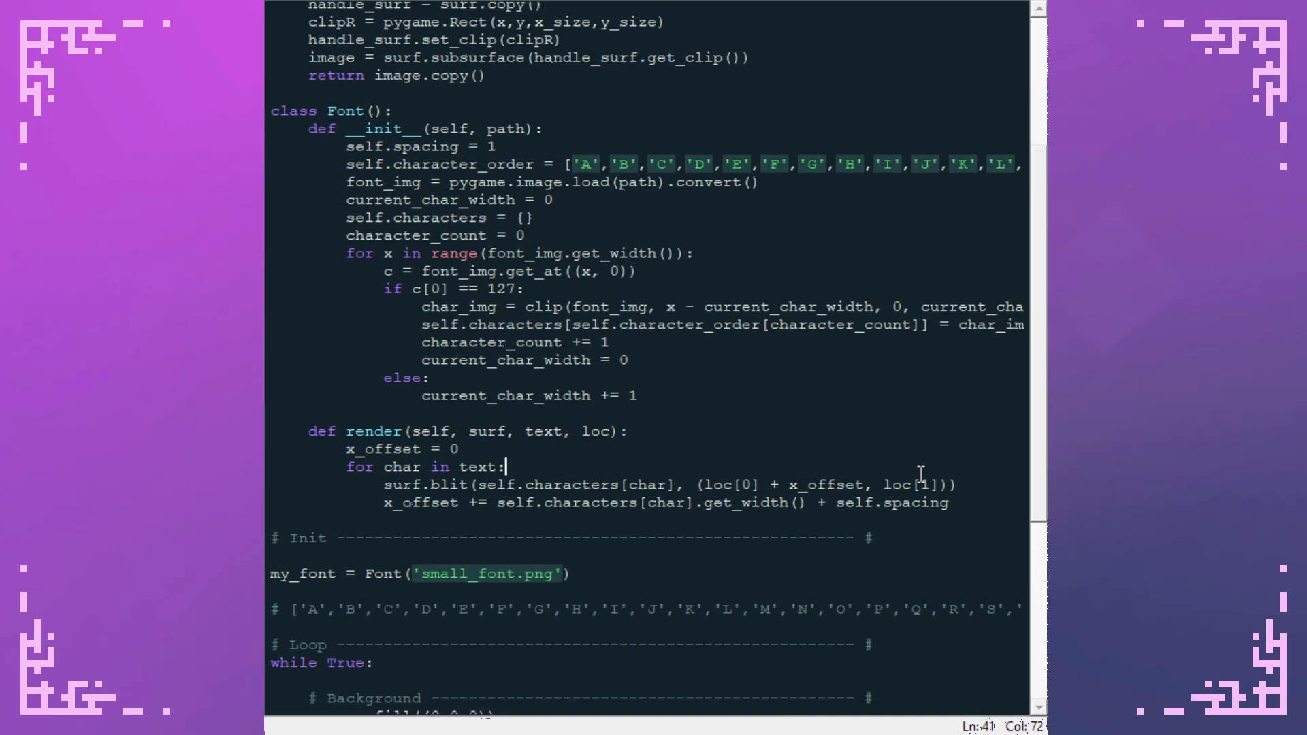
key(enter)
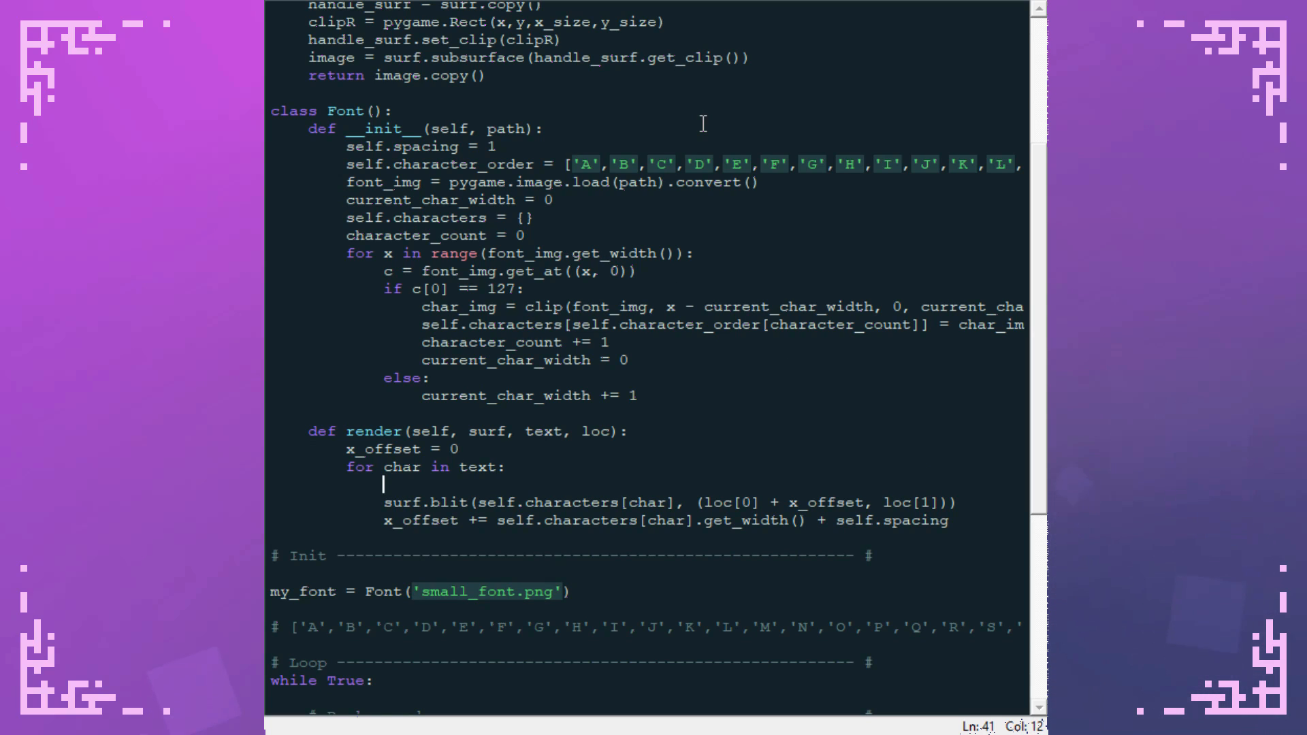
text(')
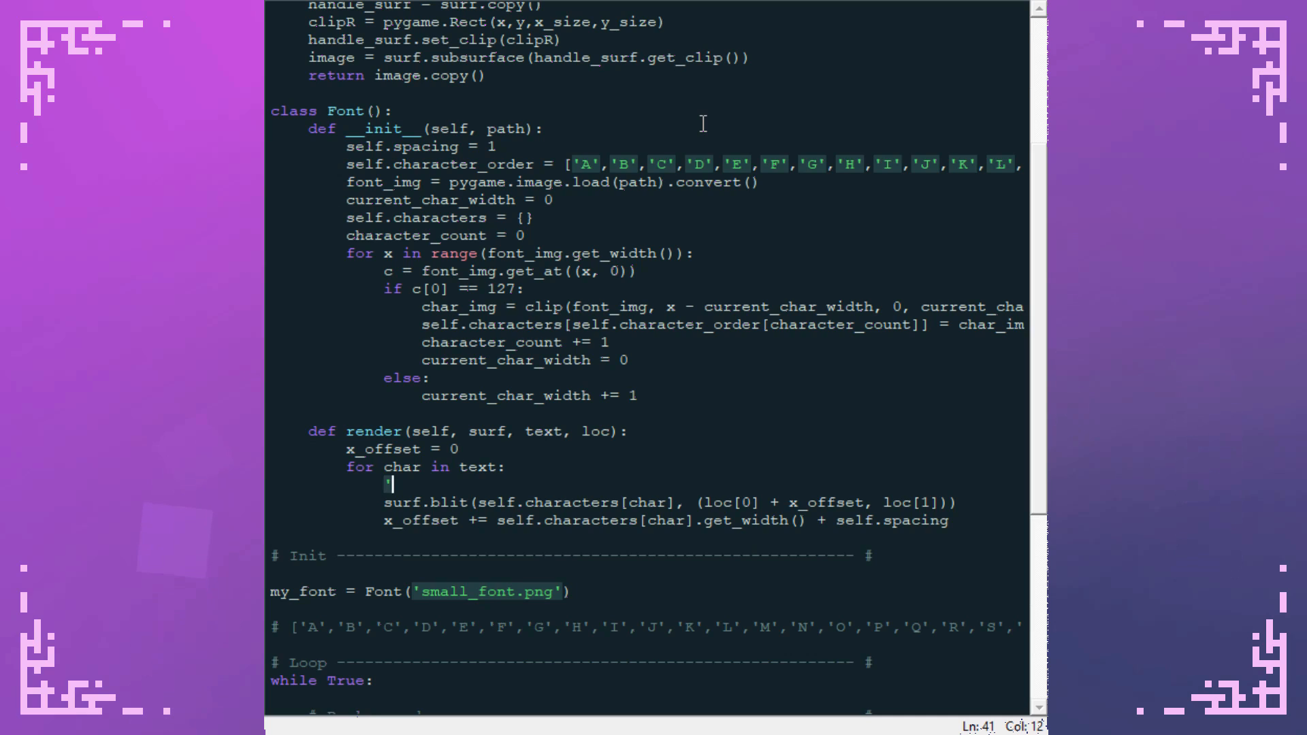
text(if char)
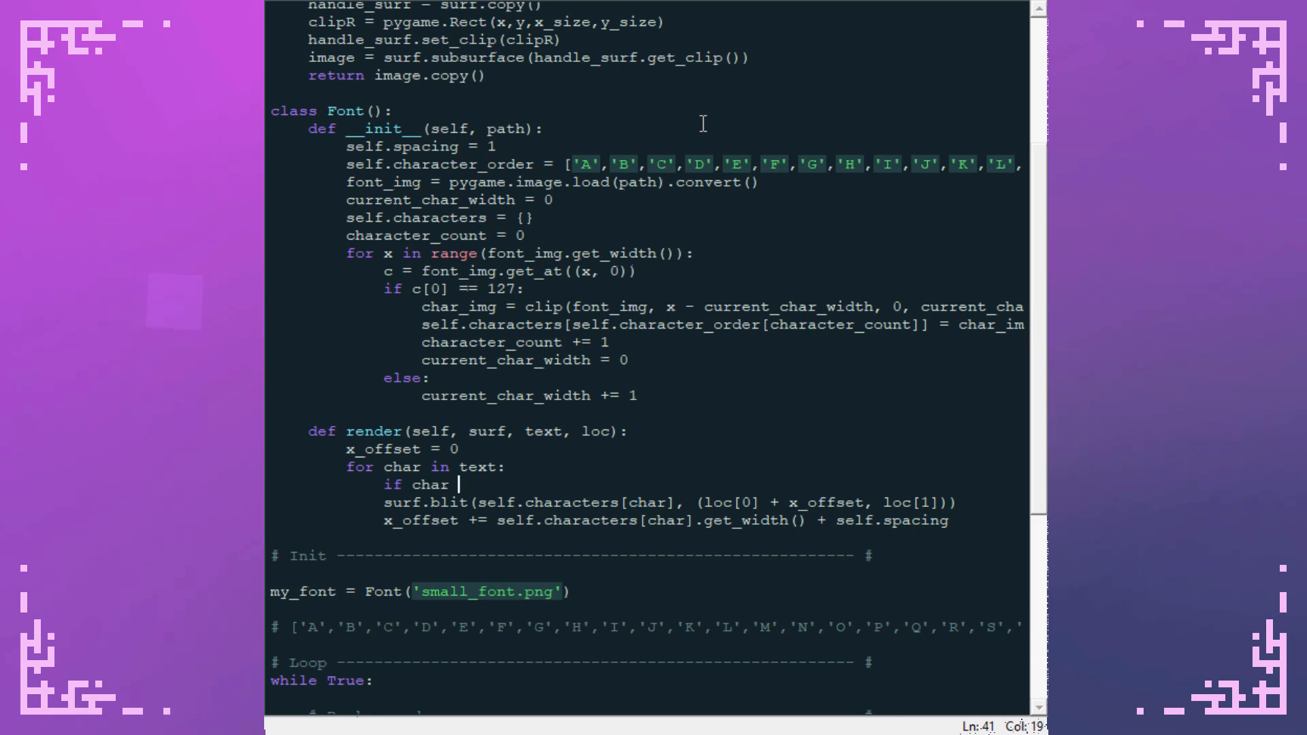
text(!= ' ':)
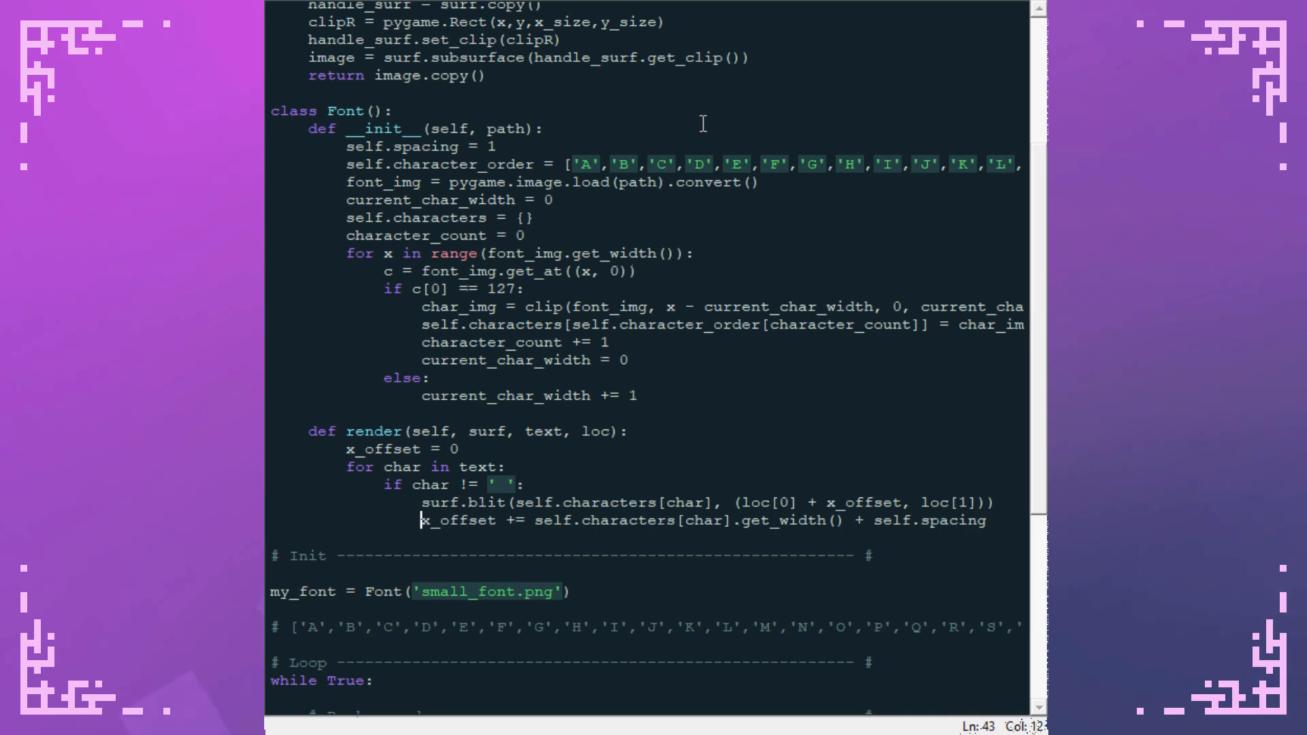
text(else:)
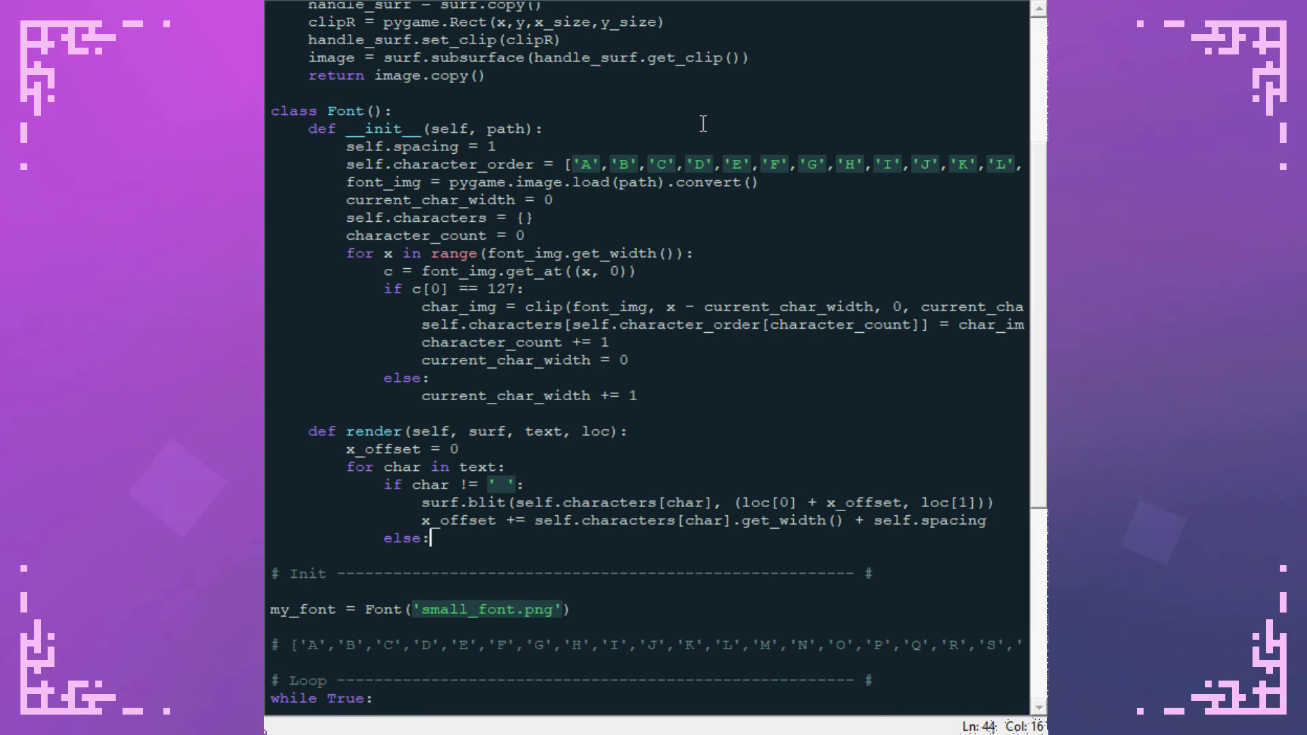
text(x_offset)
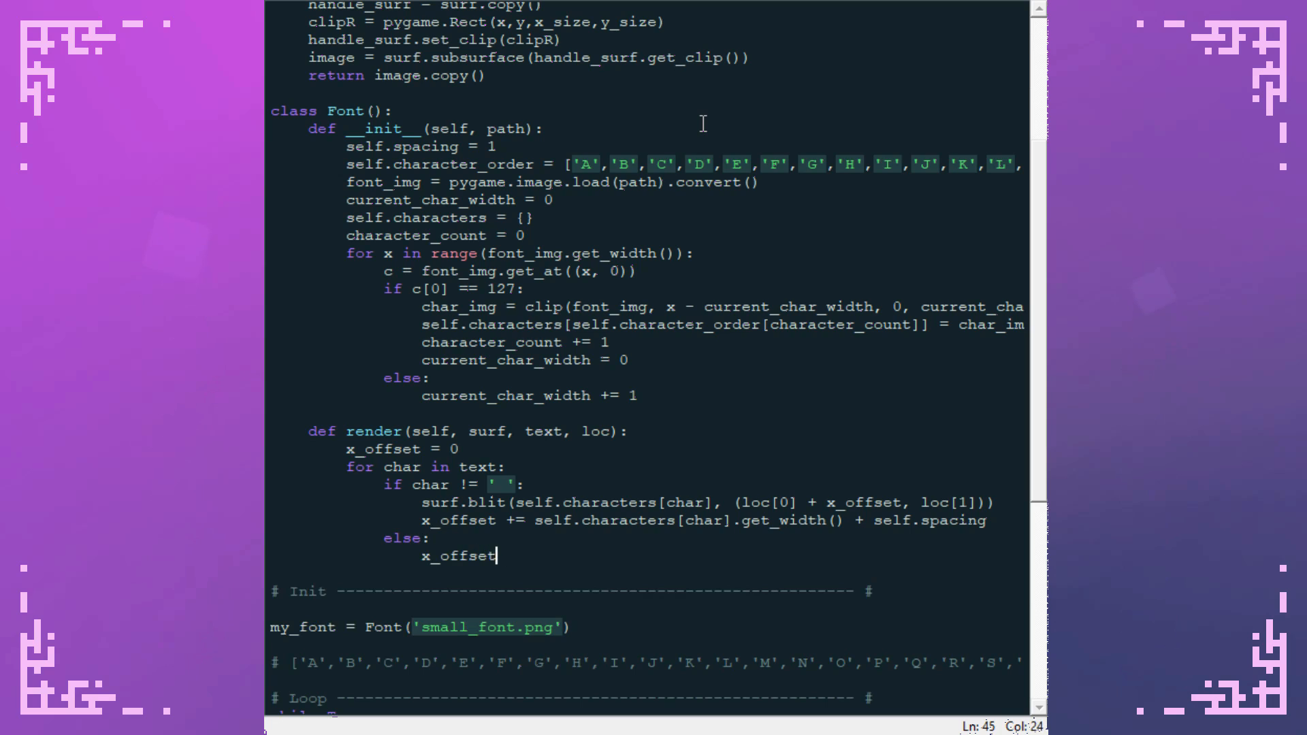
text(+= self.space_width + self.spacing)
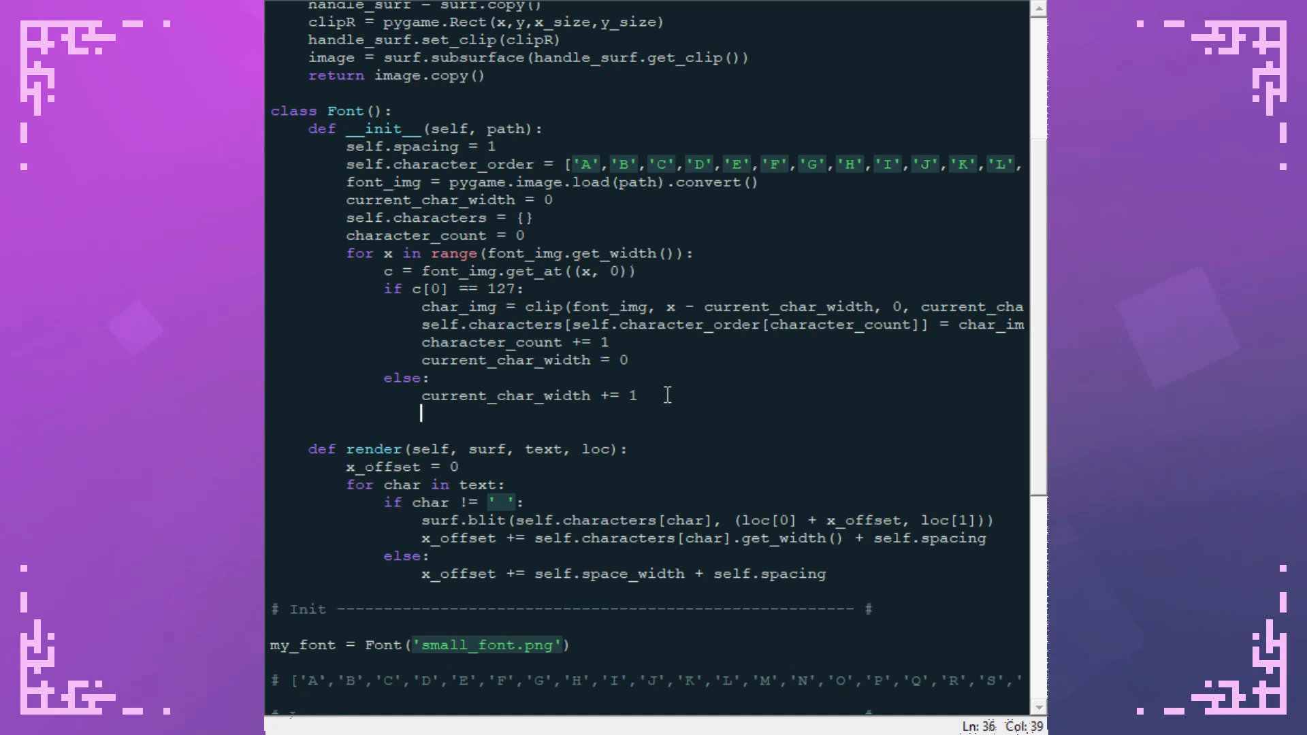
- Set self.space_width = self.characters['A'].get_width() in the constructor
text(self.s)
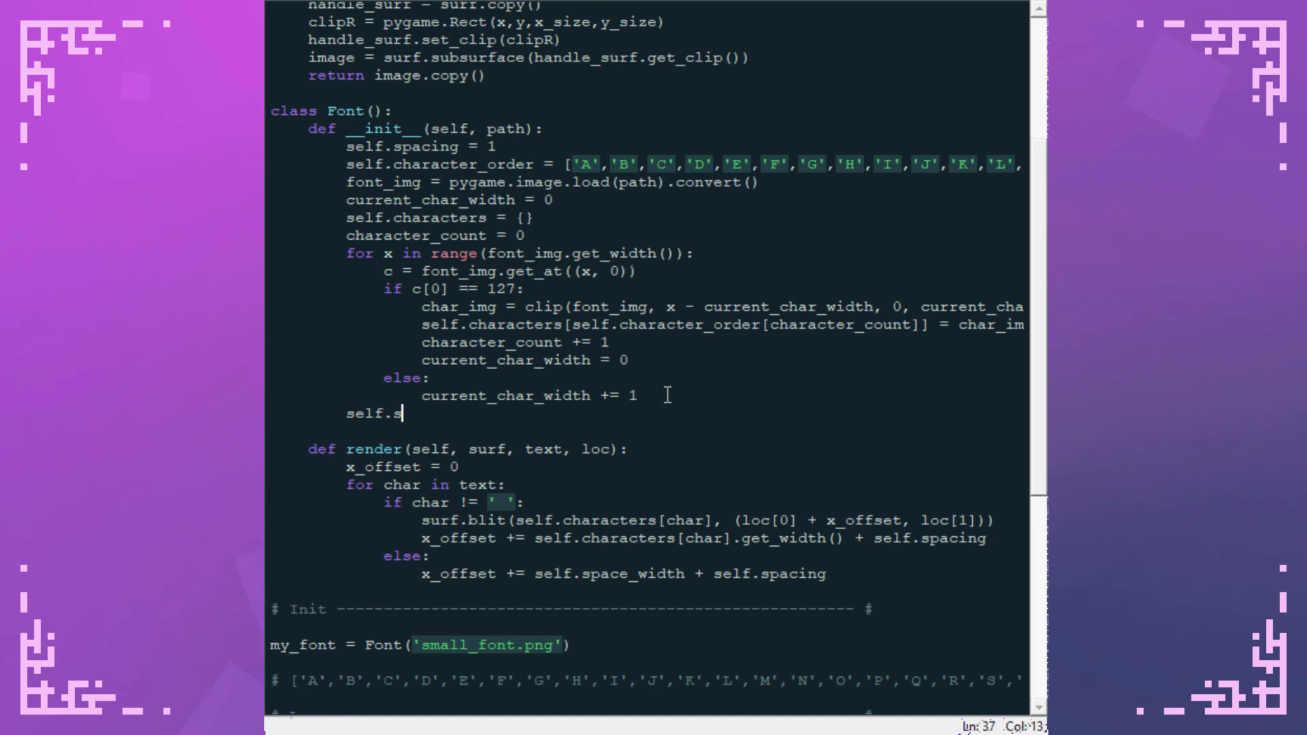
text(pace_width)
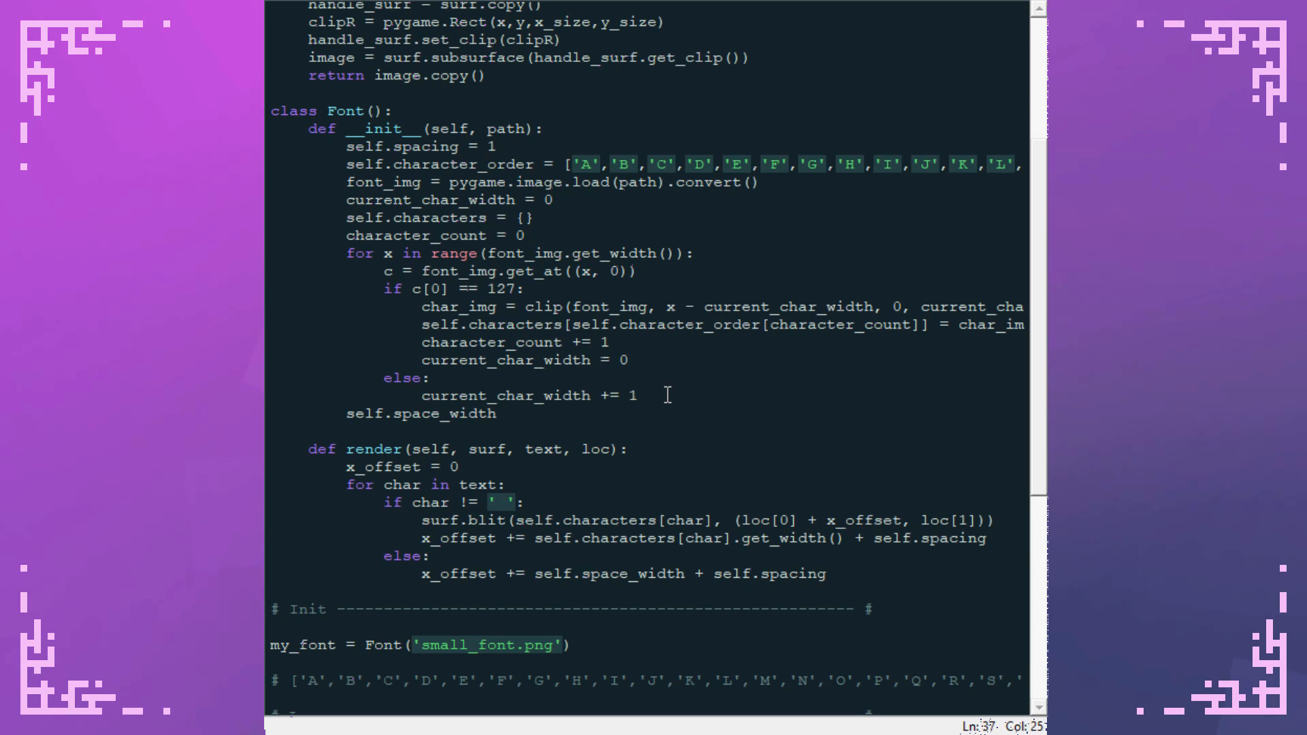
text(=self)
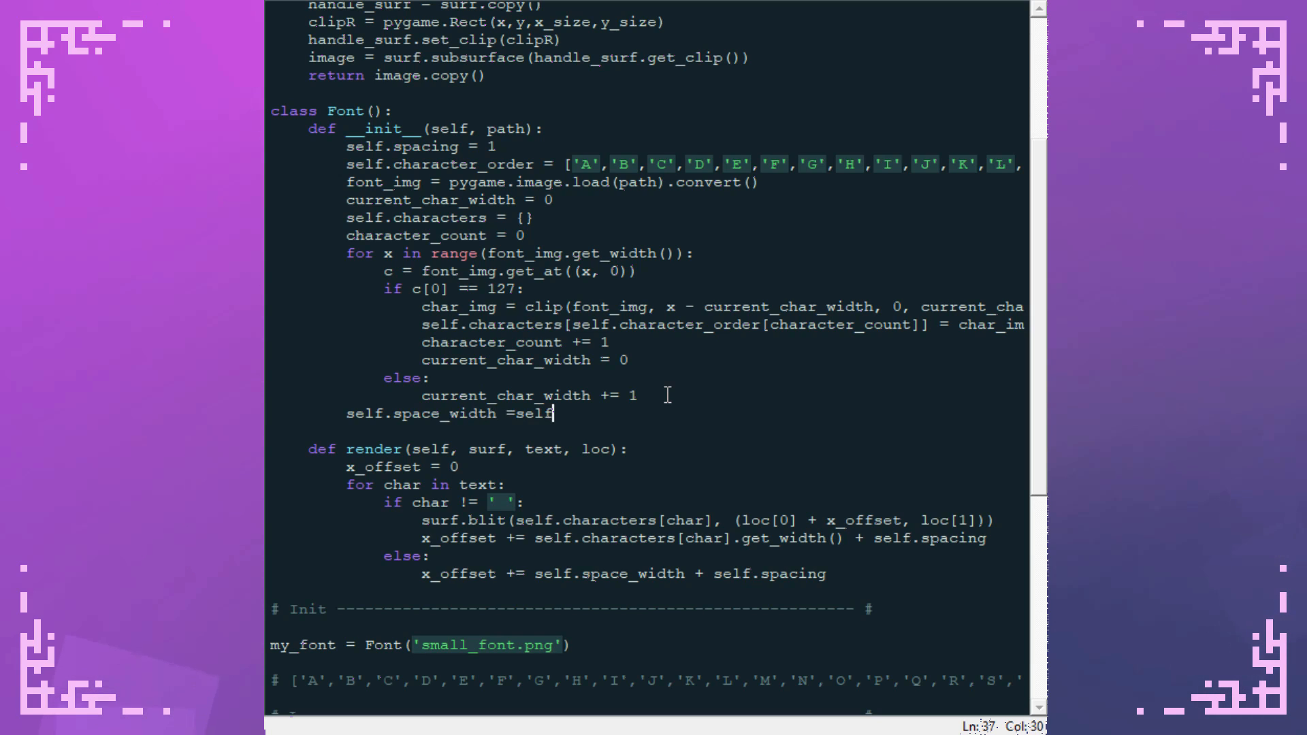
text(.characters[)
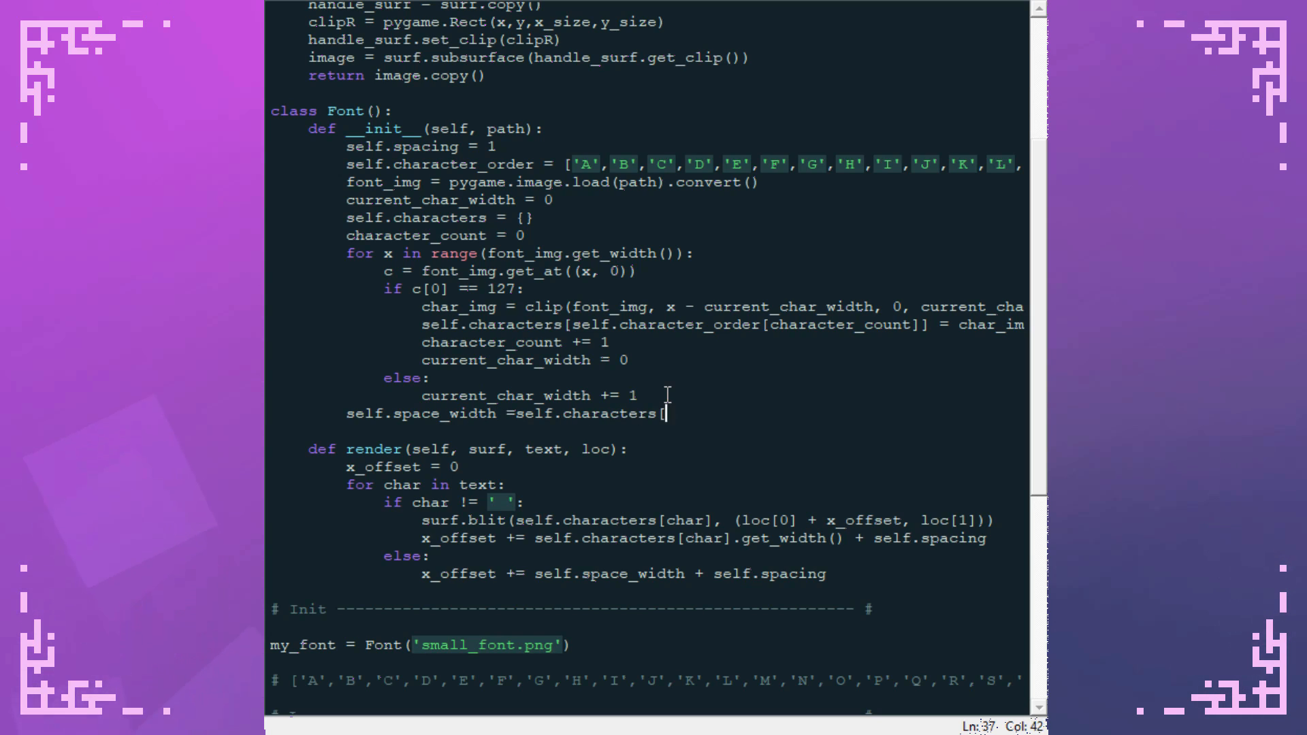
text(['A'])
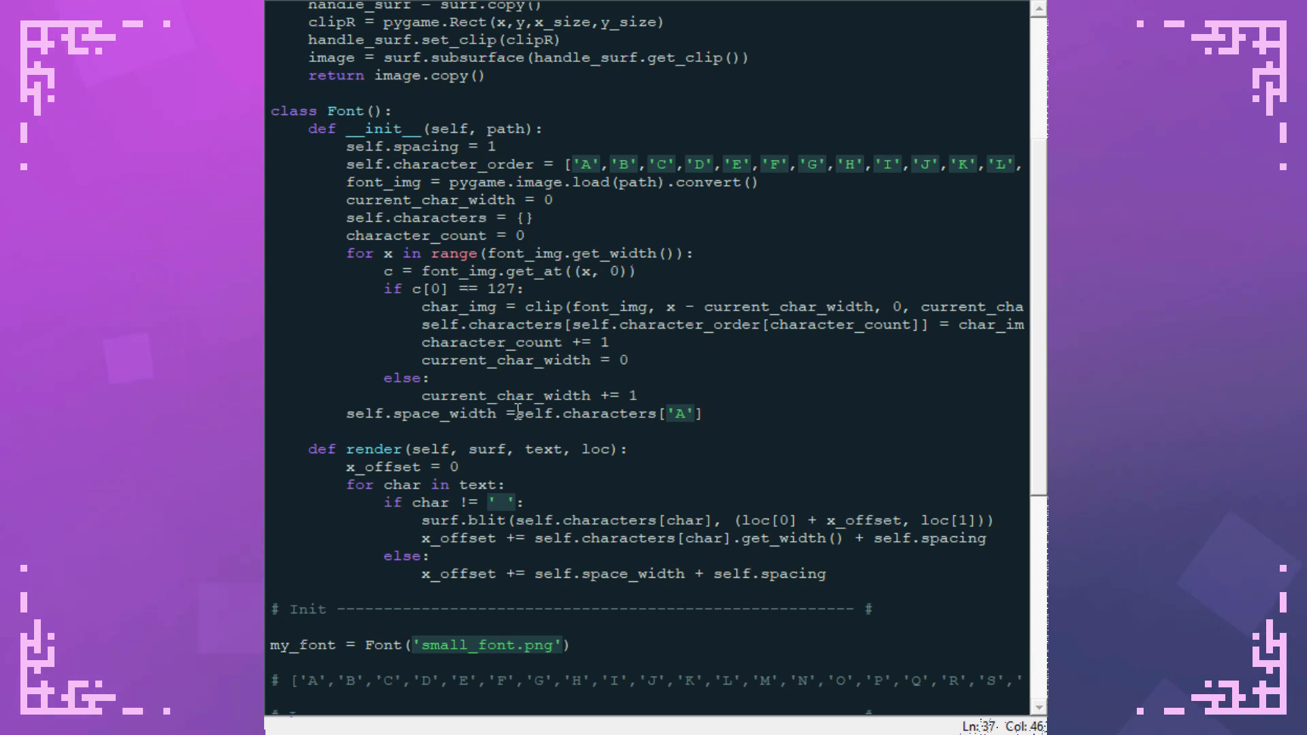
text(.get_)
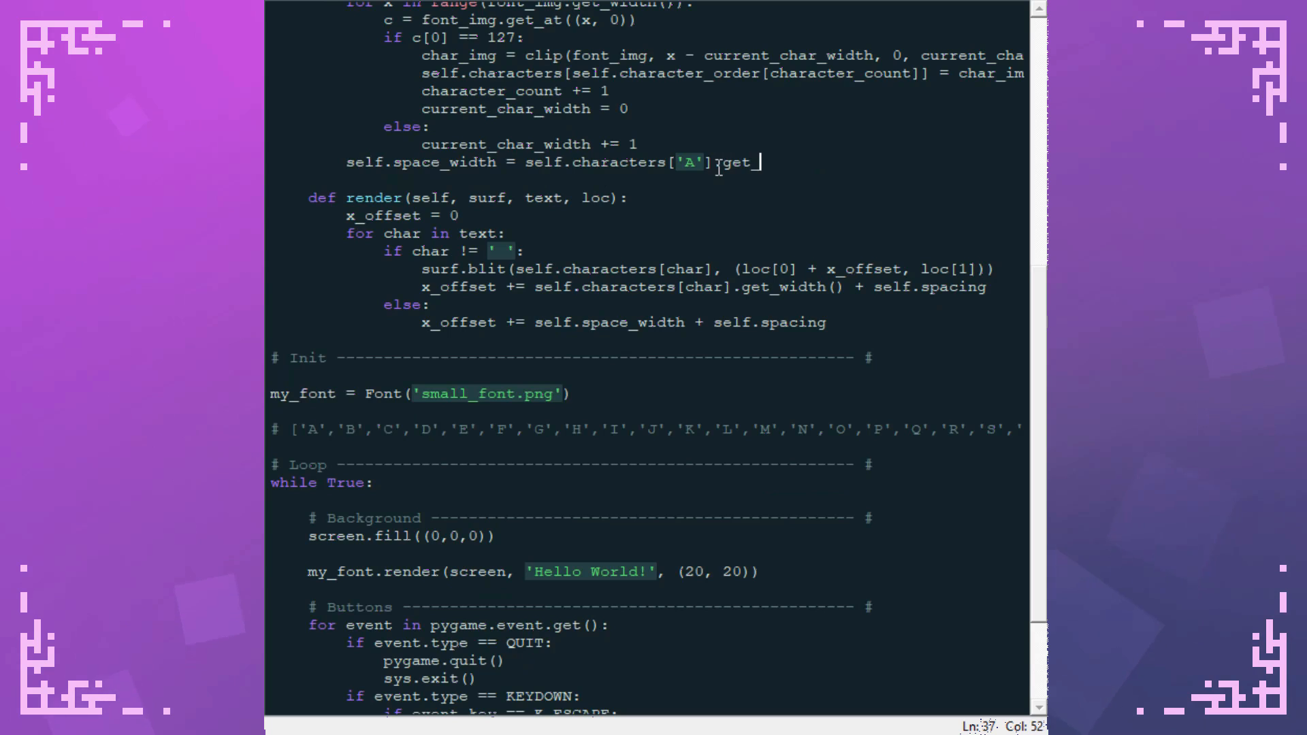
text(width())
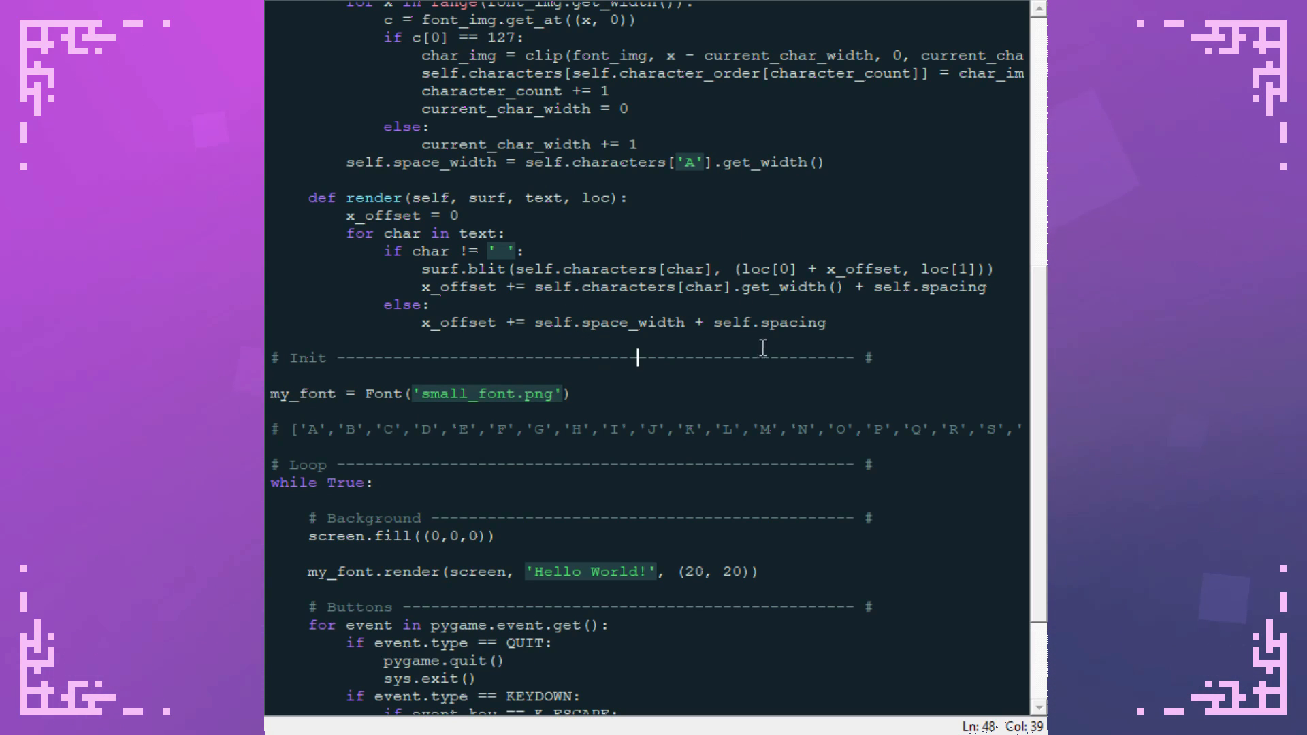
text(my_big_font = Font()
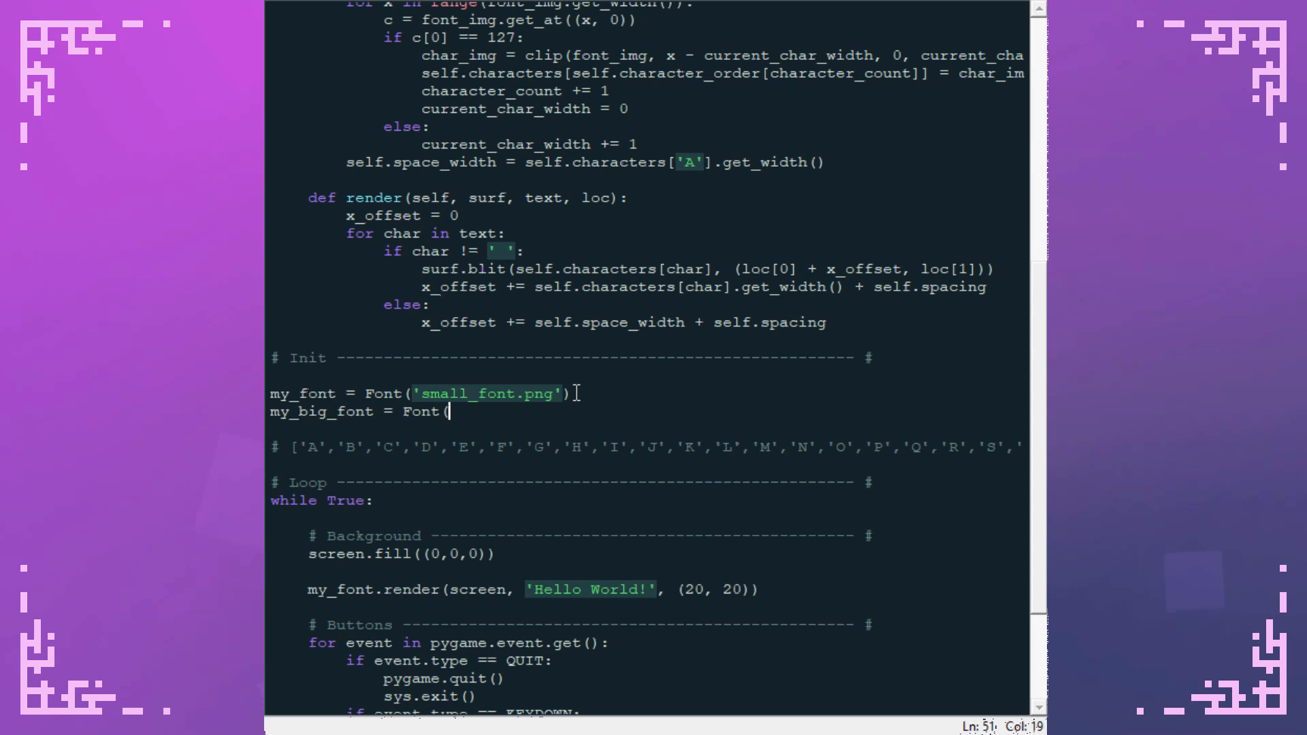
- Load Font('large_font.png'), render 'Hello World! I am DaFluffyPotato.' at (20, 40), and run with F5
text('large_font.png')
text(my_large_font.render(screen, 'Hello World!', (20, 40)
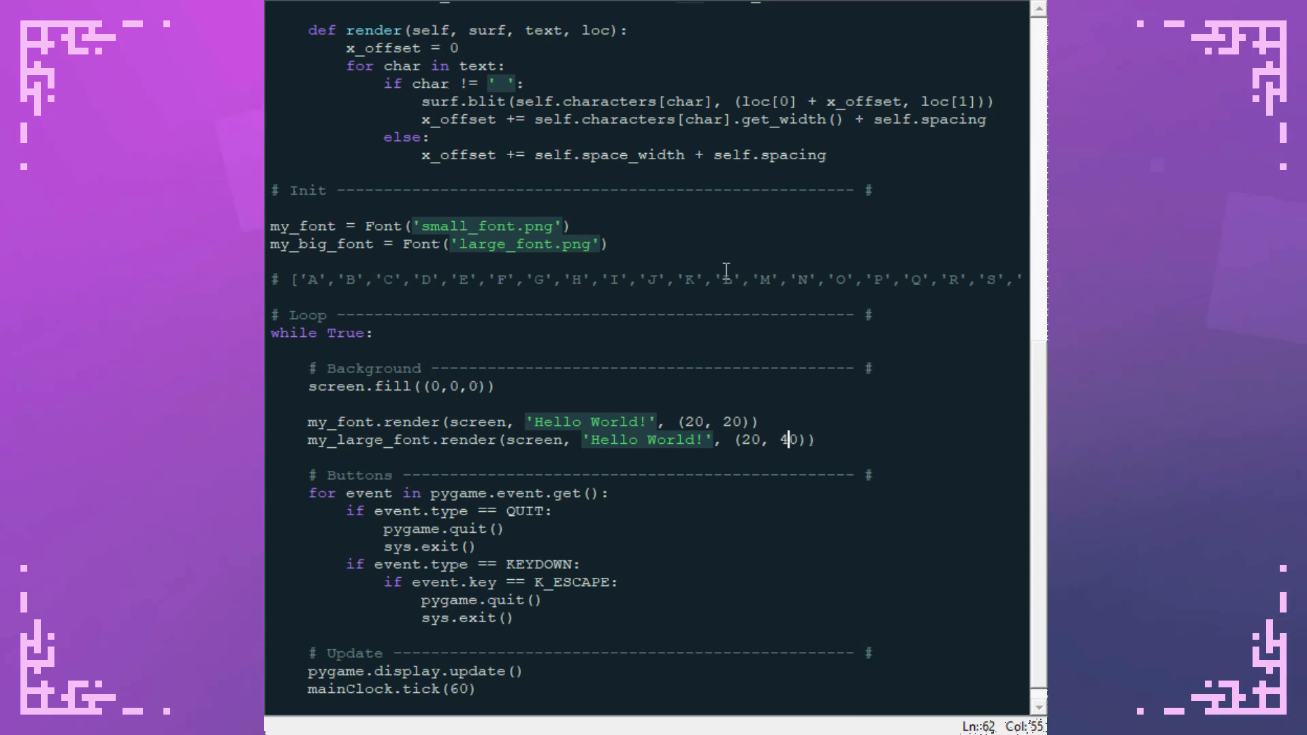
text(I am Da)
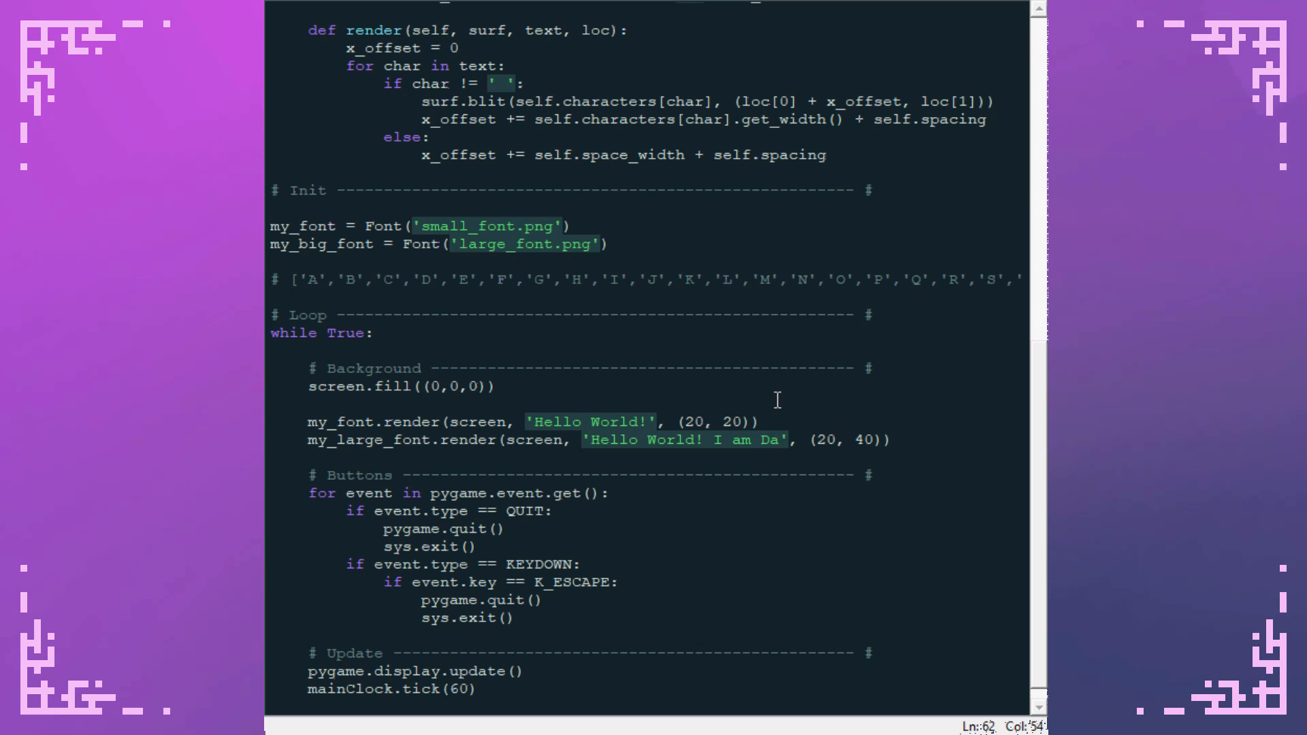
text(FluffyPotato)
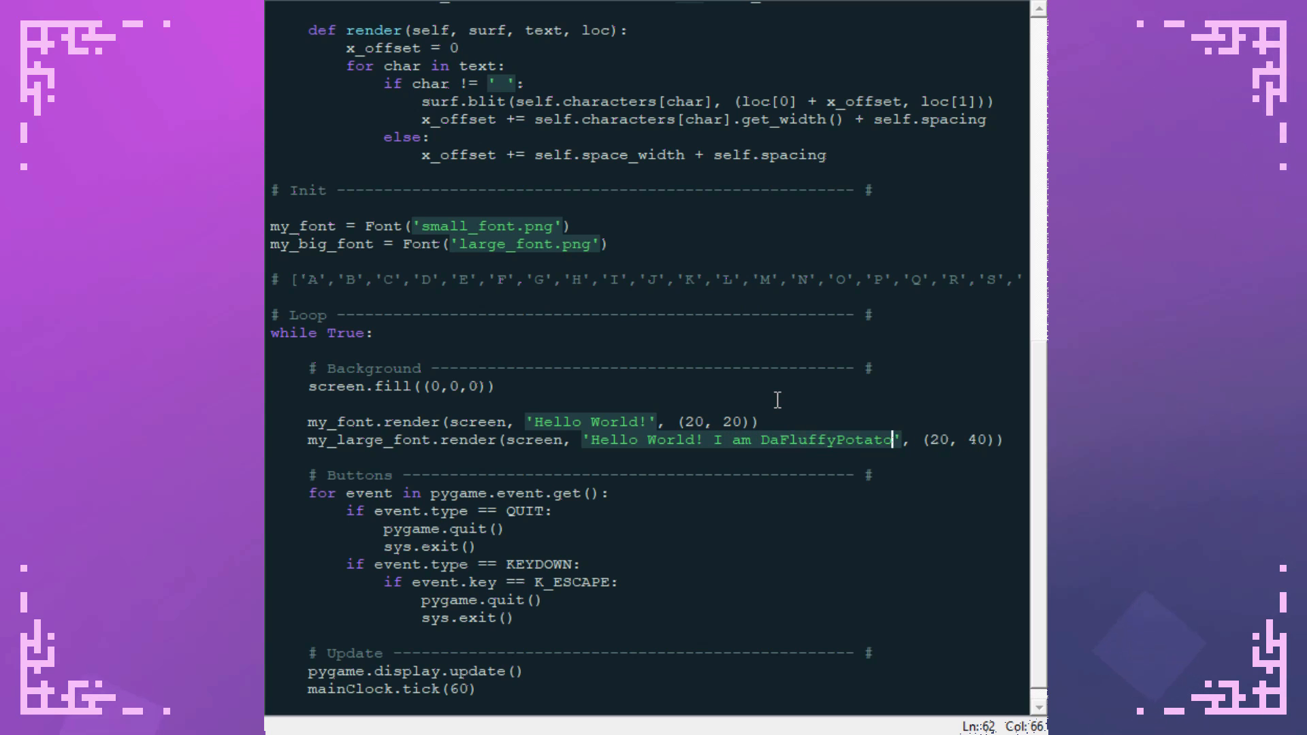
text(.)
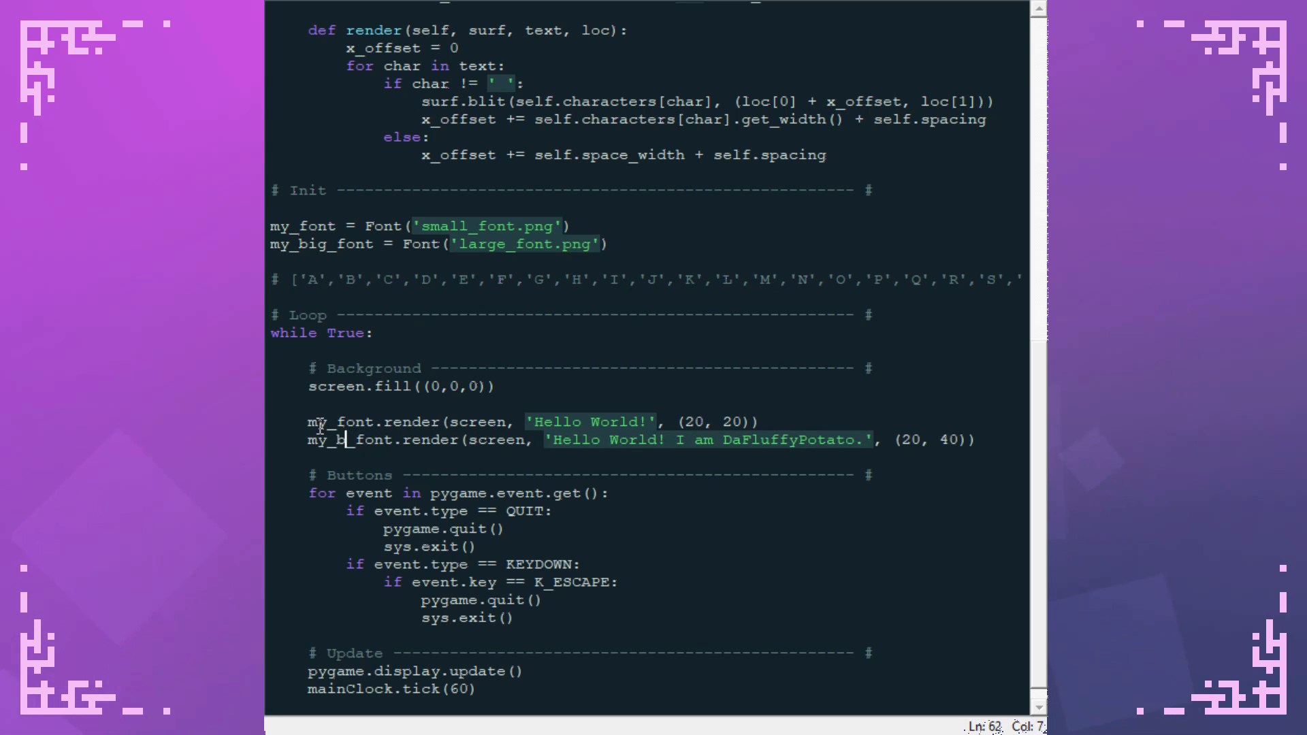
key(F5)
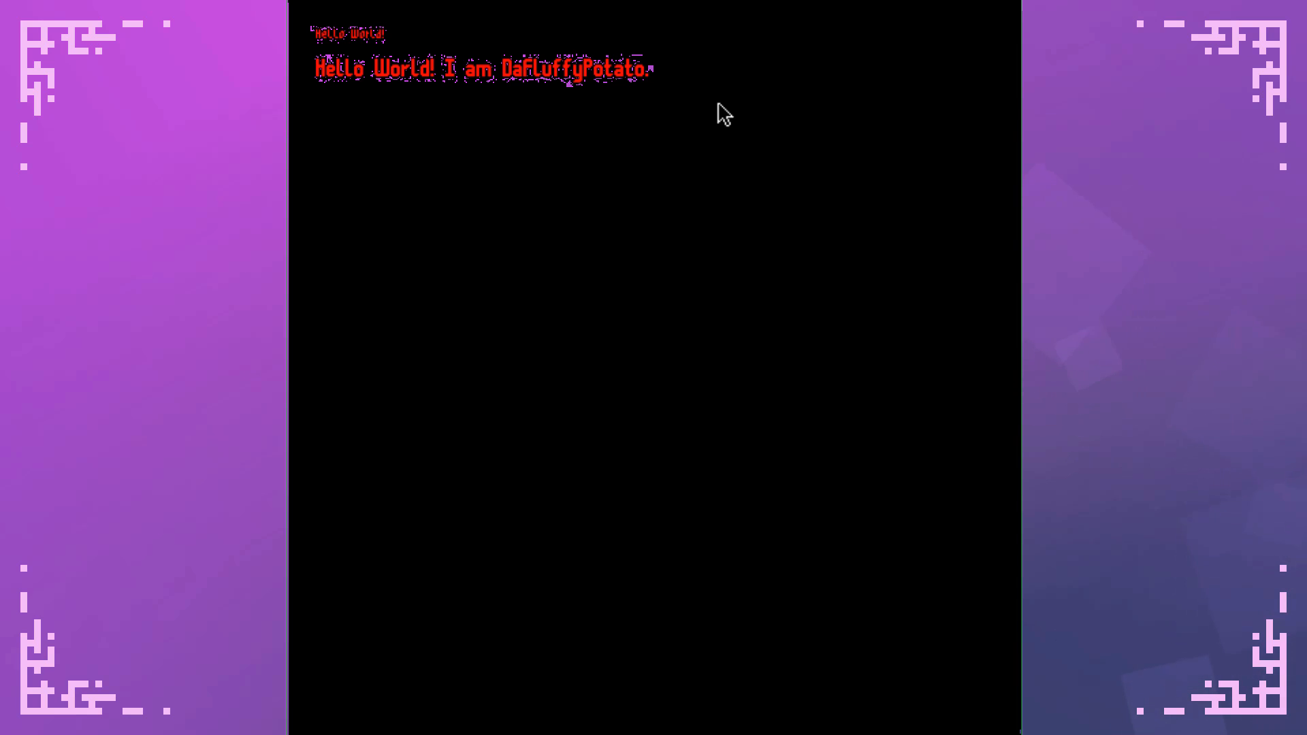